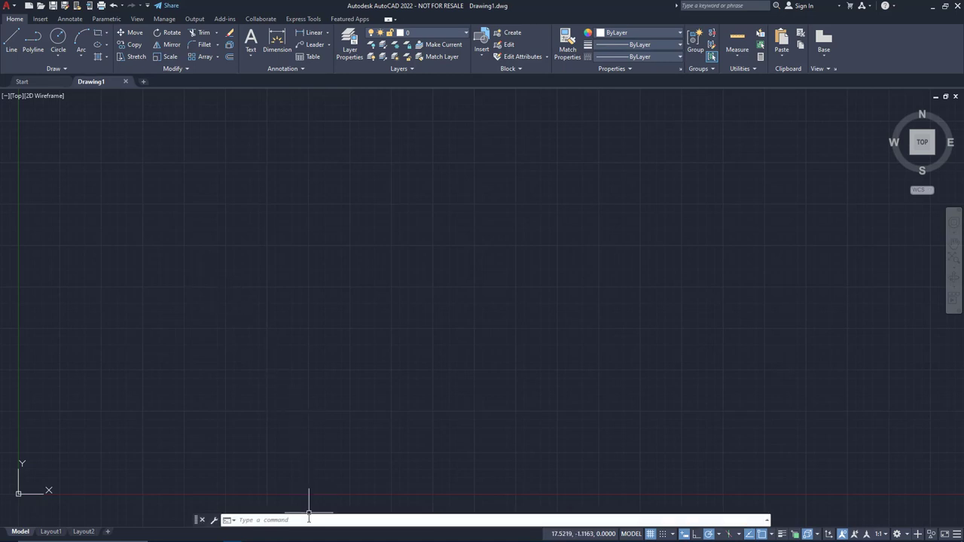
mouse_move(298, 393)
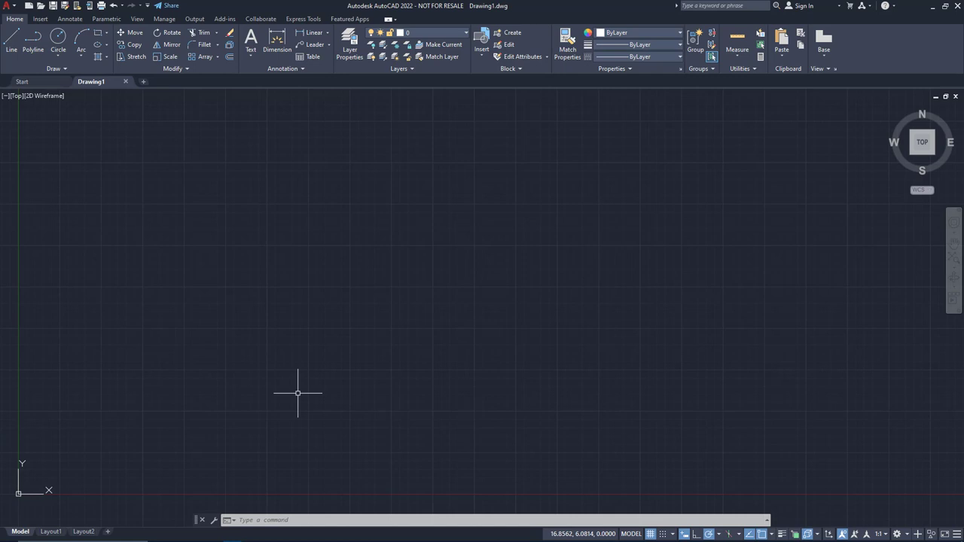
mouse_move(278, 403)
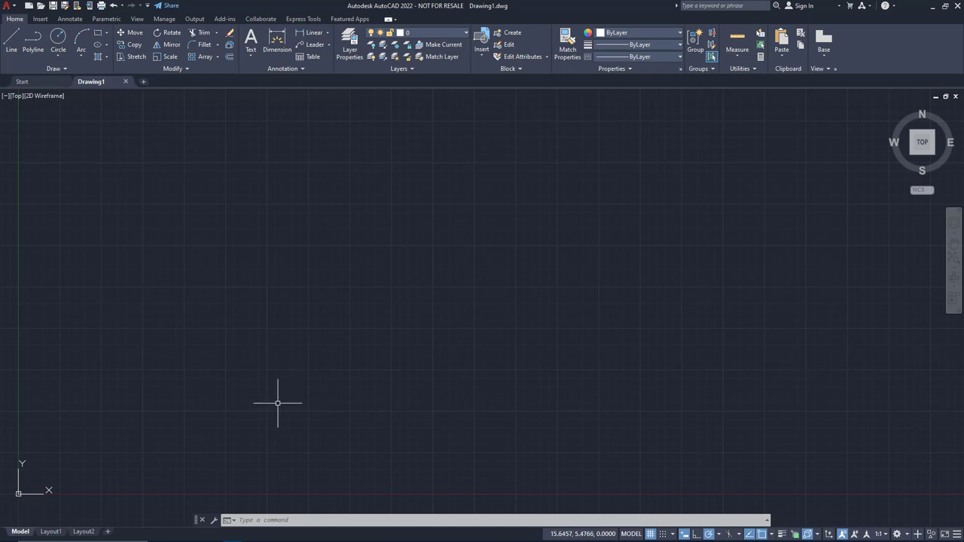
mouse_move(287, 422)
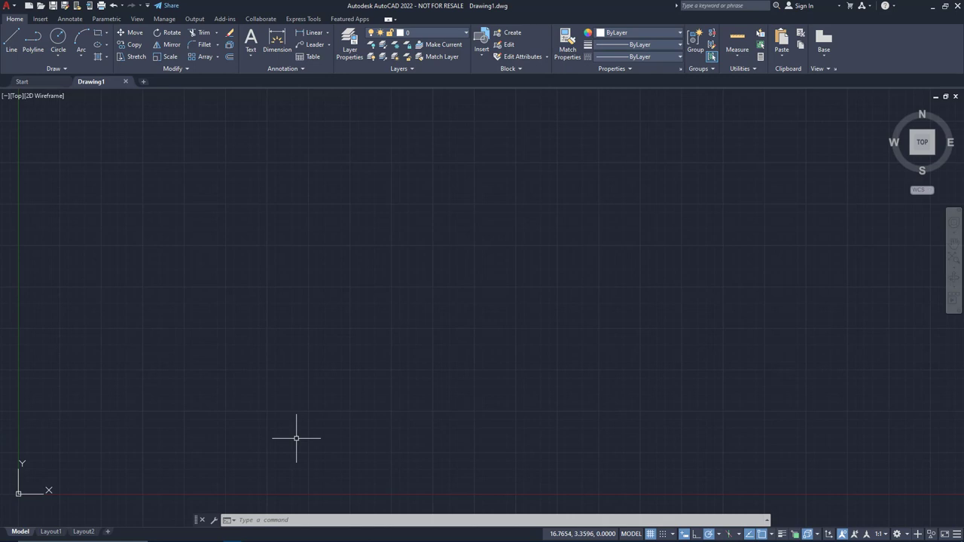
mouse_move(289, 384)
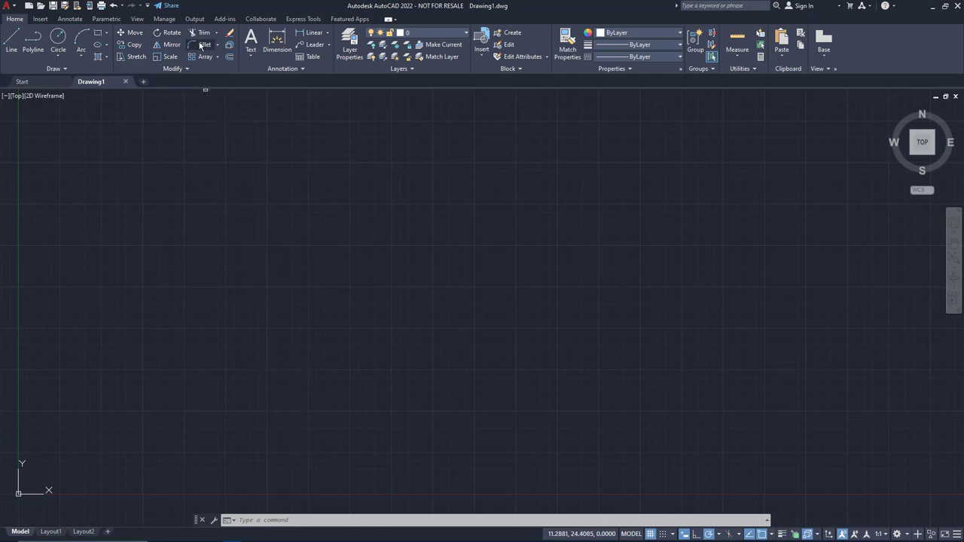
Cancel the fillet command and start Chamfer from the corner-editing dropdown instead.
left_click(204, 45)
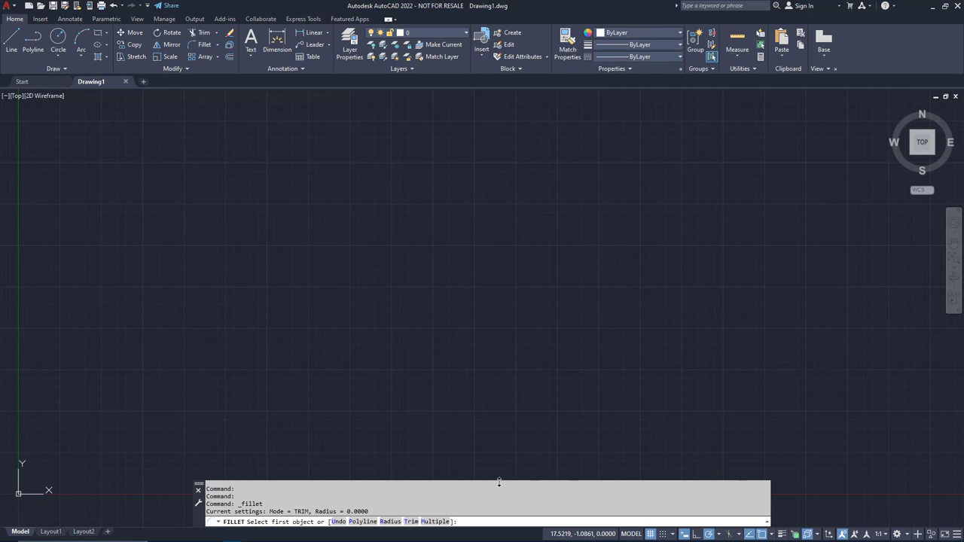
mouse_move(482, 427)
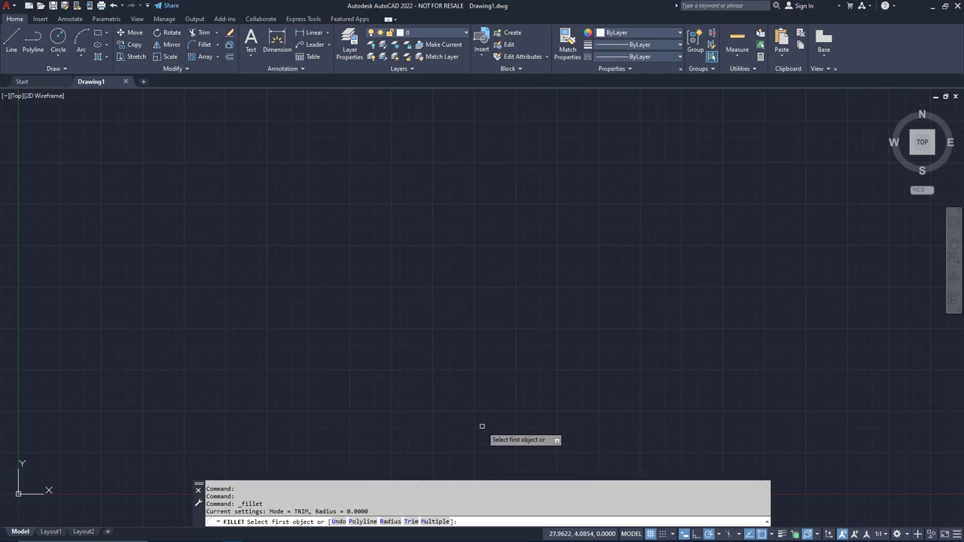
key("Escape")
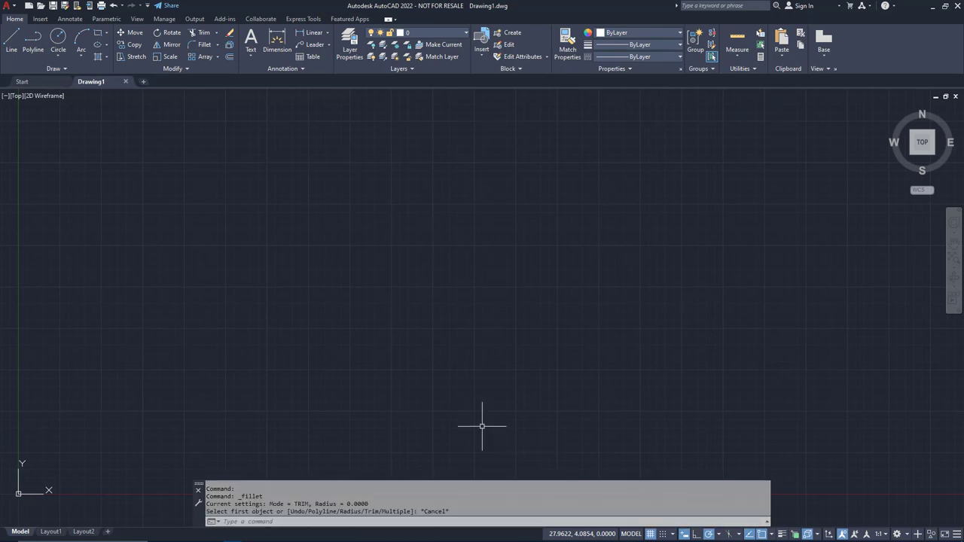
mouse_move(189, 466)
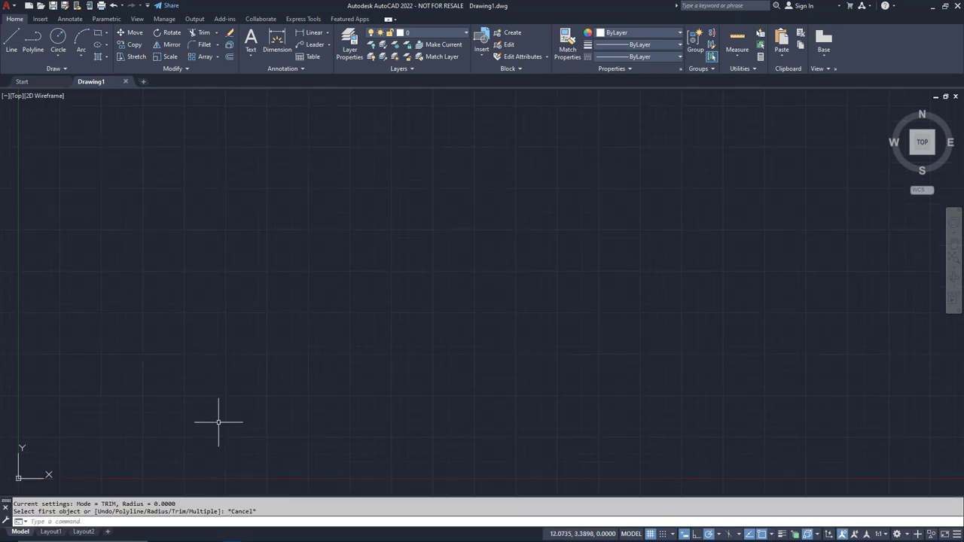
mouse_move(263, 364)
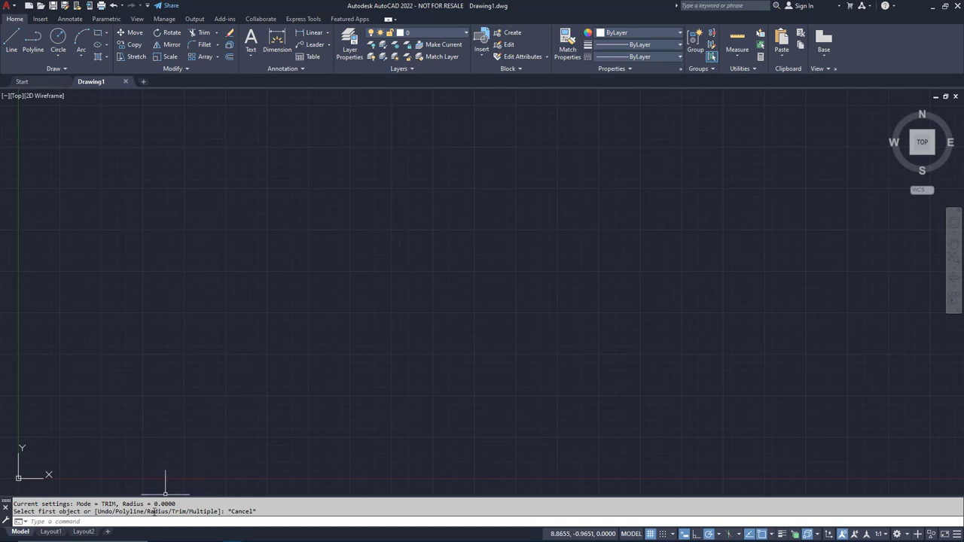
left_click(216, 44)
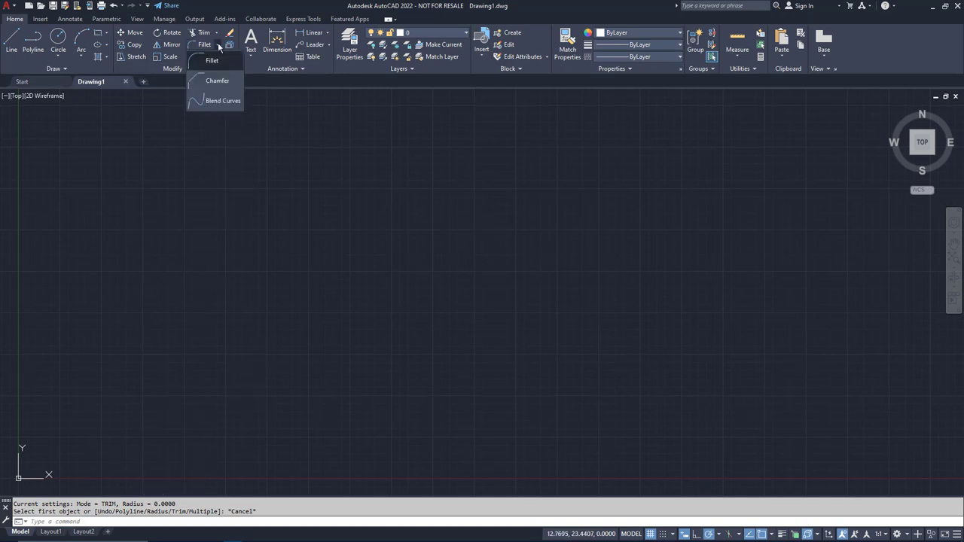
left_click(217, 81)
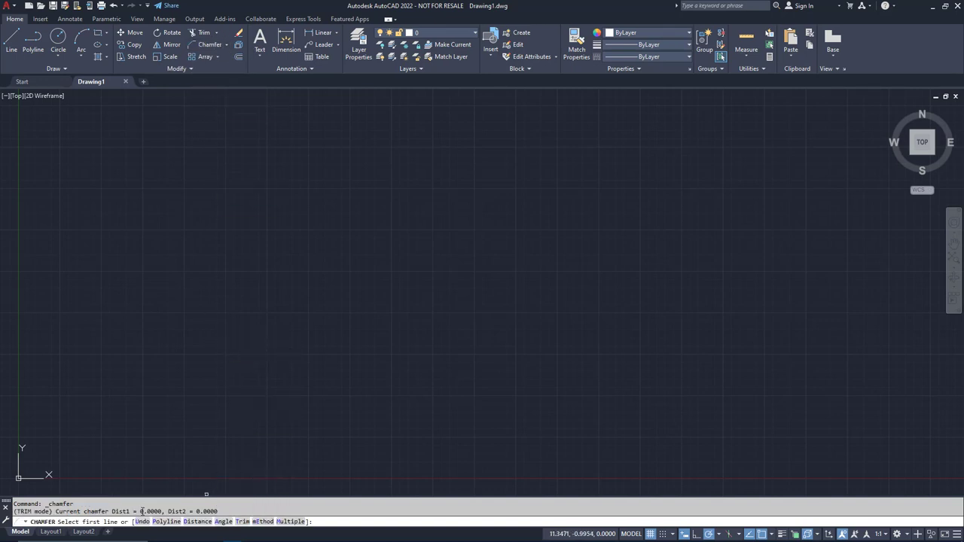
mouse_move(271, 386)
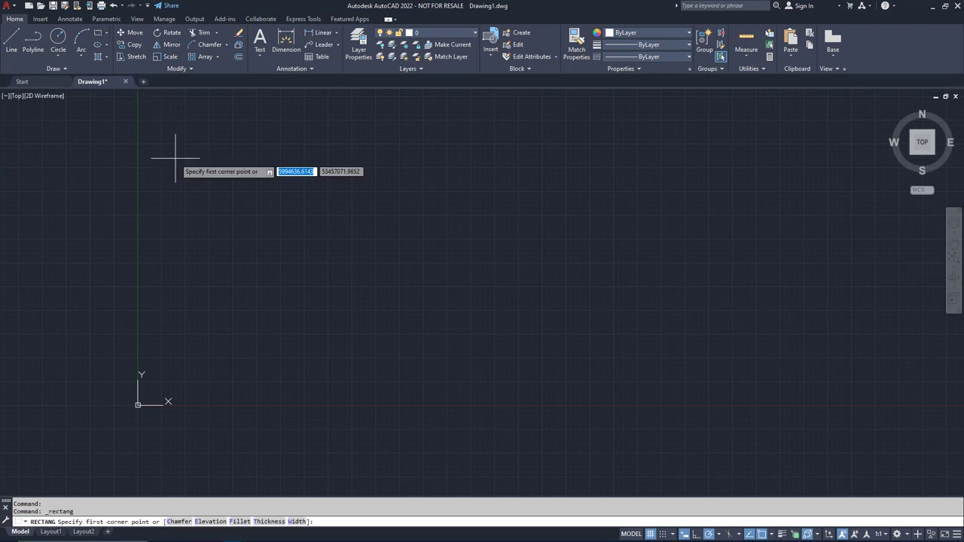
mouse_move(175, 375)
type("@10,10")
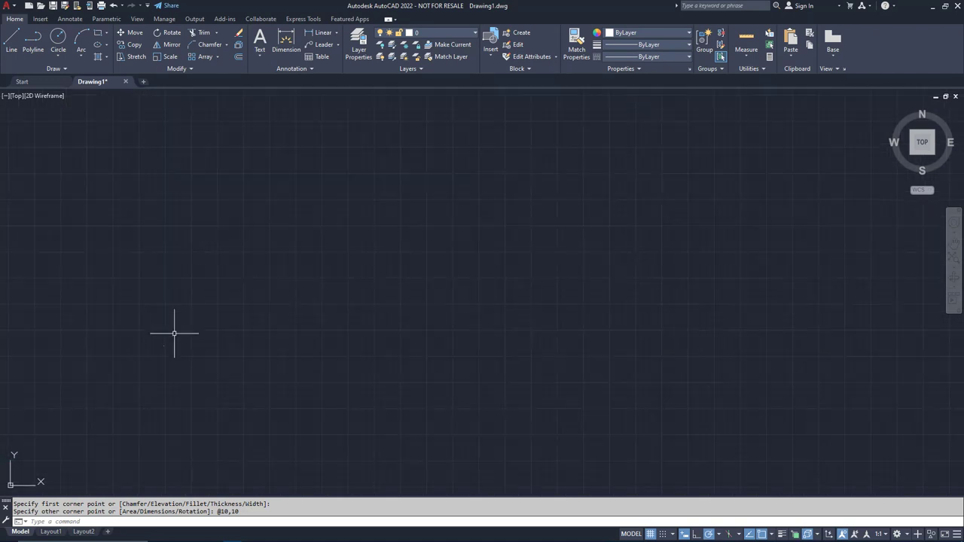
mouse_move(89, 403)
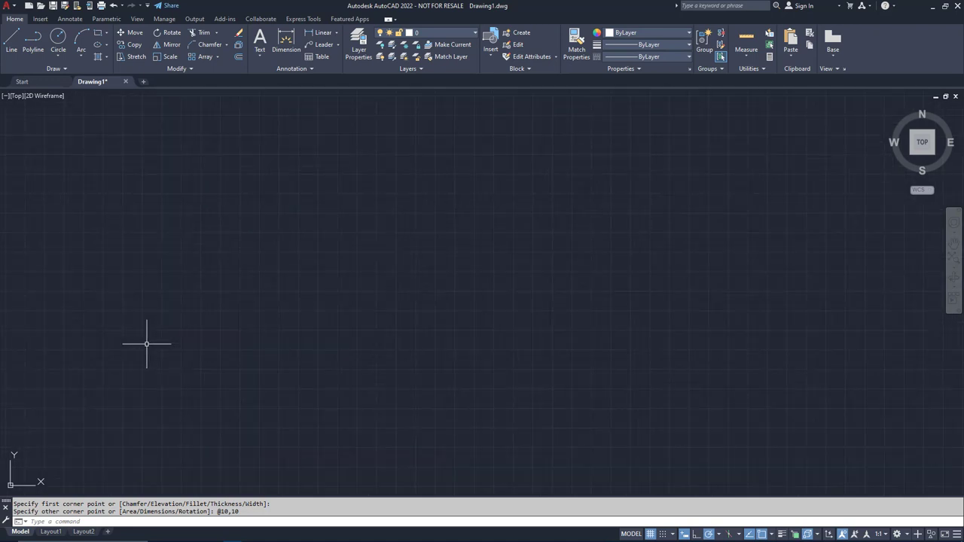
mouse_move(11, 370)
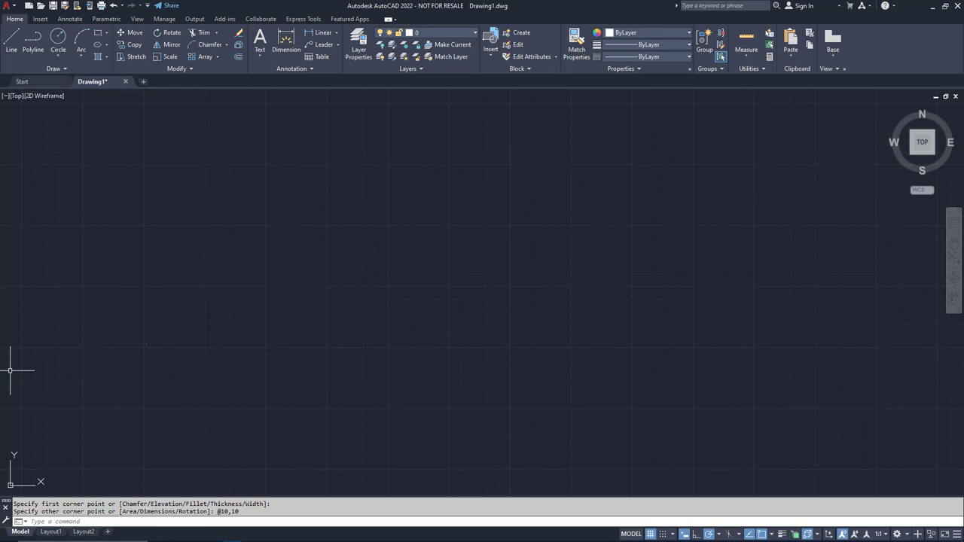
mouse_move(567, 356)
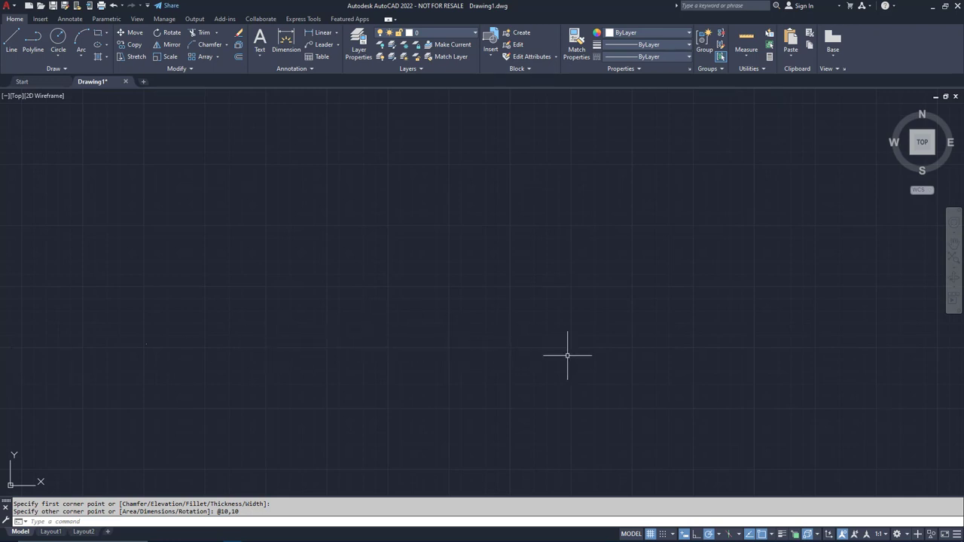
mouse_move(925, 489)
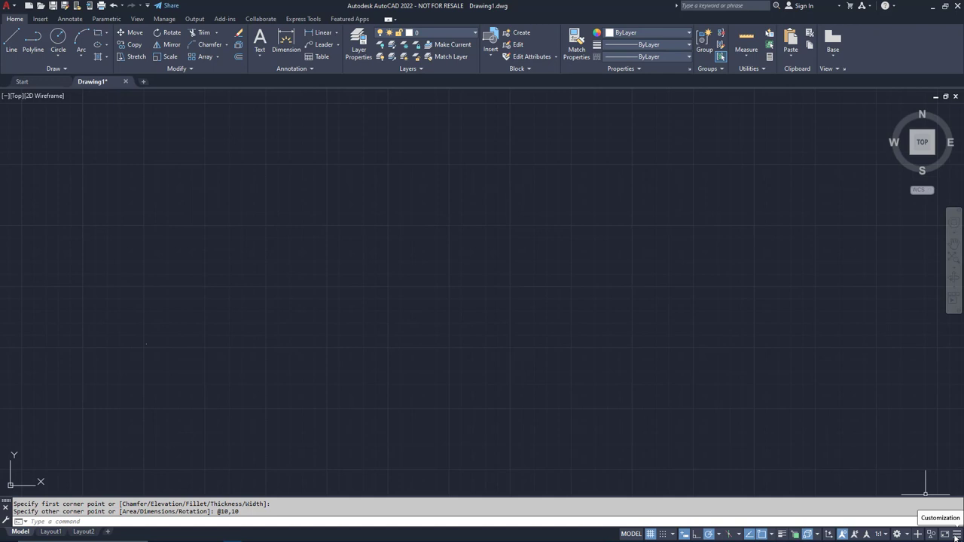
Show the status-bar customization list of displayed indicators.
left_click(941, 518)
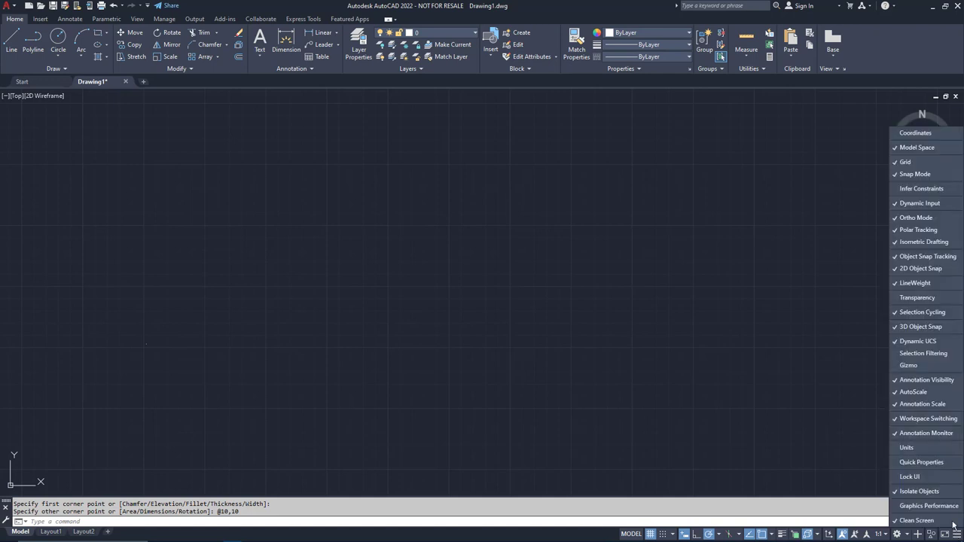
mouse_move(921, 326)
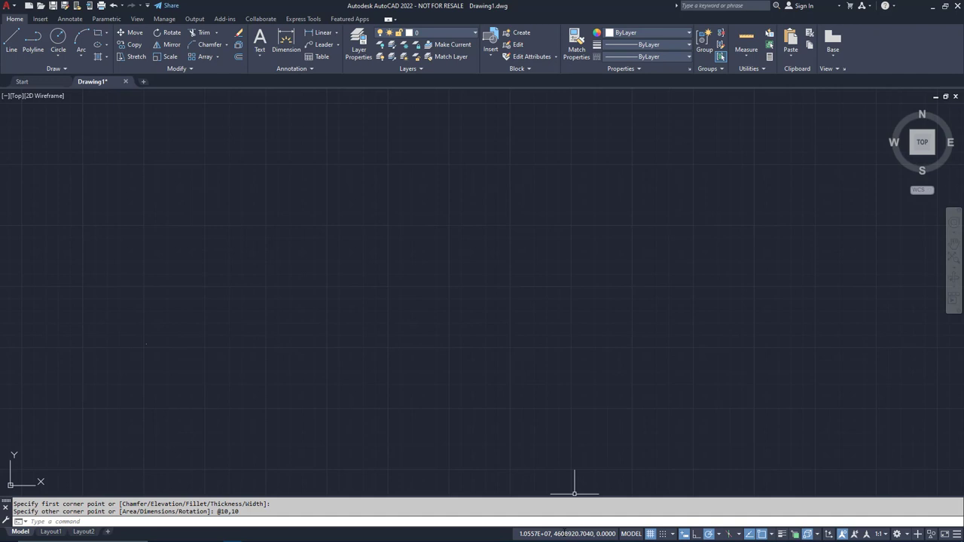
mouse_move(565, 534)
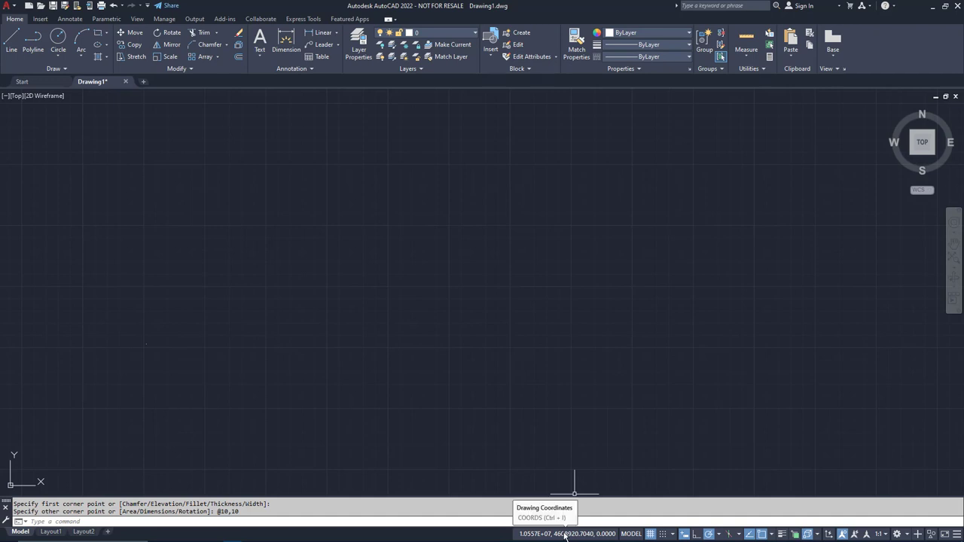
mouse_move(565, 344)
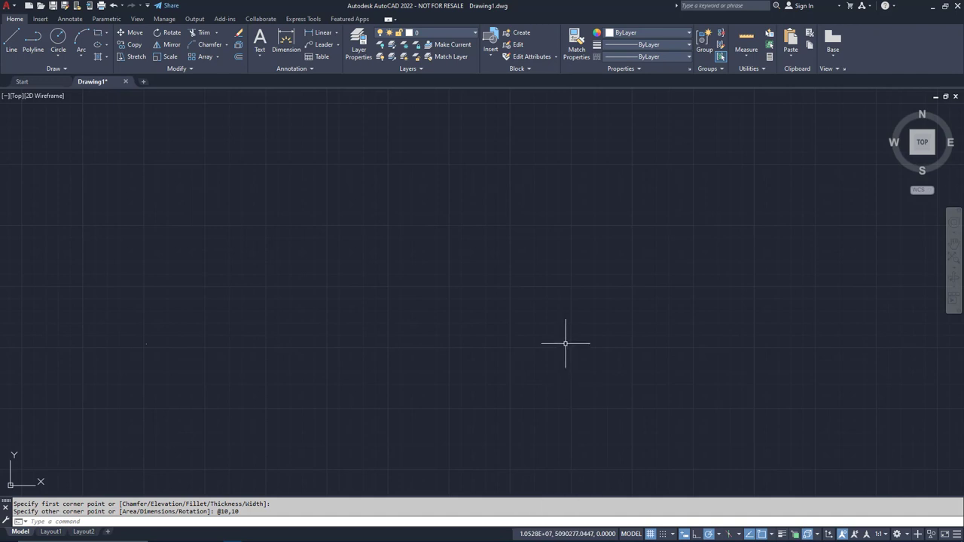
mouse_move(431, 337)
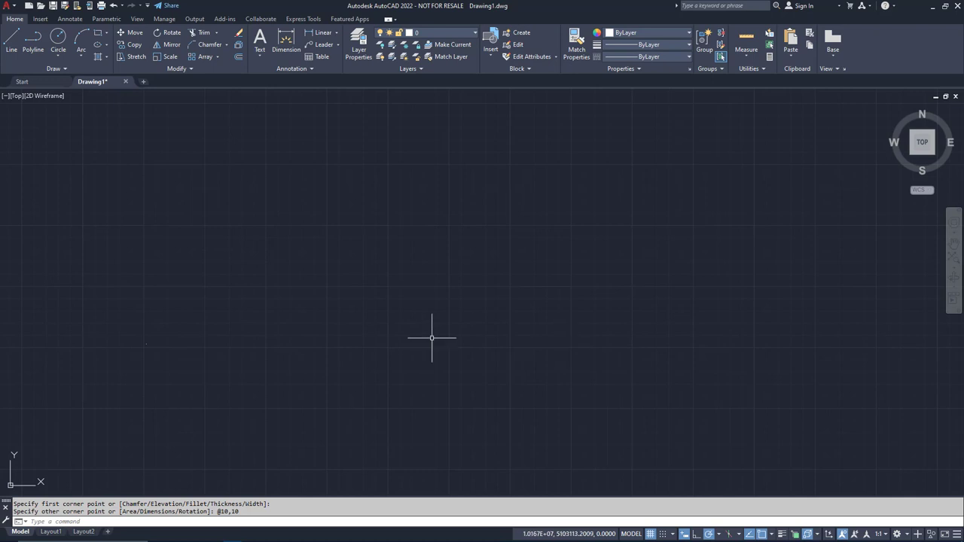
mouse_move(422, 375)
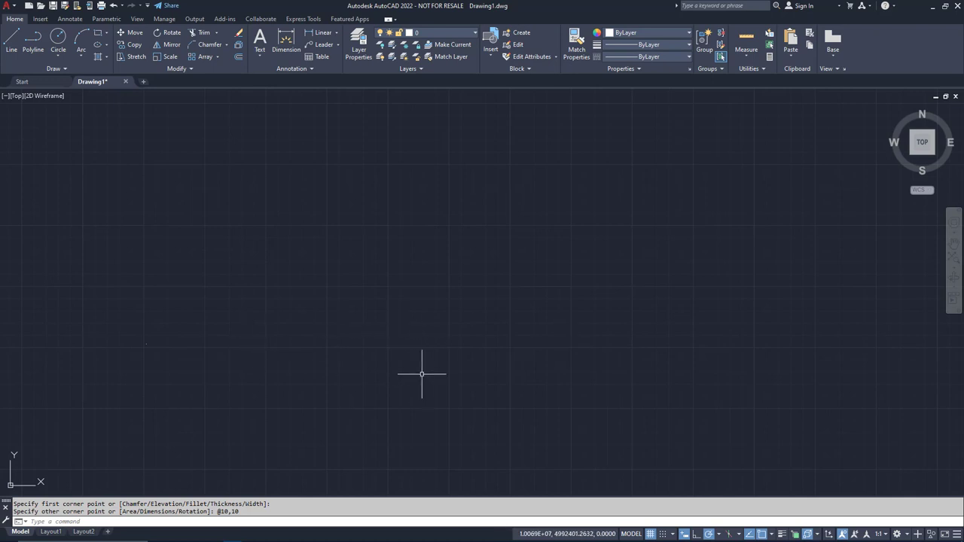
mouse_move(7, 362)
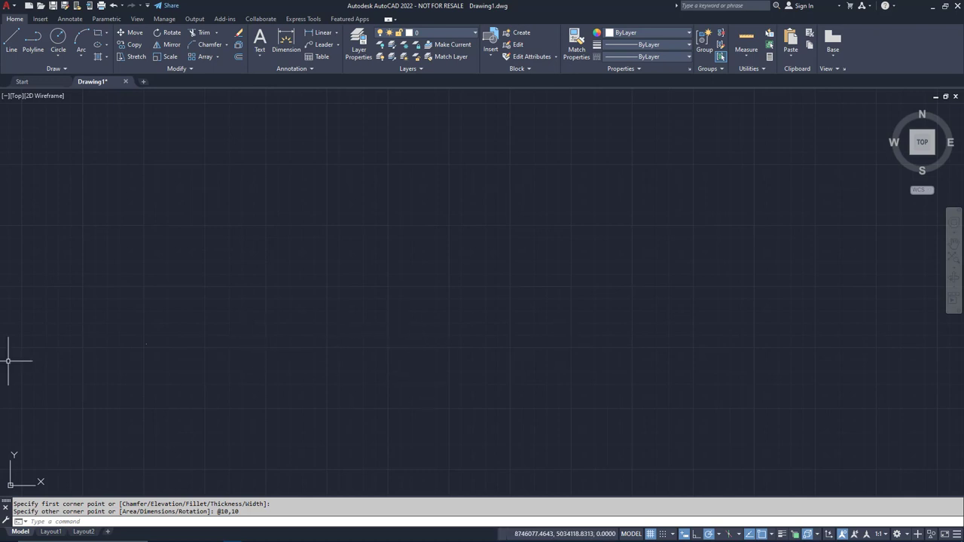
mouse_move(232, 312)
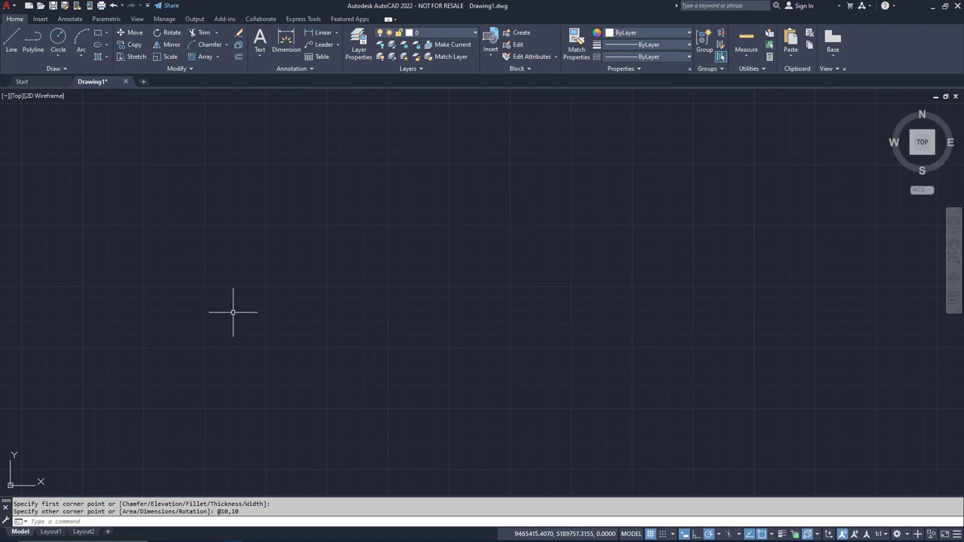
mouse_move(544, 296)
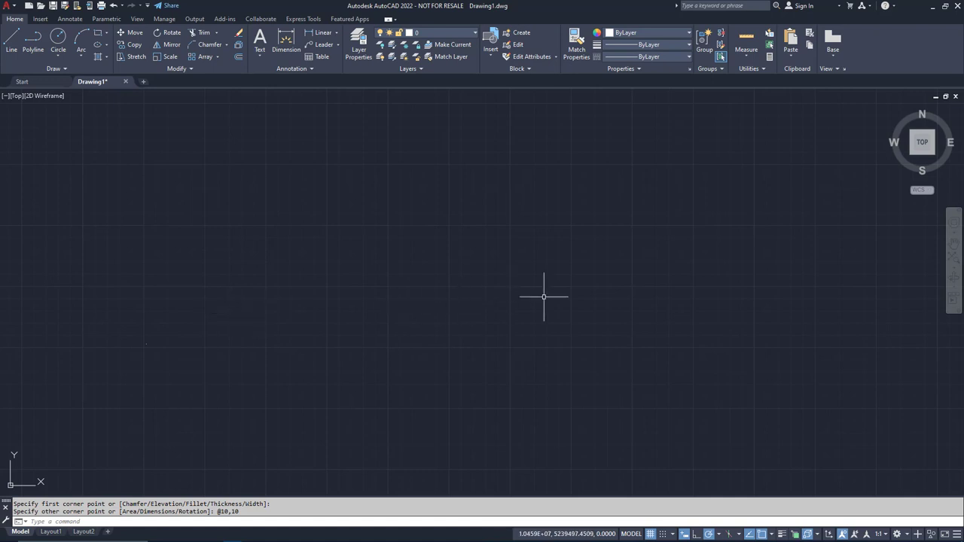
mouse_move(552, 296)
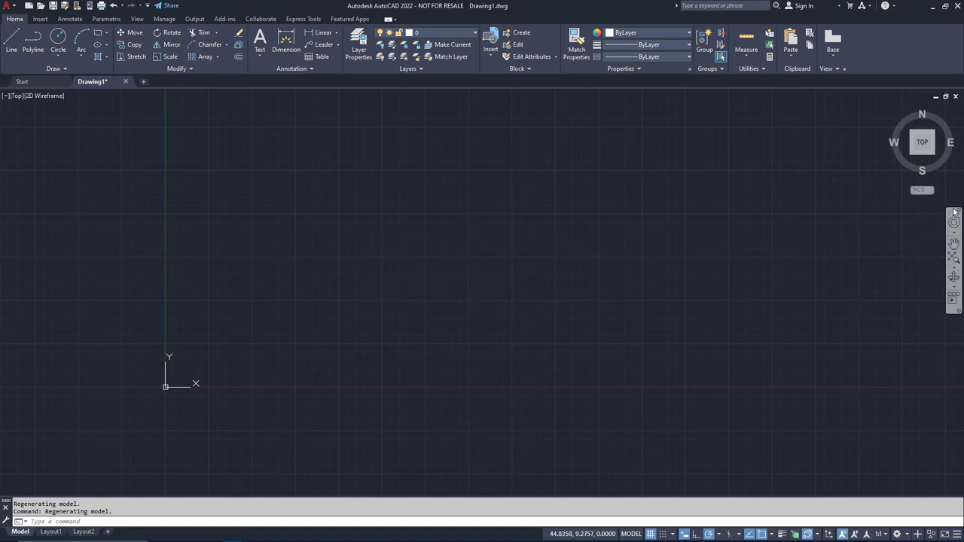
mouse_move(953, 258)
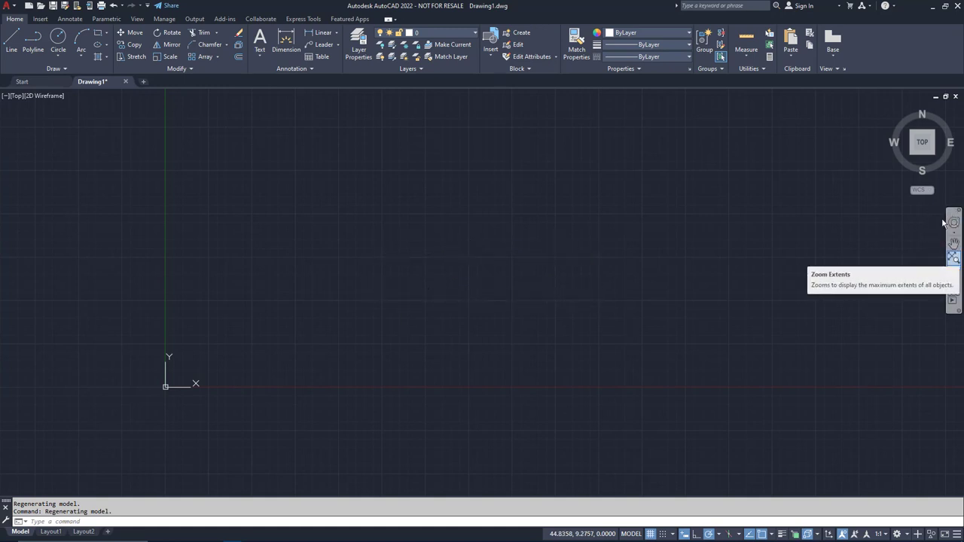
mouse_move(881, 279)
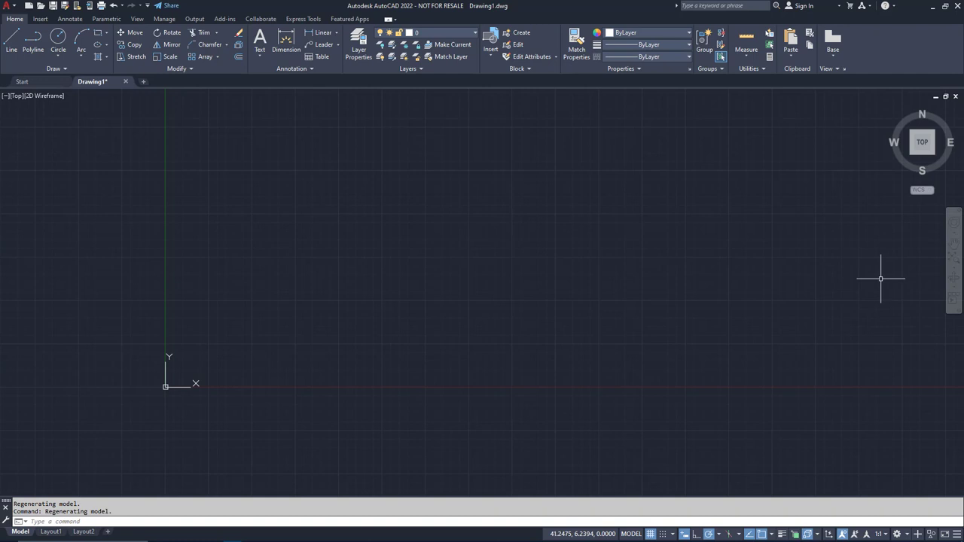
mouse_move(879, 279)
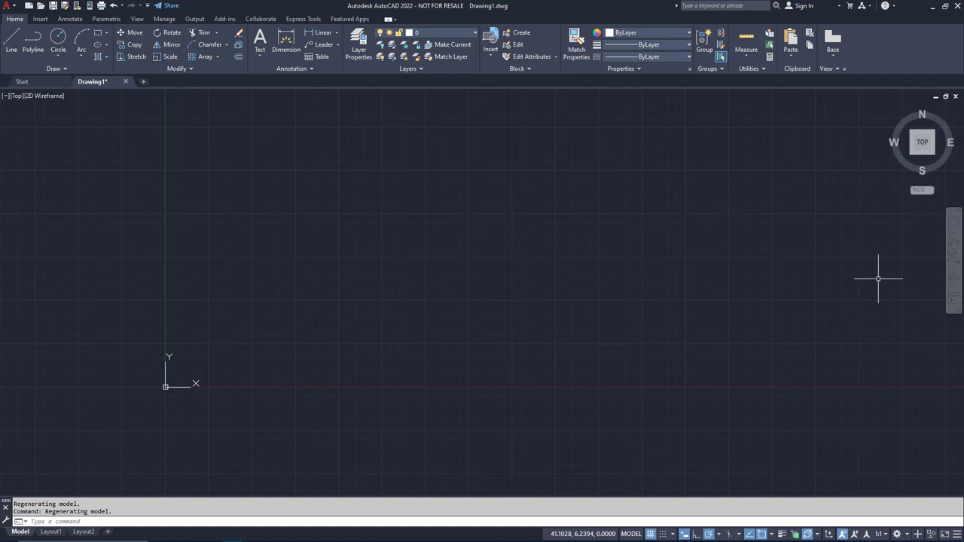
mouse_move(394, 314)
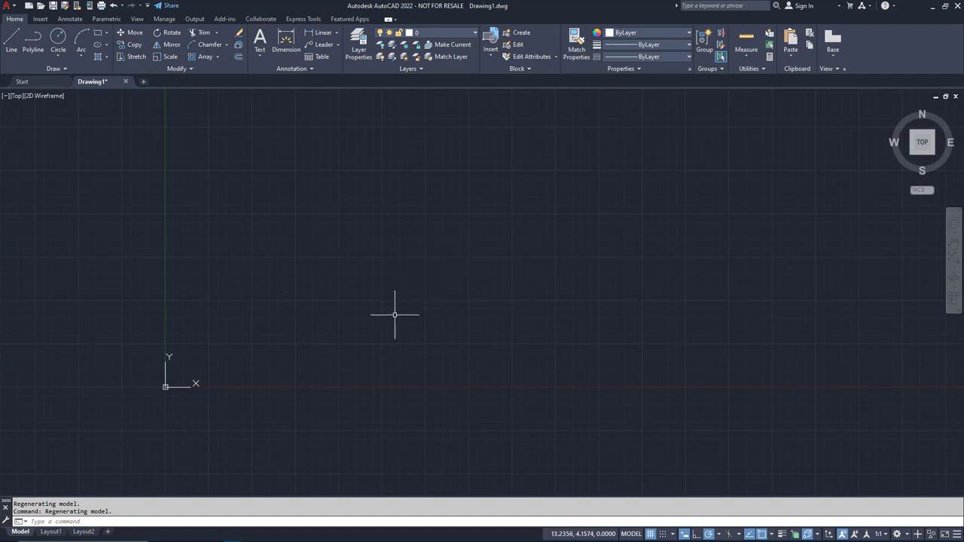
mouse_move(391, 320)
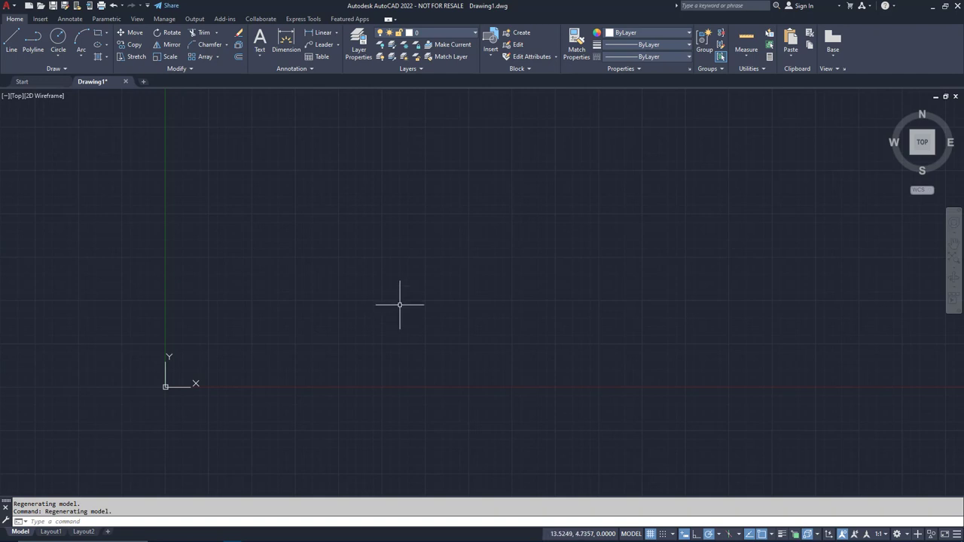
mouse_move(407, 299)
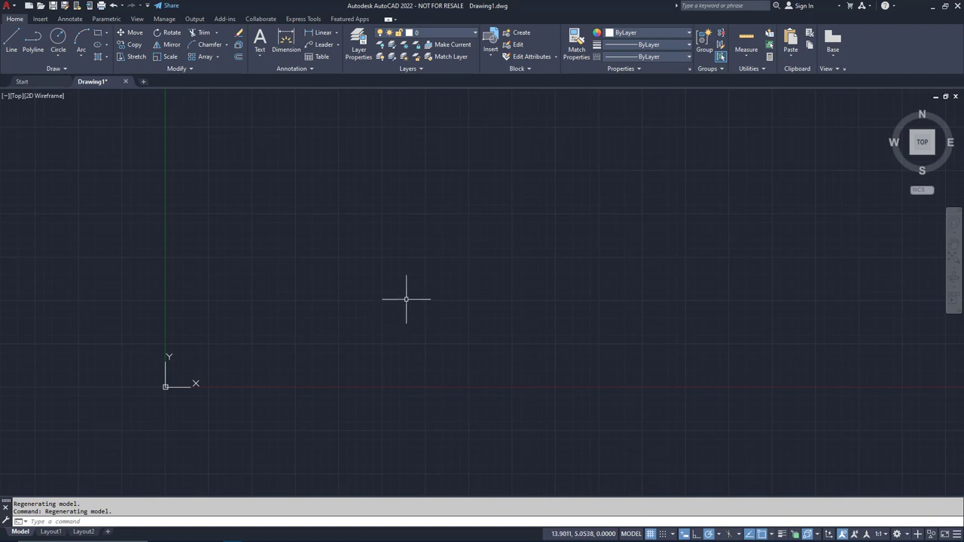
mouse_move(426, 306)
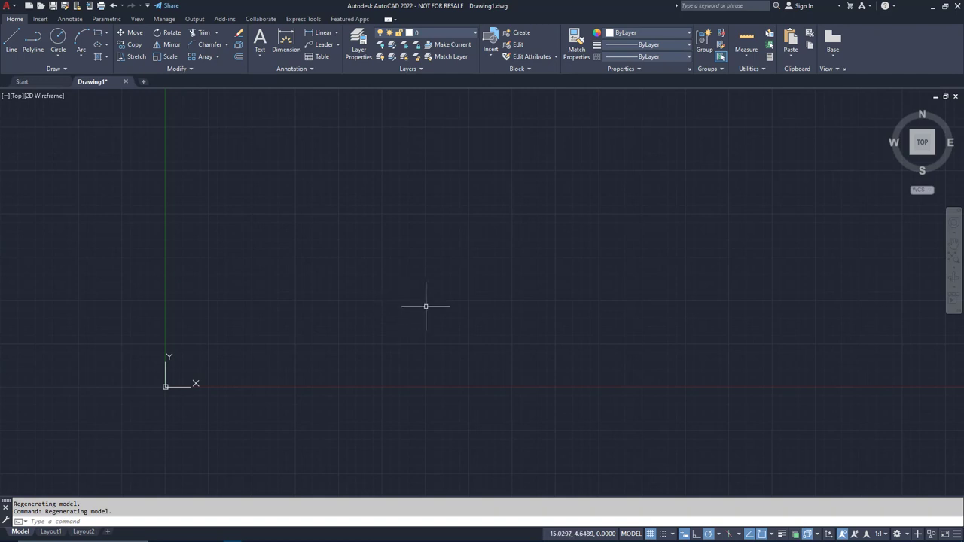
mouse_move(752, 321)
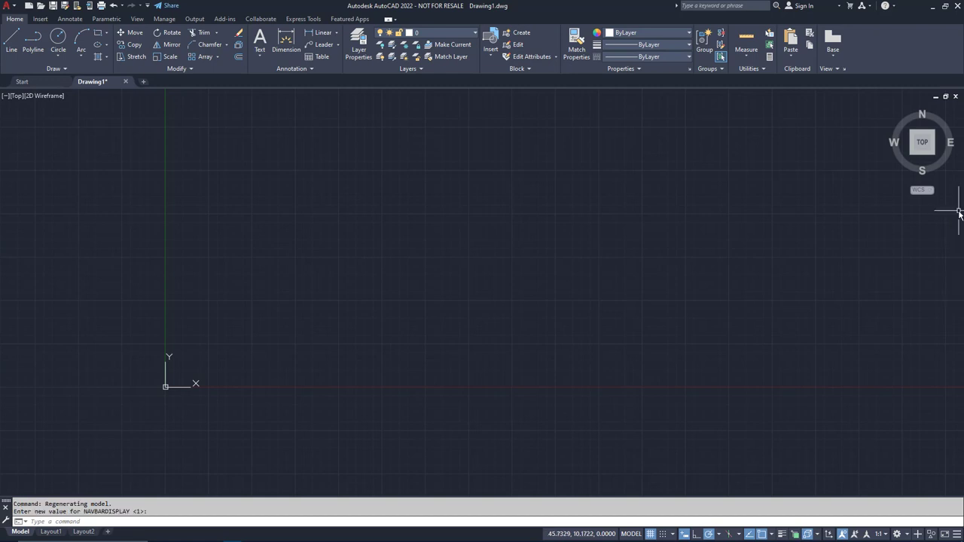
mouse_move(347, 312)
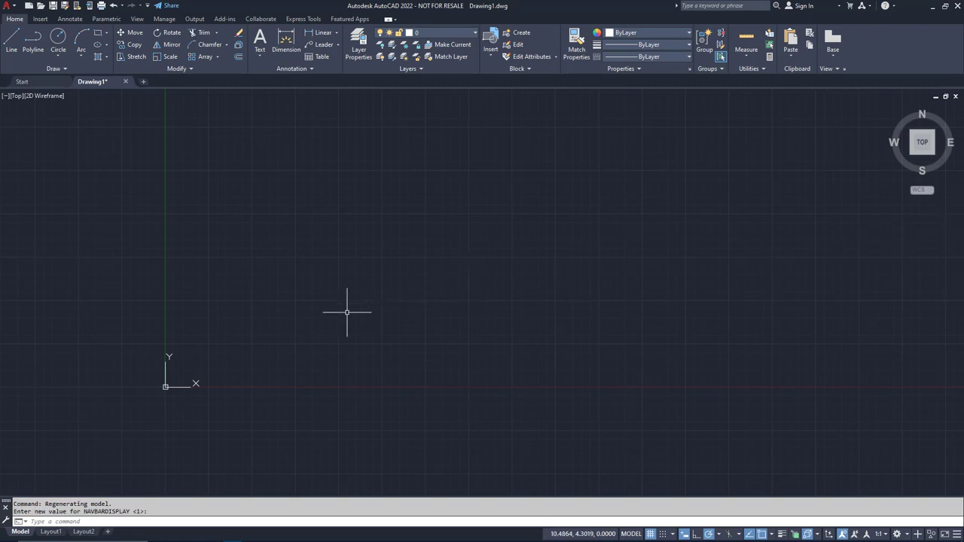
mouse_move(230, 357)
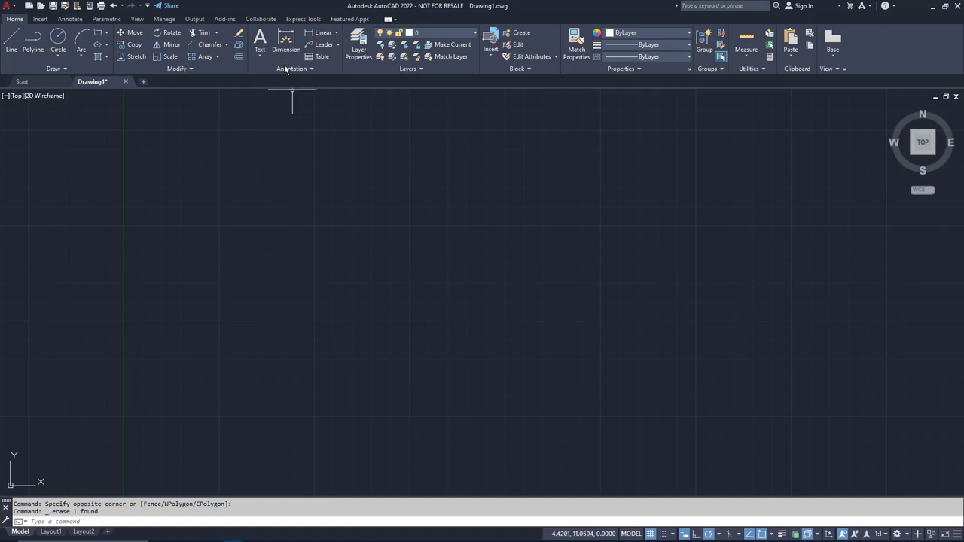
mouse_move(285, 96)
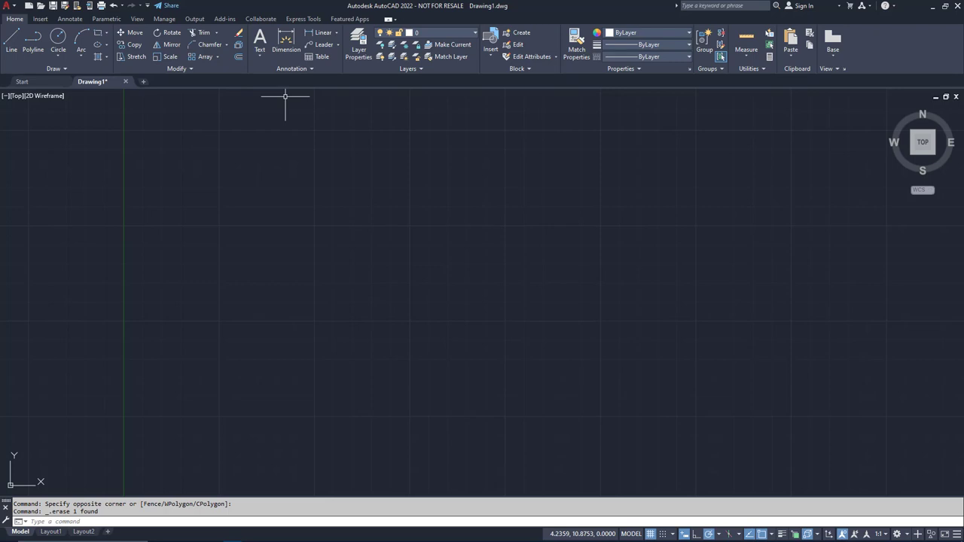
mouse_move(340, 97)
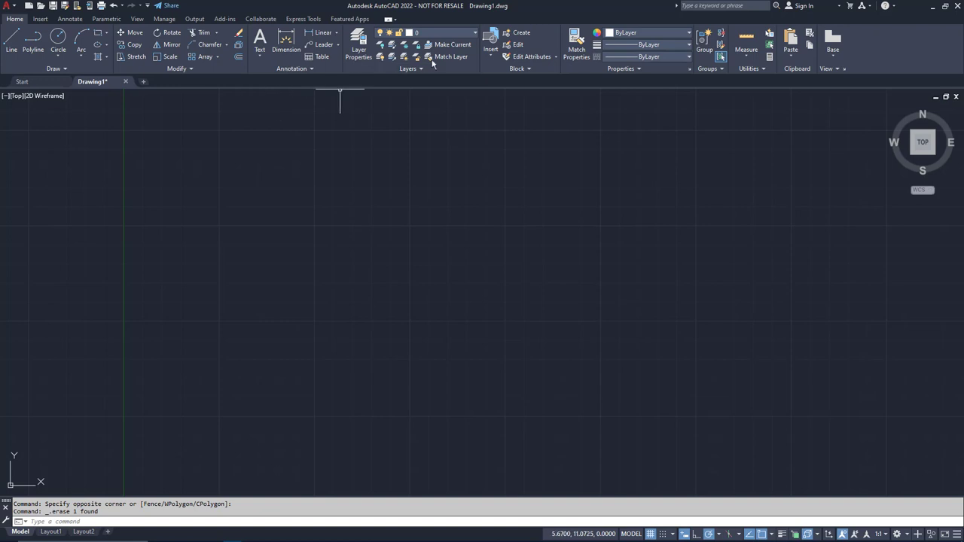
mouse_move(832, 41)
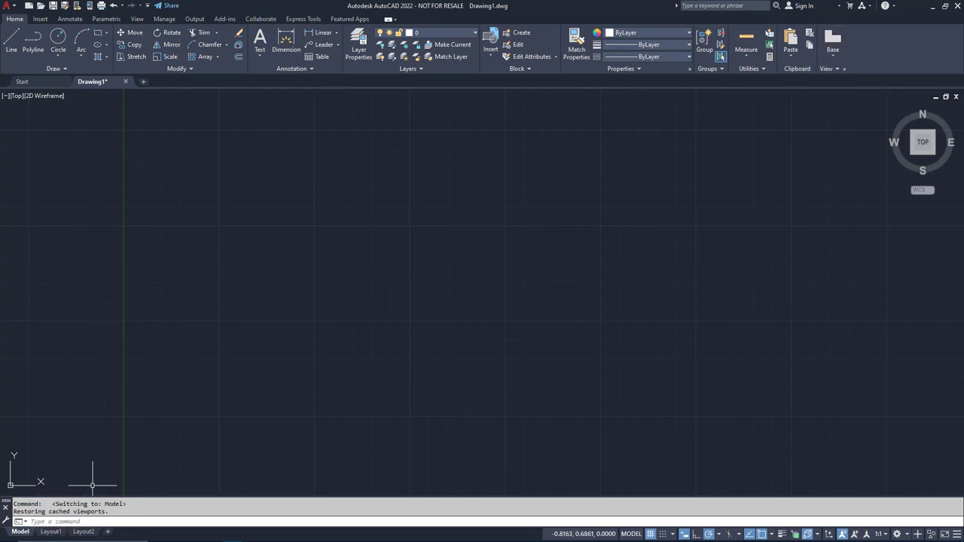
left_click(50, 532)
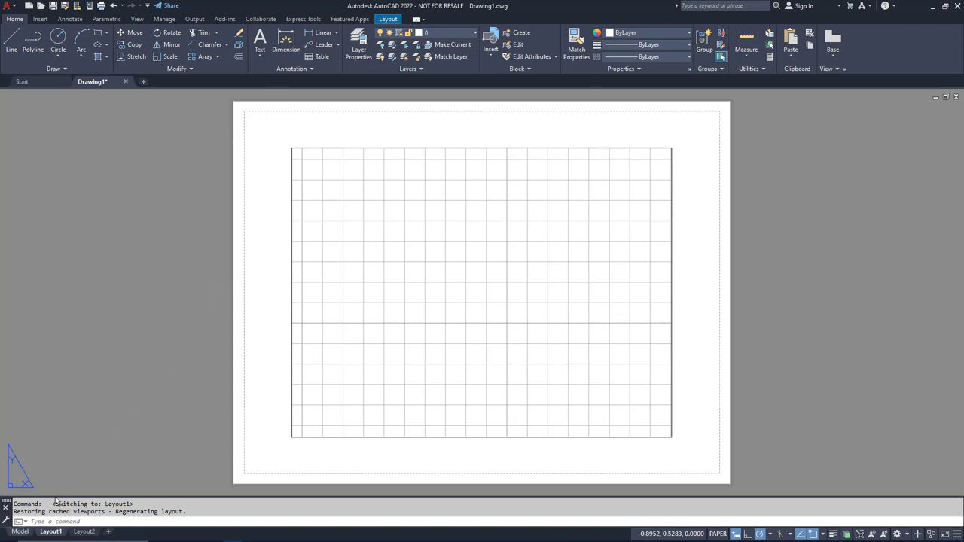
left_click(21, 531)
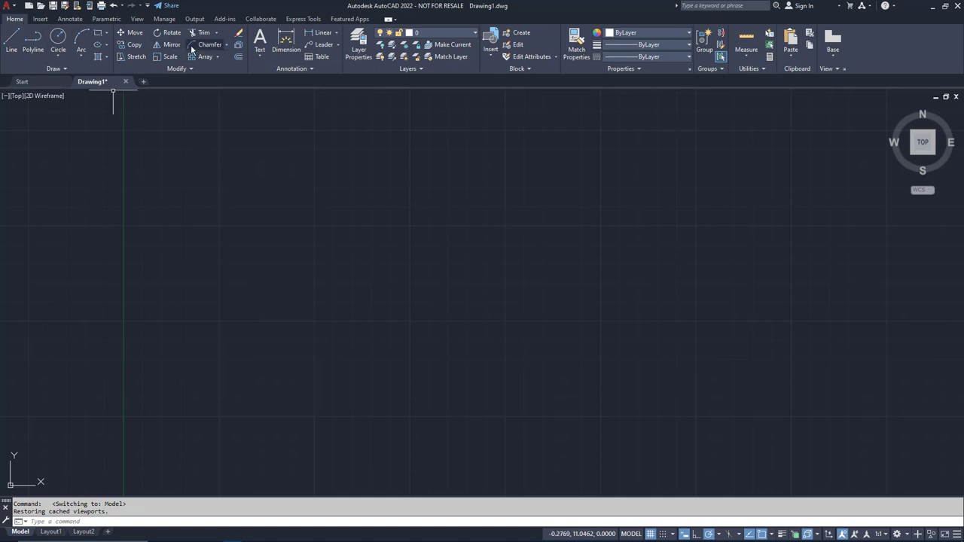
Hide the Clipboard and Groups panels via the ribbon's Show Panels options.
right_click(218, 56)
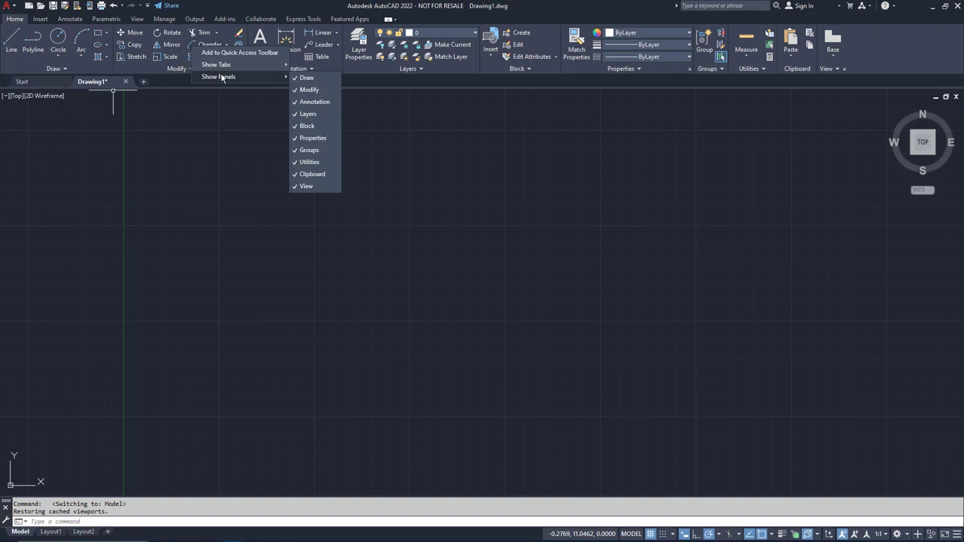
mouse_move(307, 187)
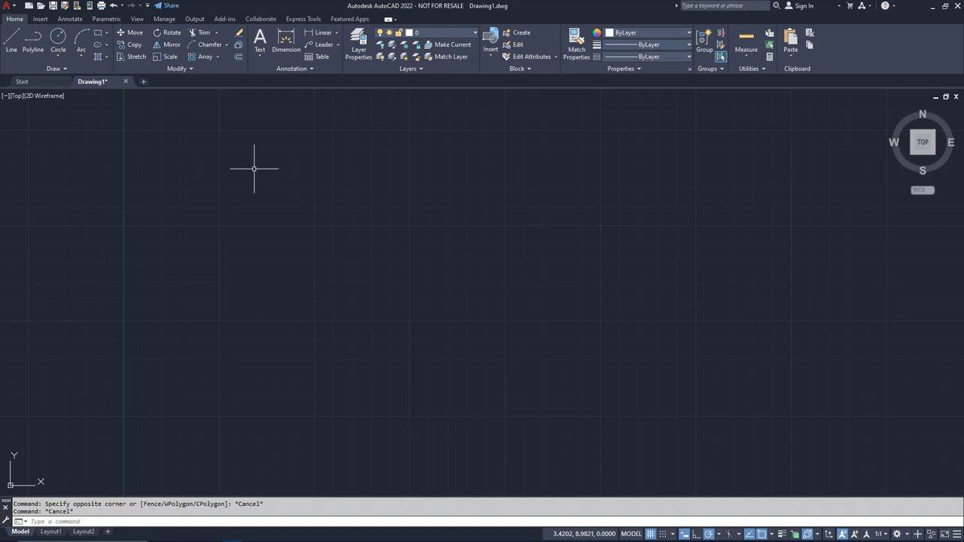
right_click(254, 168)
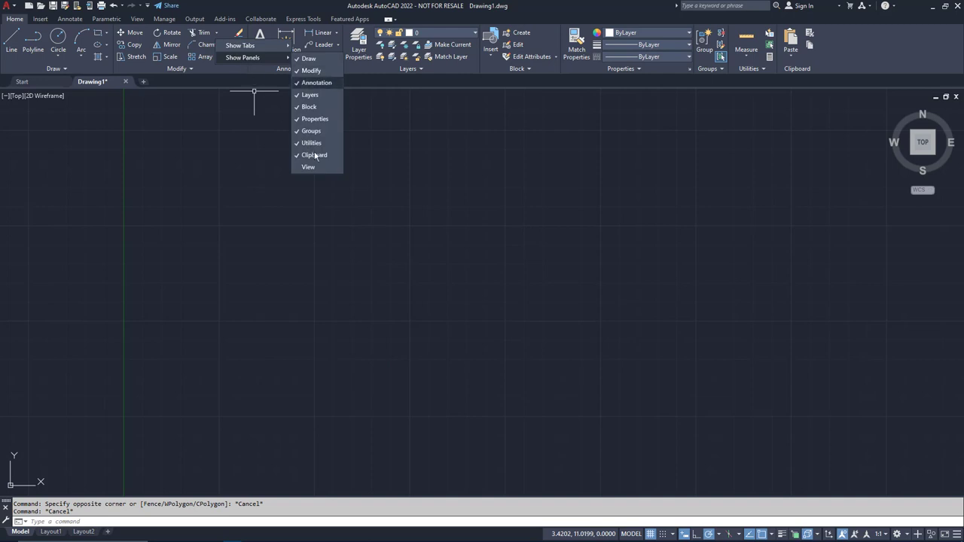
left_click(314, 154)
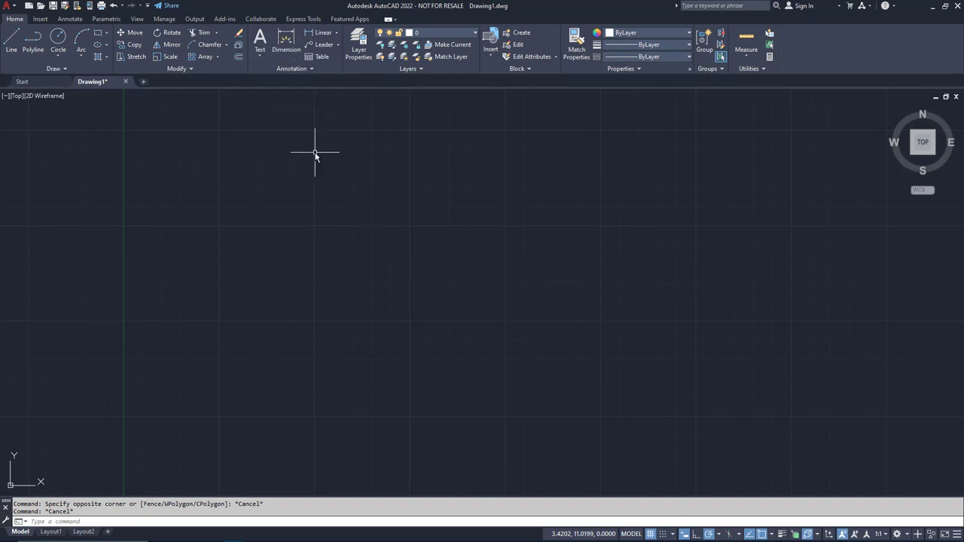
mouse_move(259, 115)
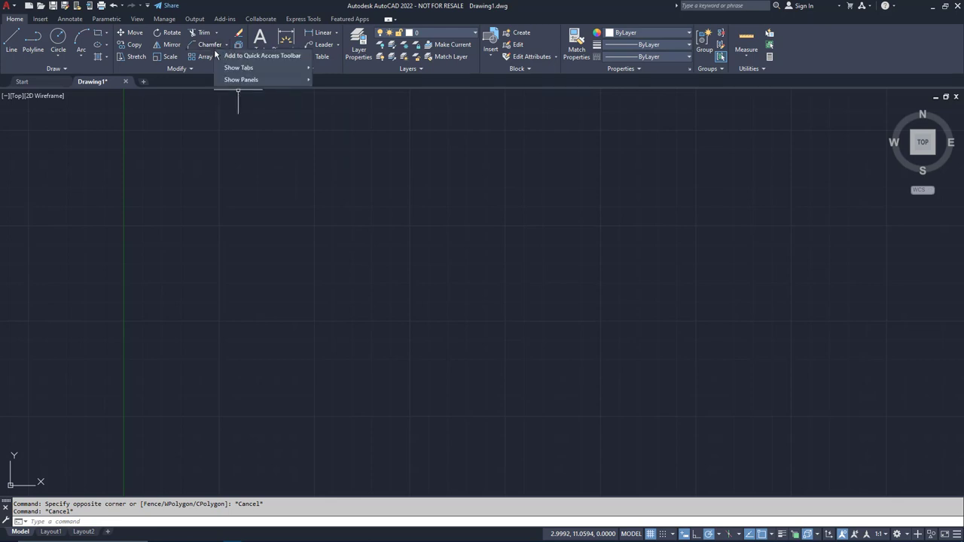
mouse_move(241, 80)
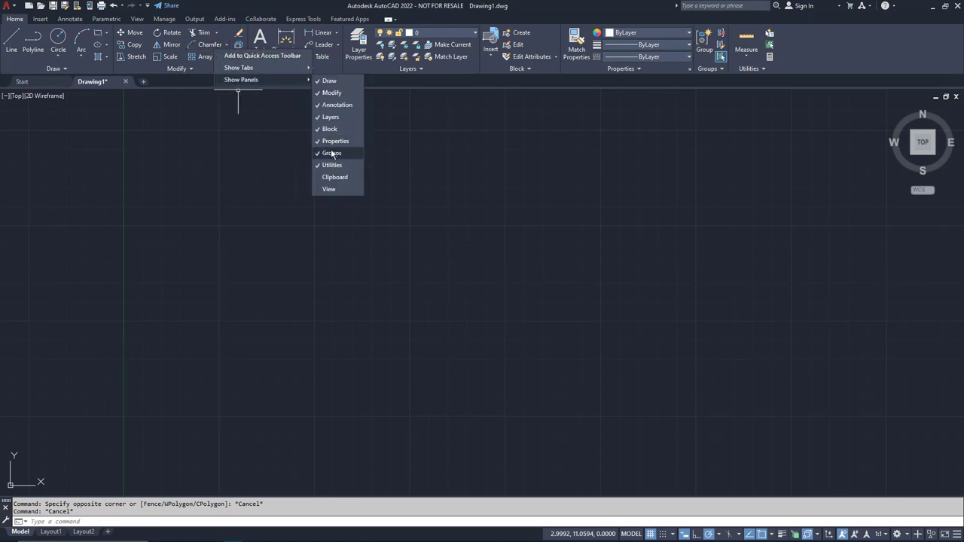
left_click(333, 153)
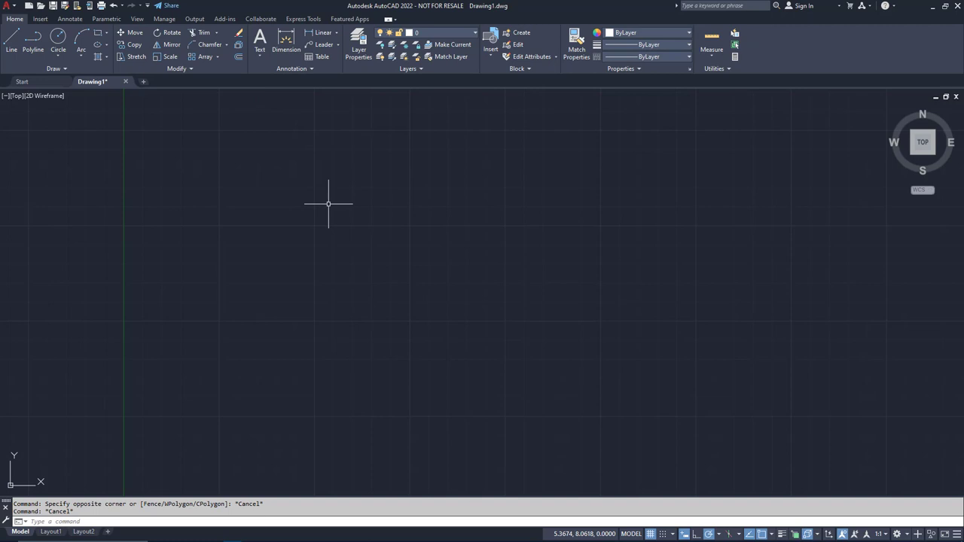
mouse_move(309, 225)
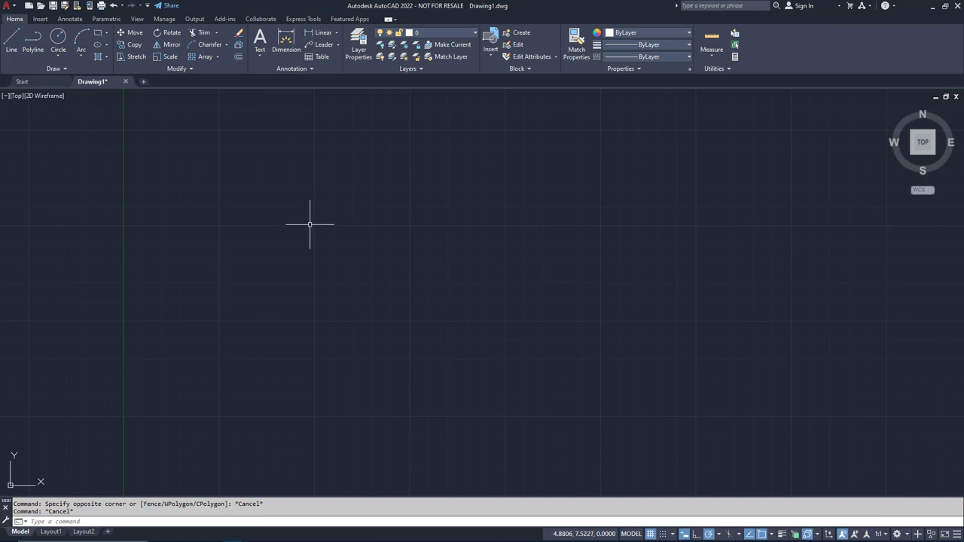
mouse_move(309, 223)
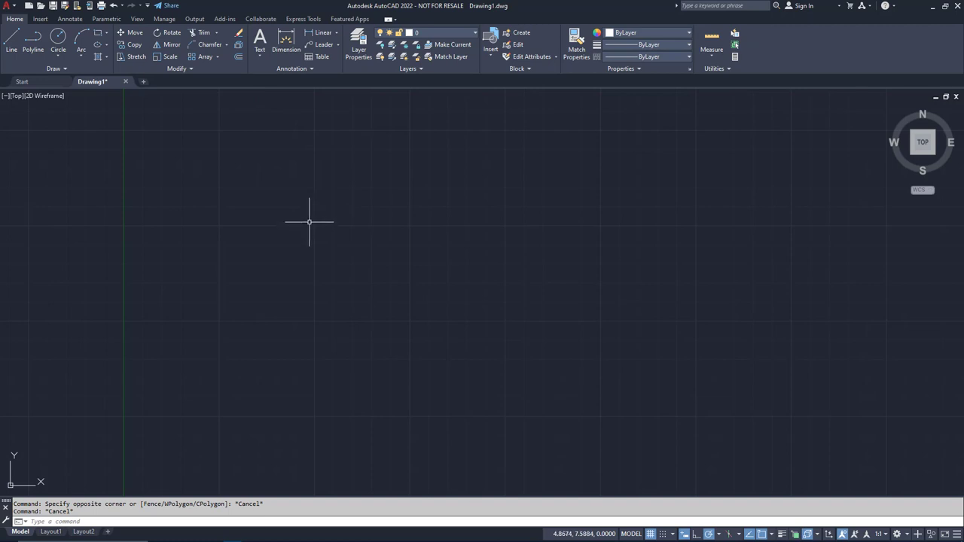
mouse_move(260, 256)
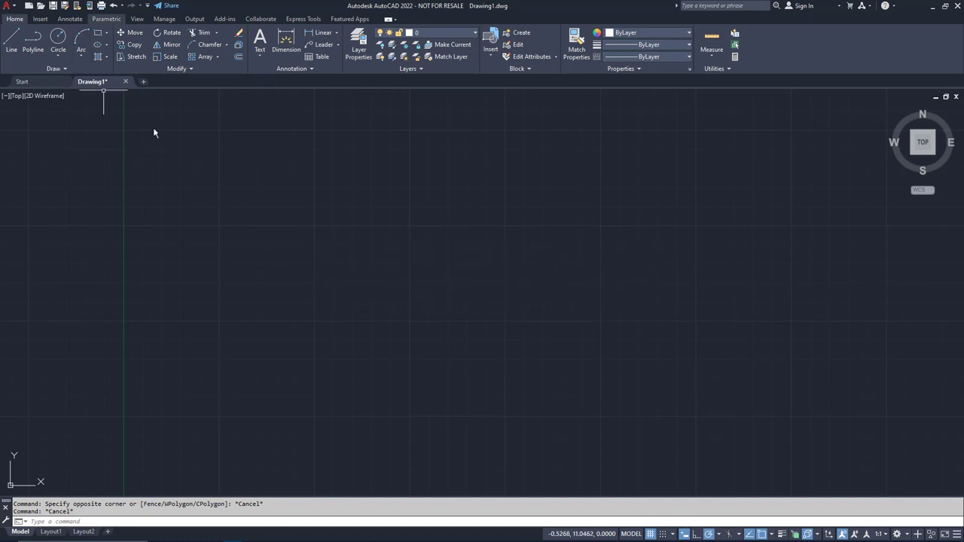
Compare the Home and Annotate ribbon tabs to see which controls disappear.
left_click(69, 19)
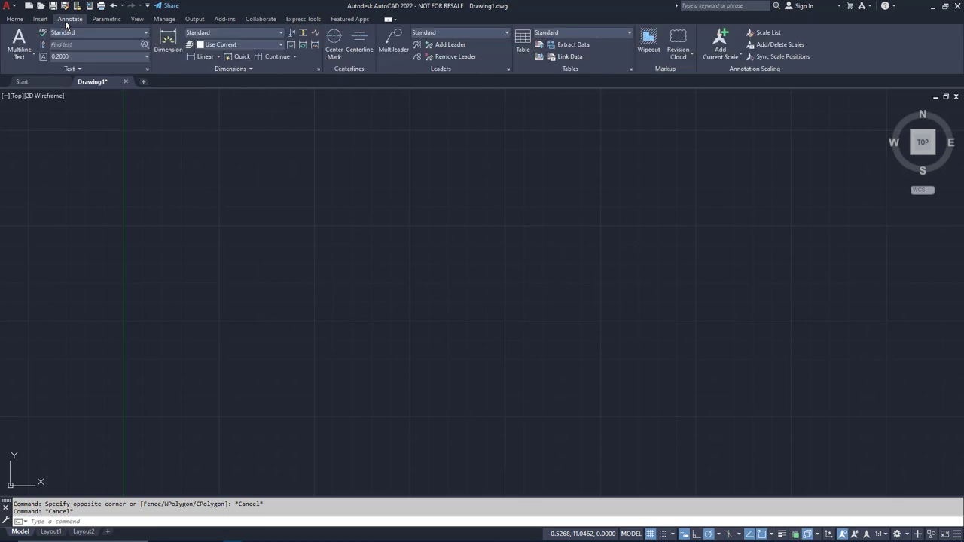
left_click(14, 19)
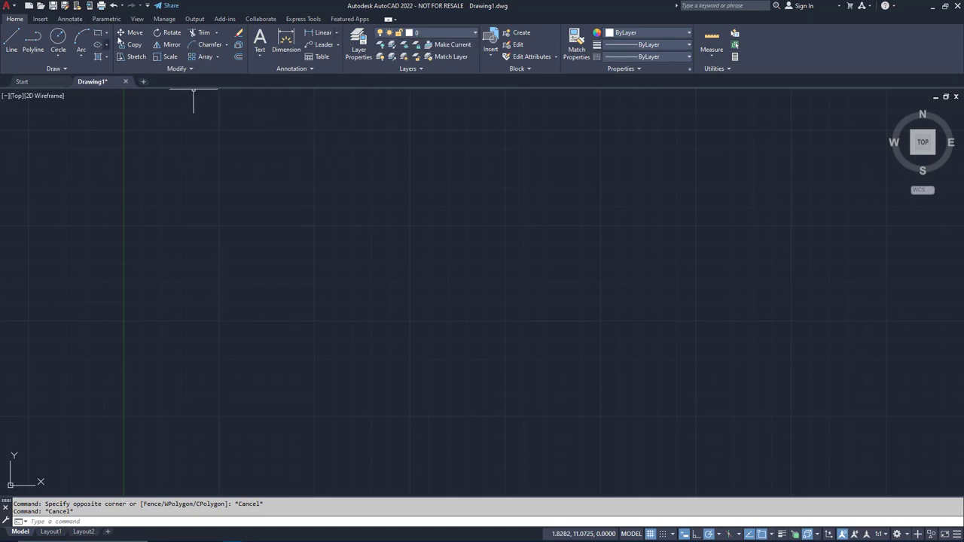
left_click(69, 19)
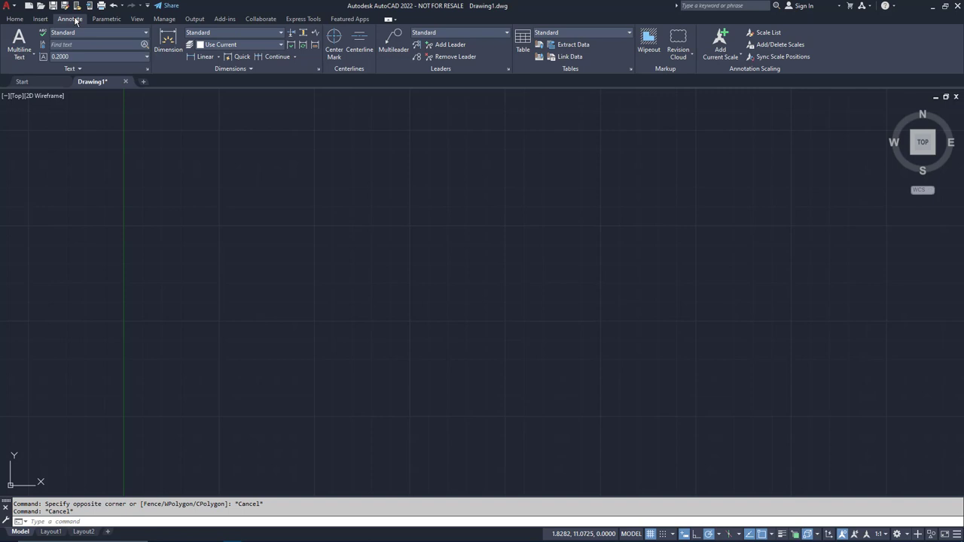
left_click(14, 19)
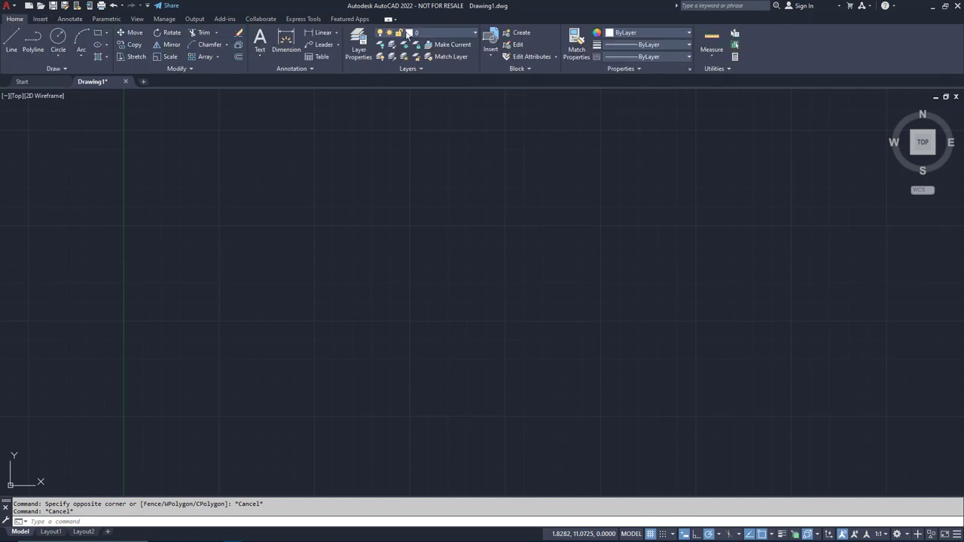
Add the Layer control to the Quick Access Toolbar and check it on Parametric and Annotate.
right_click(407, 36)
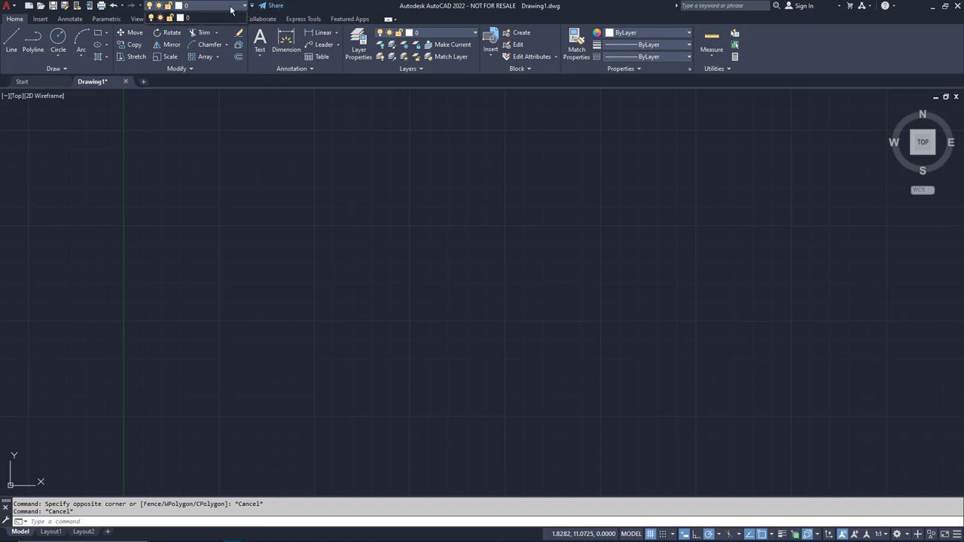
left_click(106, 19)
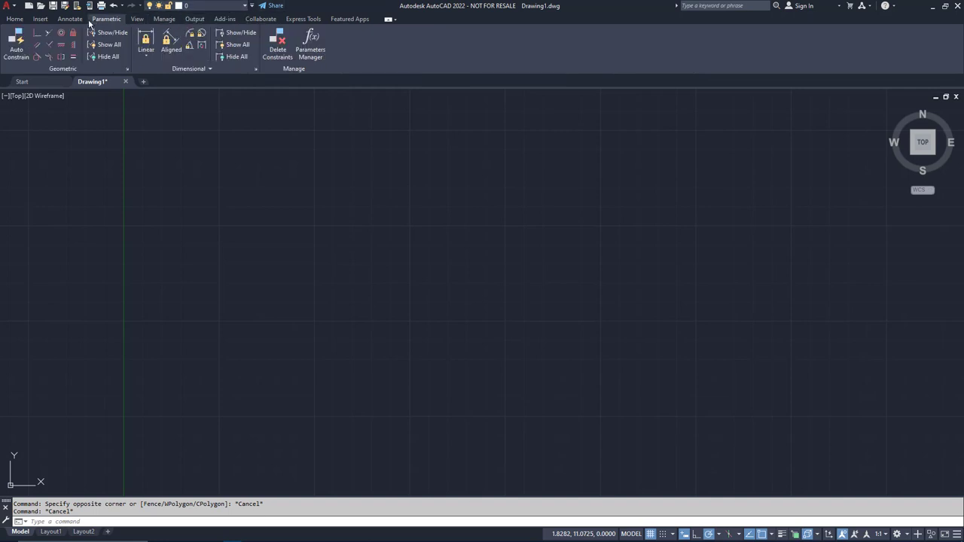
left_click(70, 19)
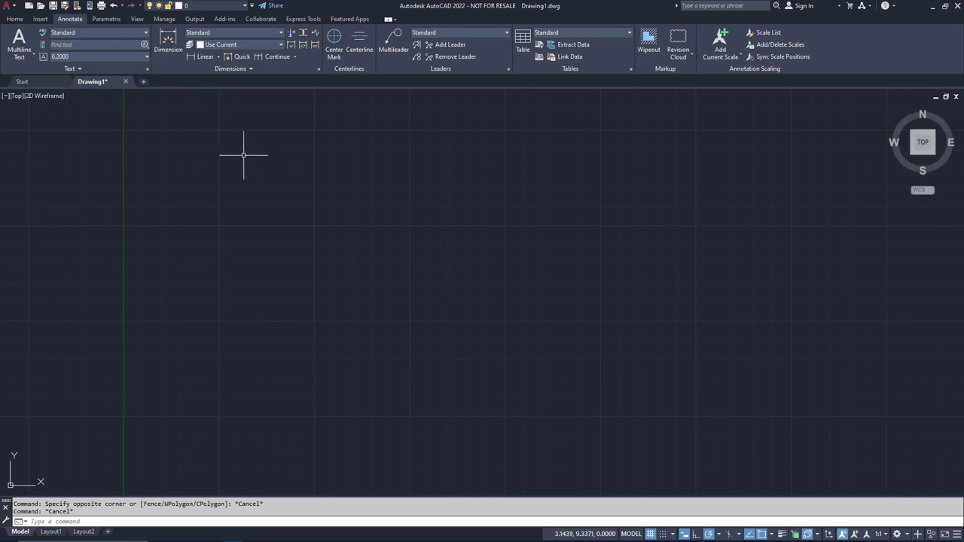
mouse_move(244, 157)
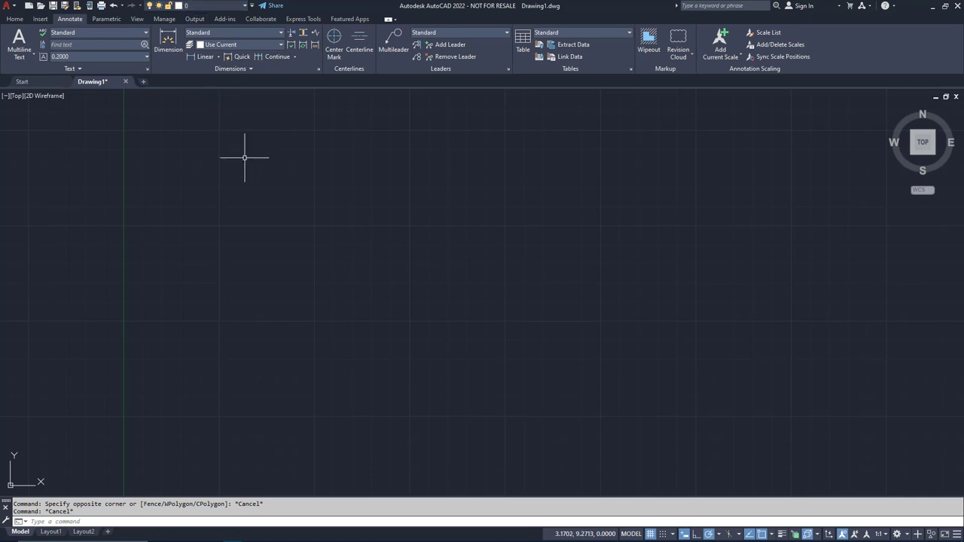
mouse_move(249, 160)
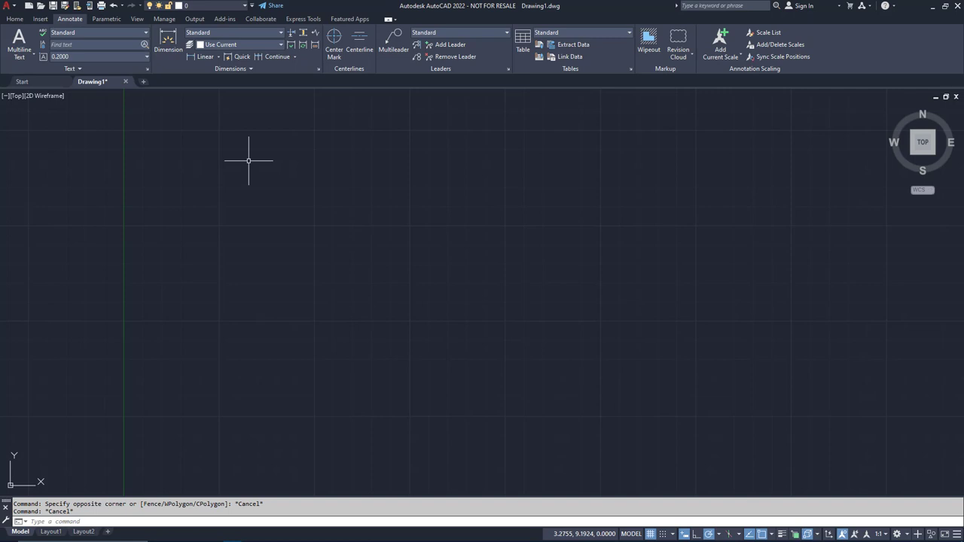
Return to Home and show the Layer Properties Manager listing only layer 0.
left_click(14, 19)
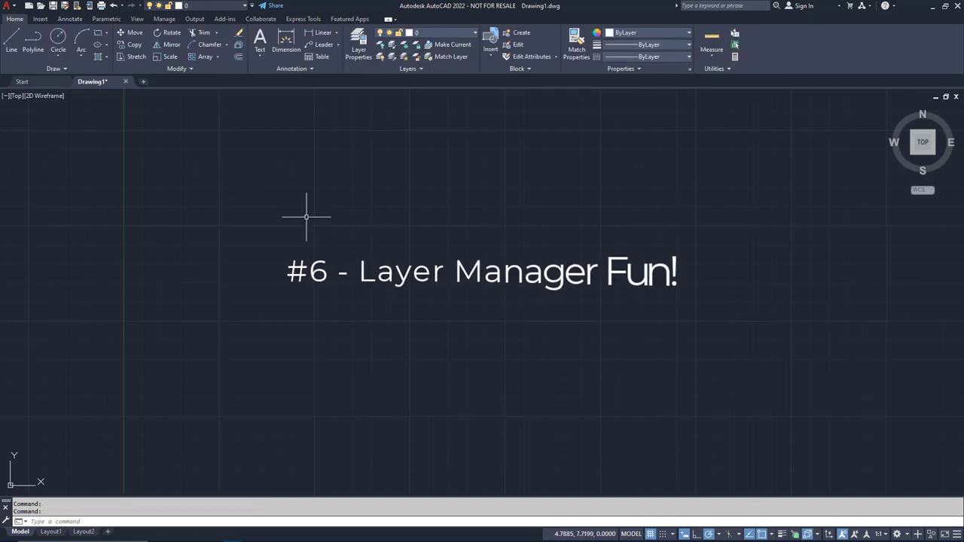
mouse_move(391, 143)
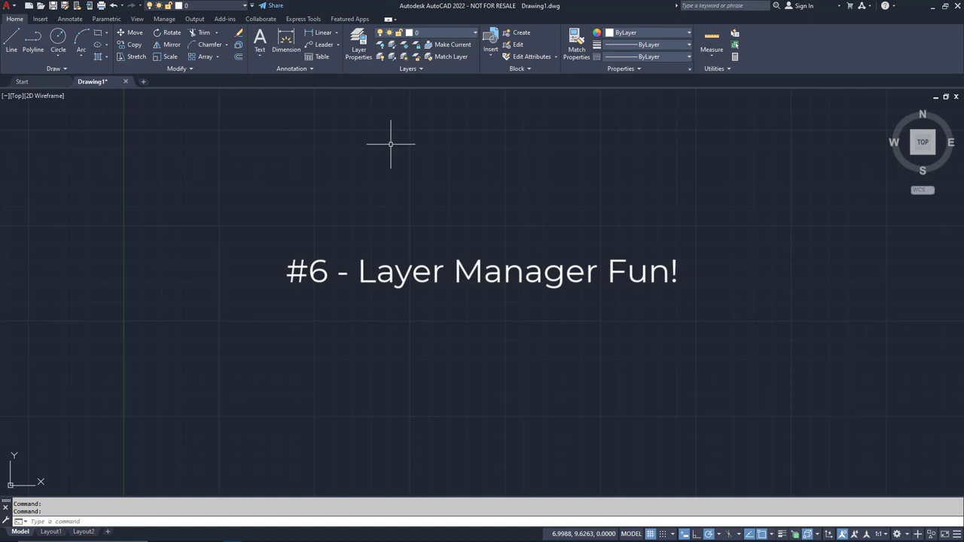
left_click(359, 45)
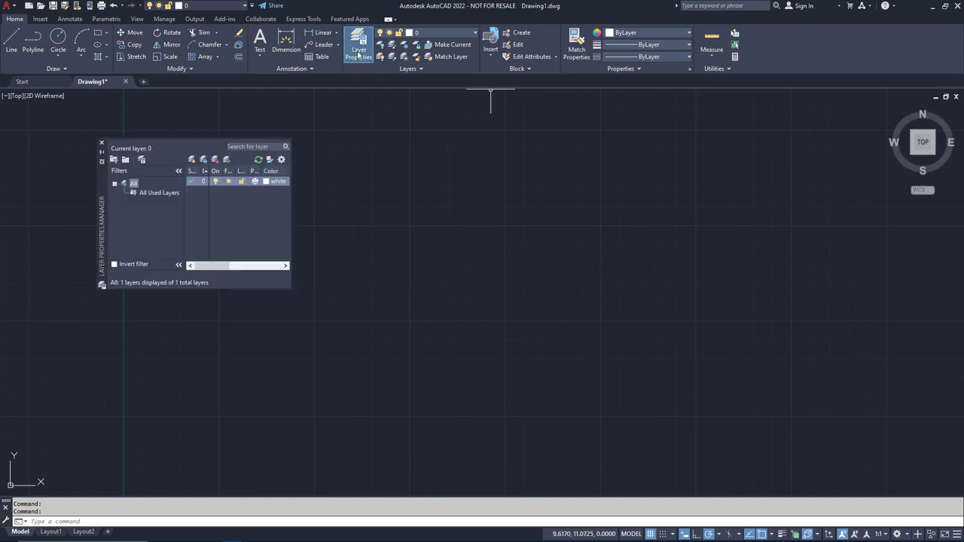
mouse_move(411, 153)
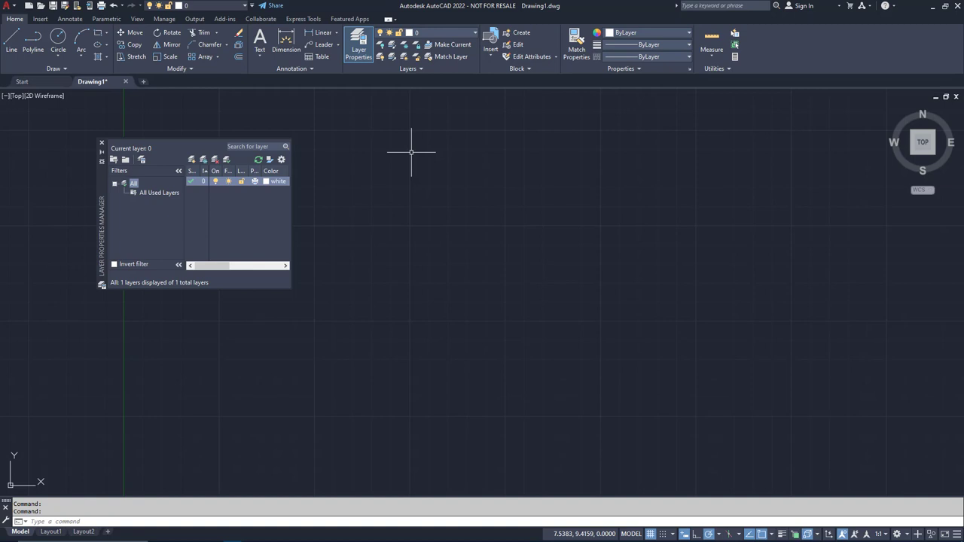
mouse_move(299, 180)
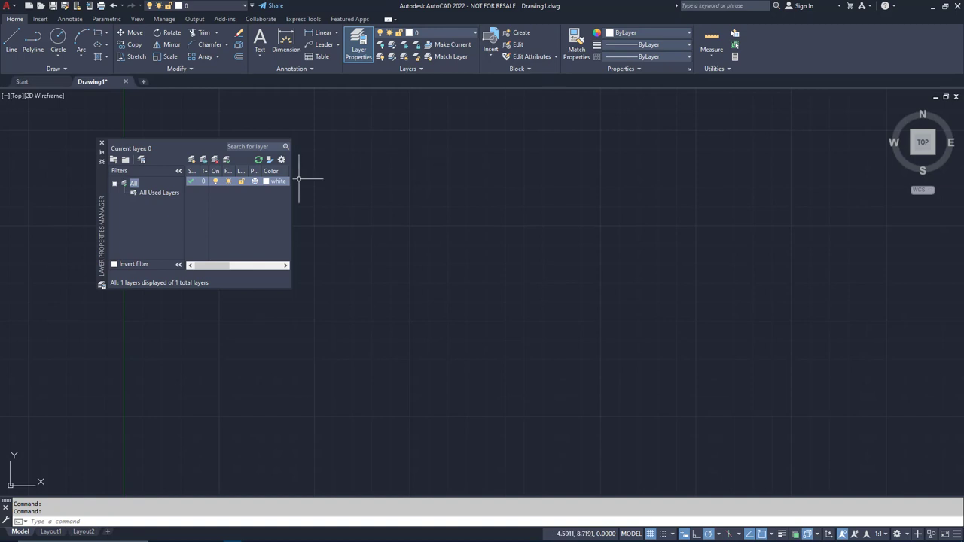
mouse_move(300, 284)
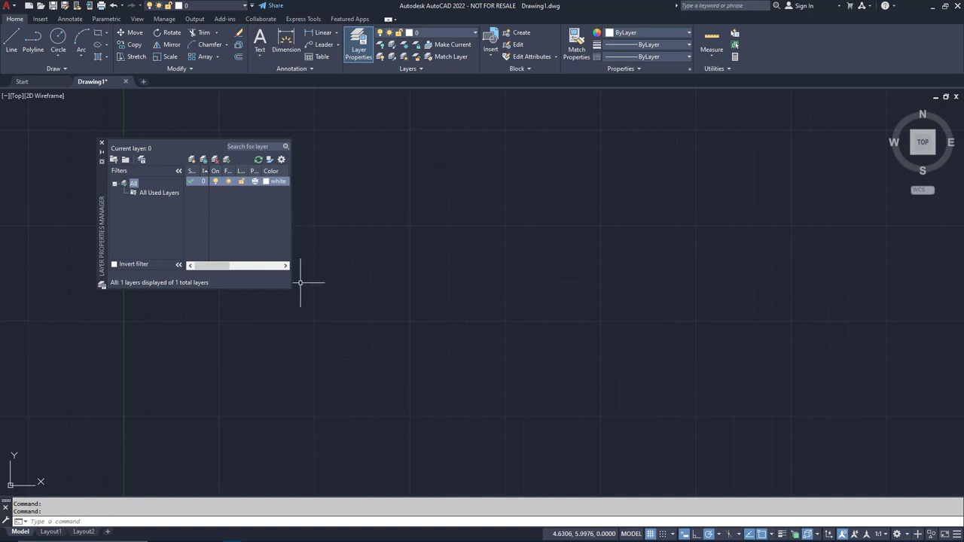
mouse_move(292, 292)
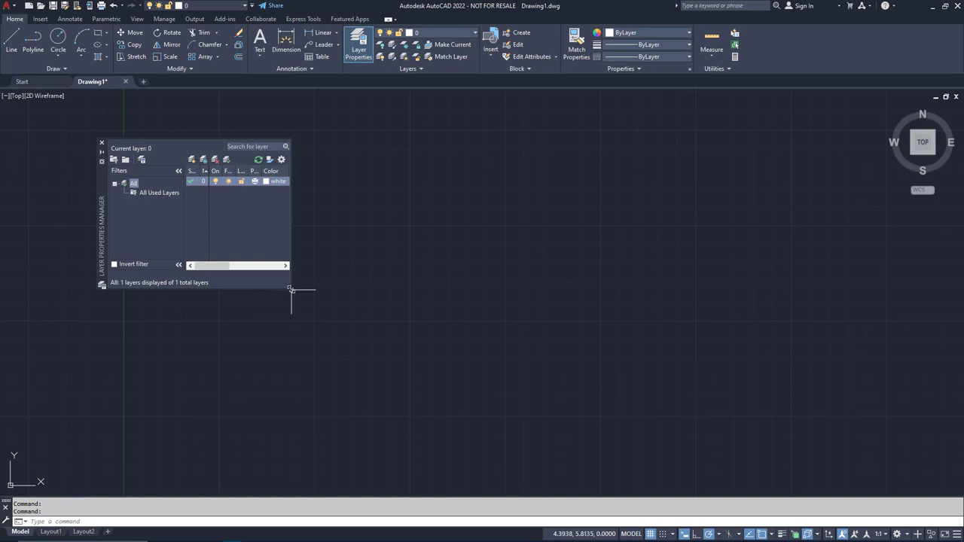
Enlarge the layers palette, collapse its filter tree and maximize all column headings.
left_click_drag(291, 290, 490, 366)
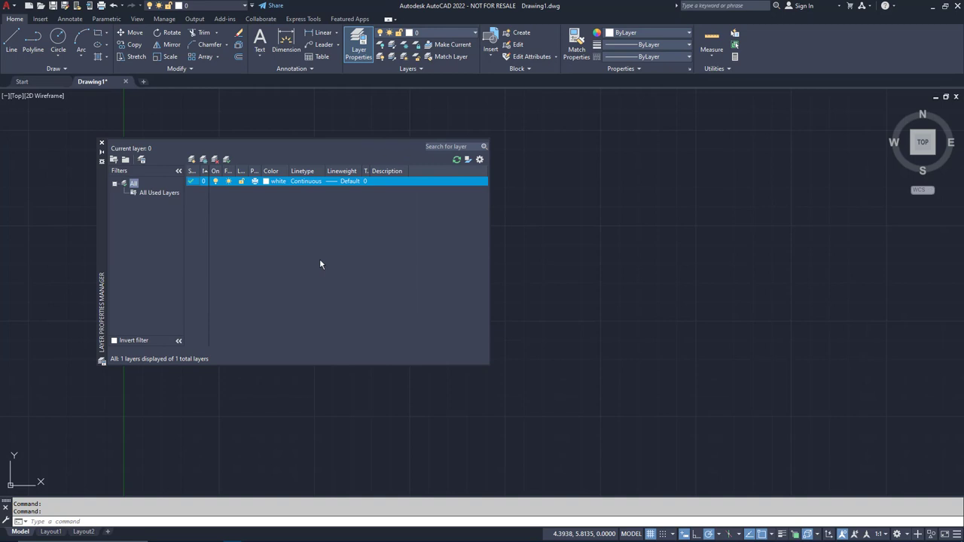
left_click(178, 171)
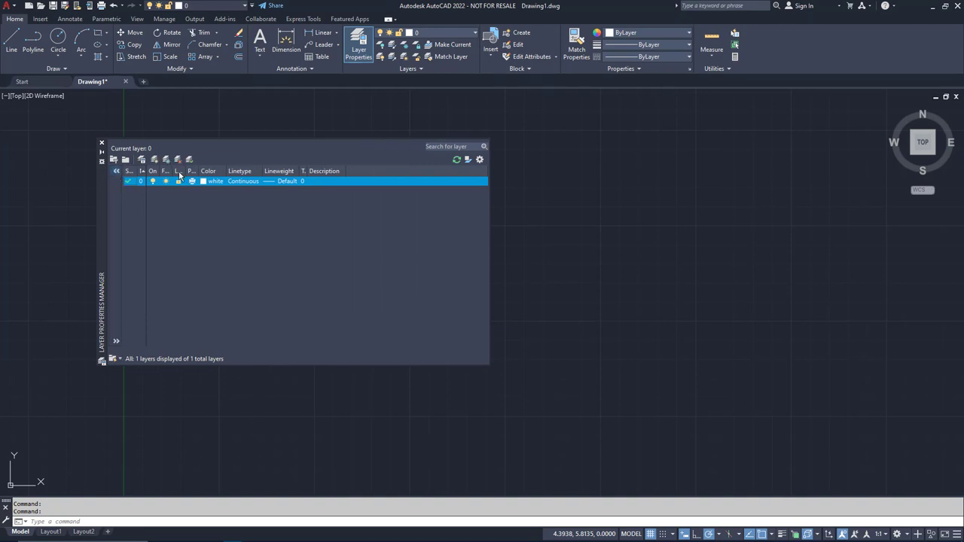
mouse_move(179, 171)
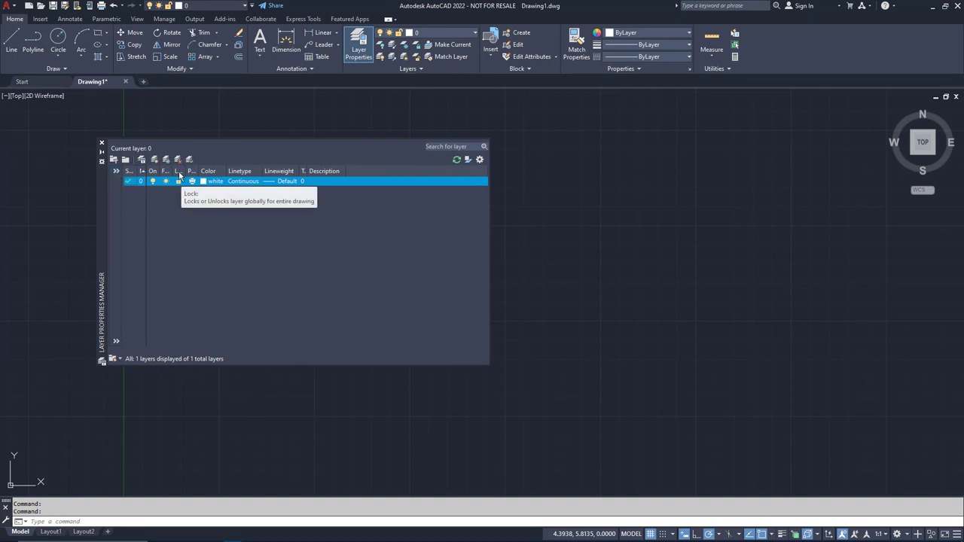
mouse_move(215, 180)
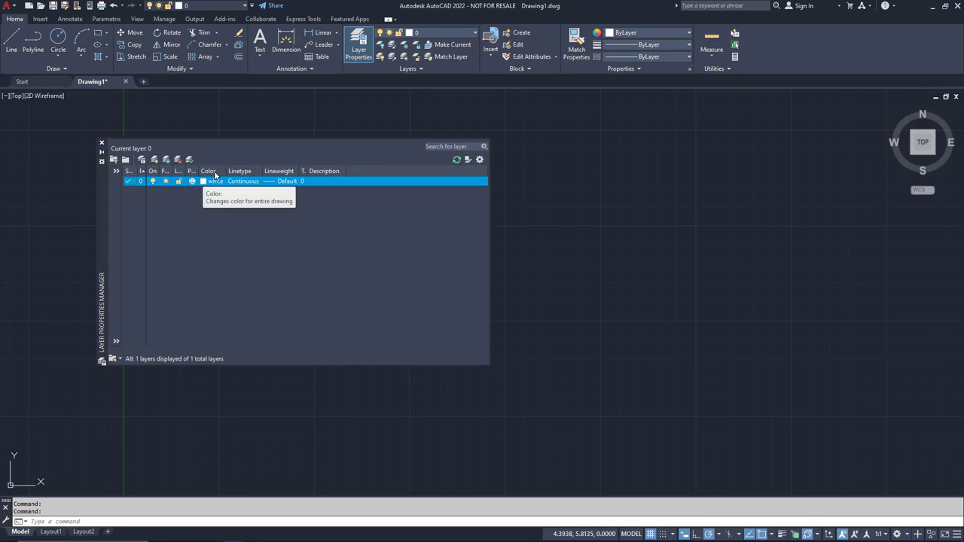
right_click(209, 171)
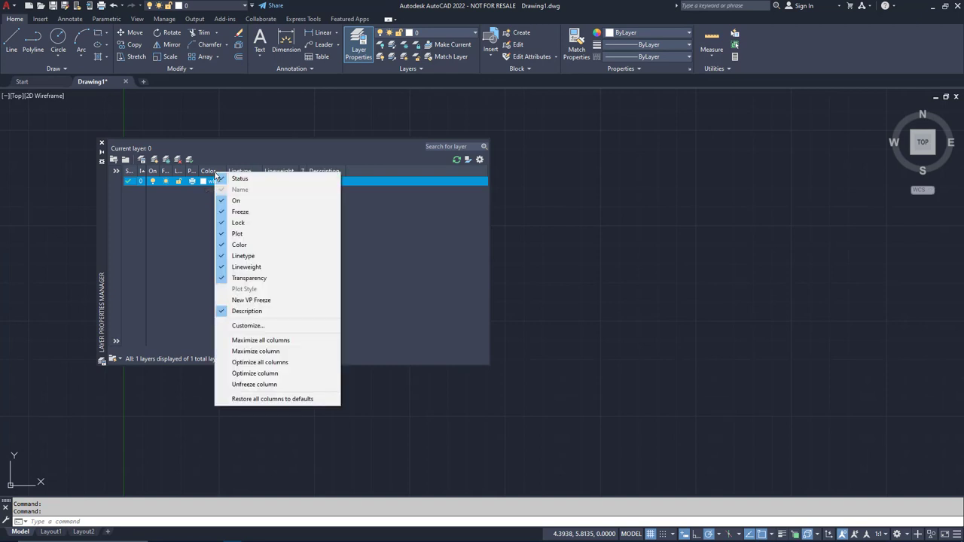
mouse_move(261, 339)
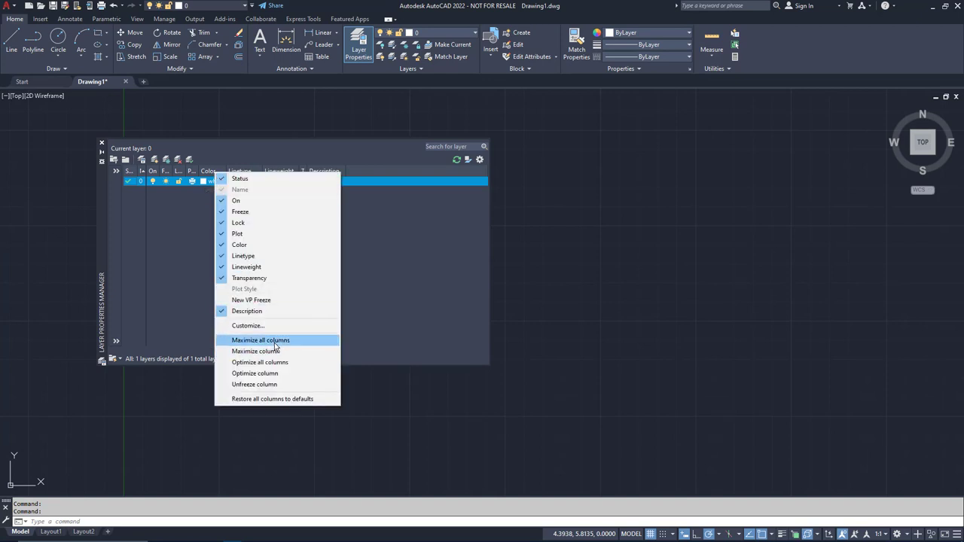
left_click(261, 340)
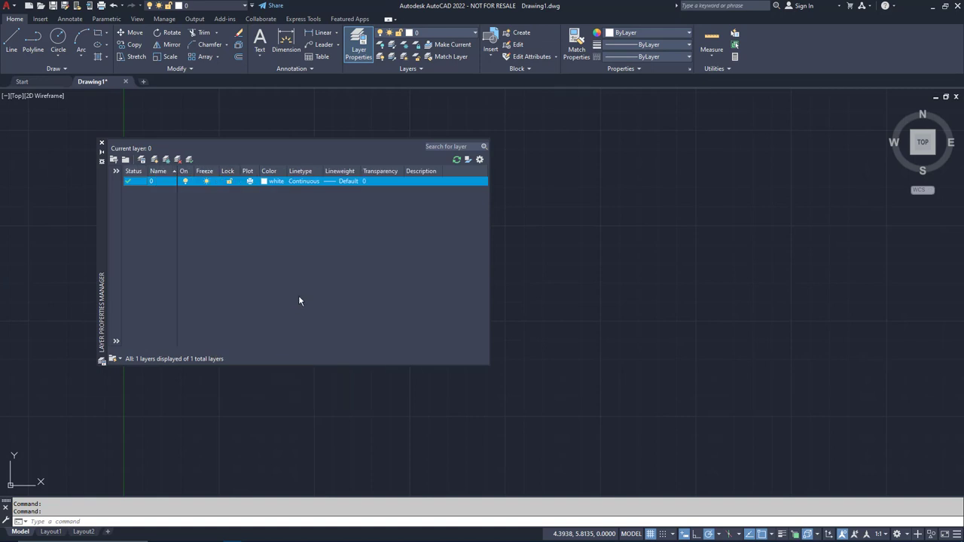
mouse_move(300, 301)
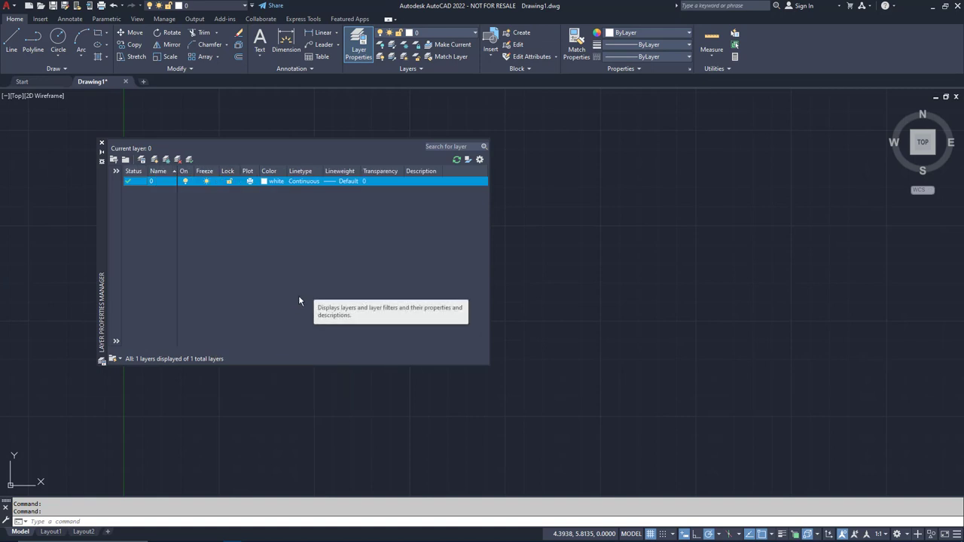
mouse_move(199, 275)
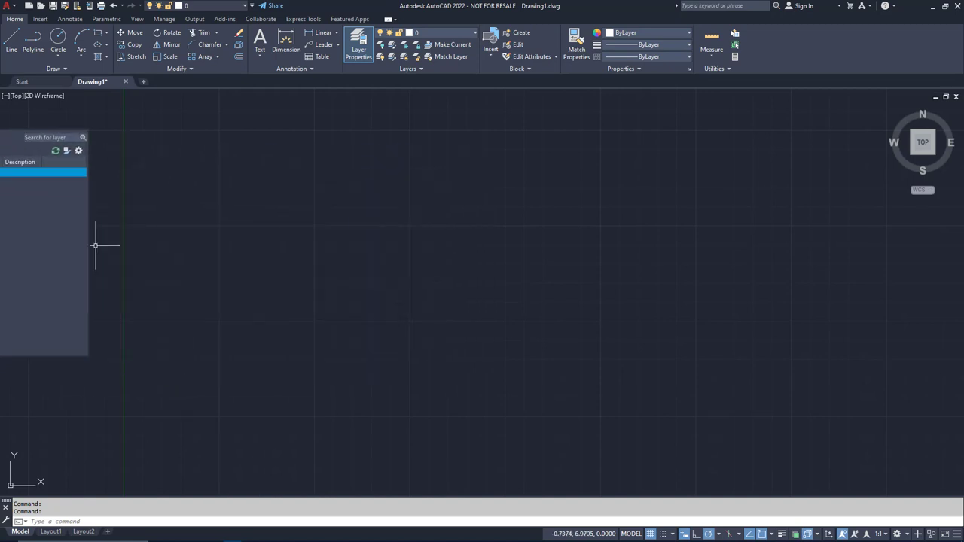
Reopen the Layer Properties Manager, dock it at the left edge and enable Auto-hide.
left_click(359, 49)
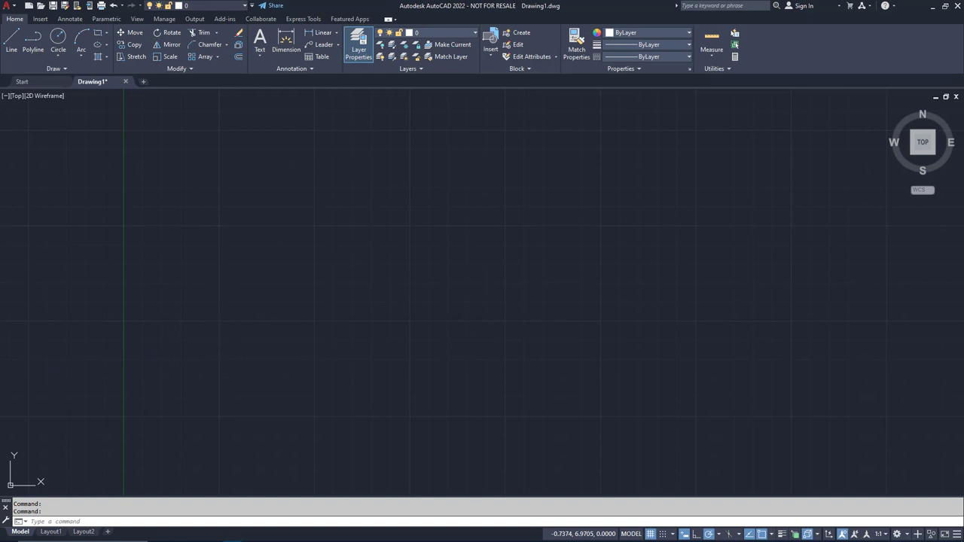
left_click(359, 43)
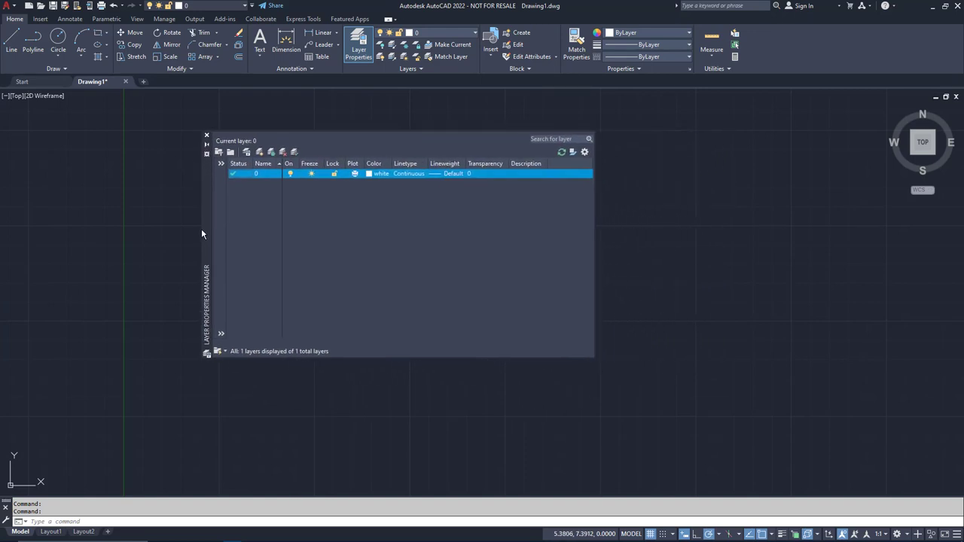
left_click(206, 136)
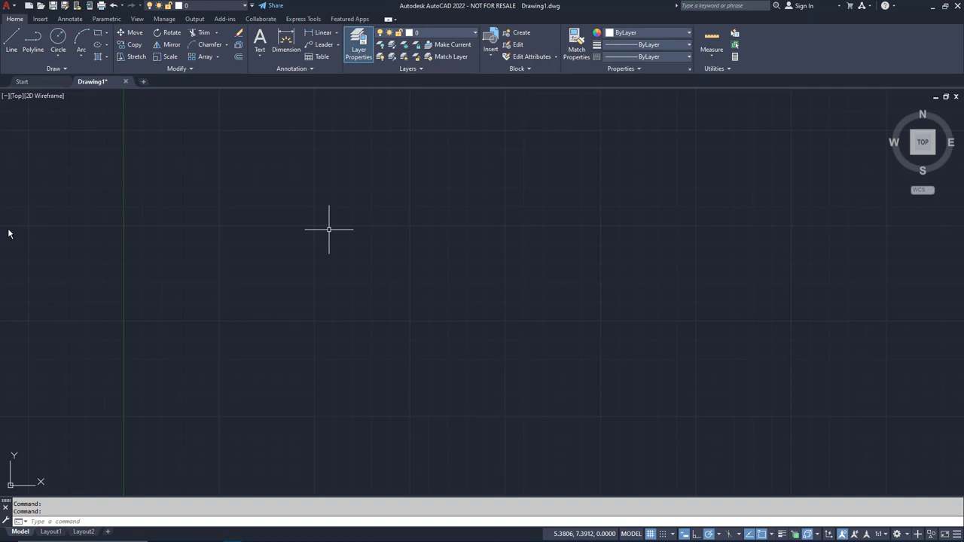
left_click(358, 49)
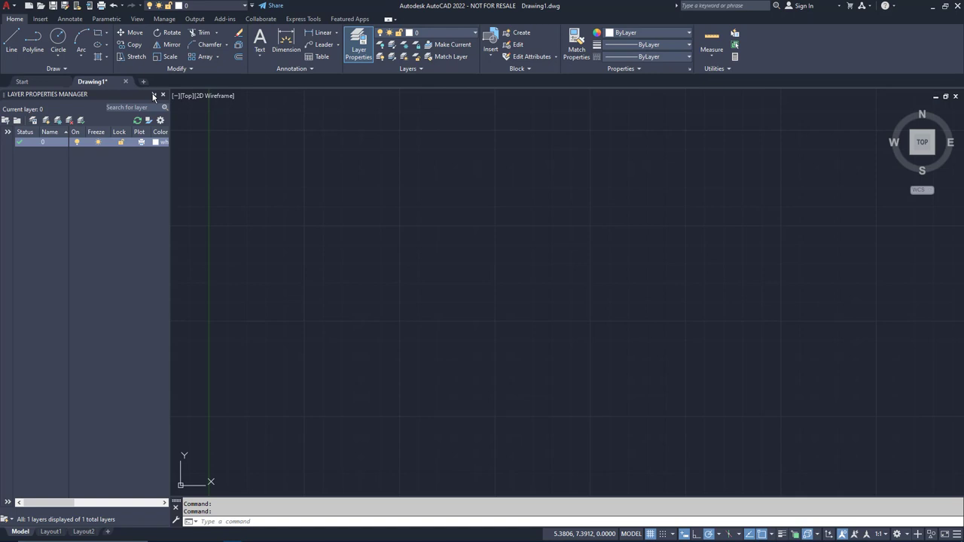
left_click(153, 95)
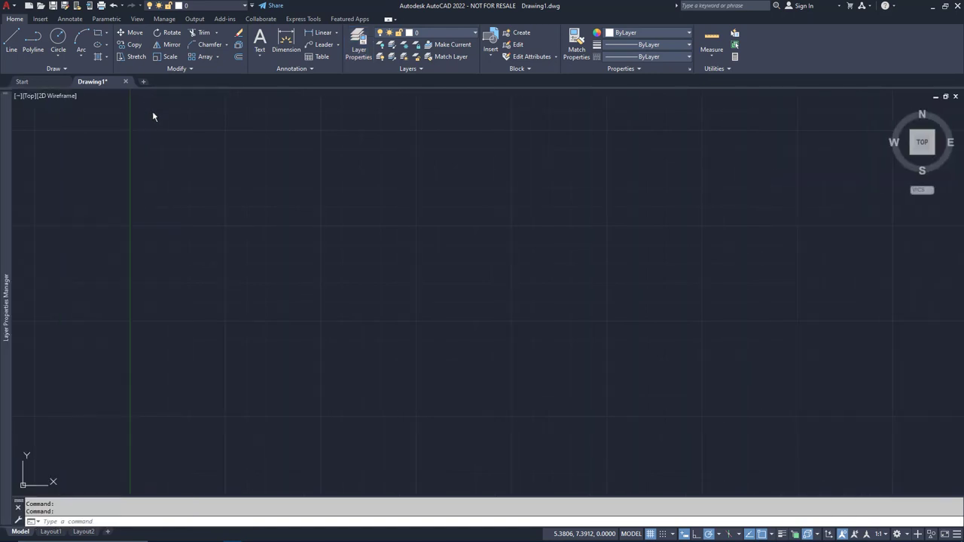
mouse_move(154, 161)
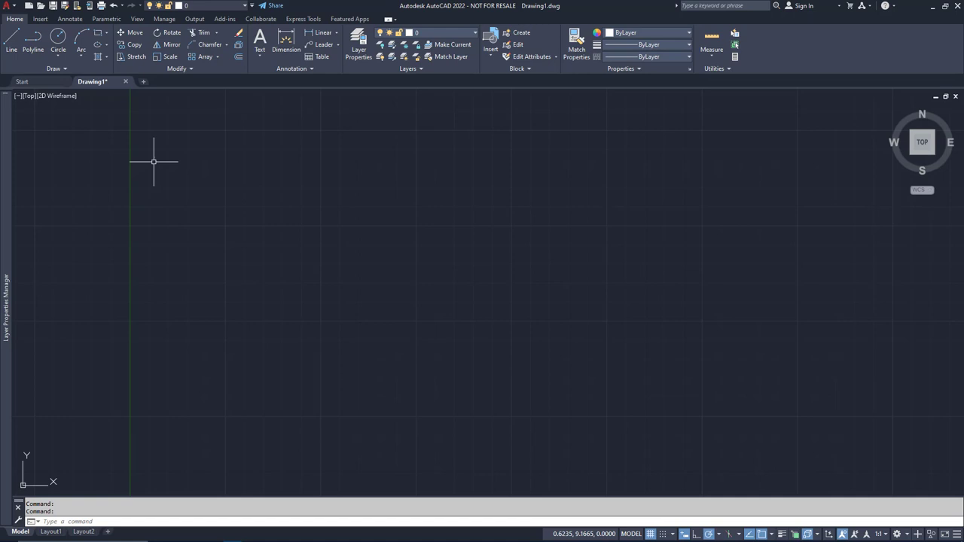
mouse_move(152, 162)
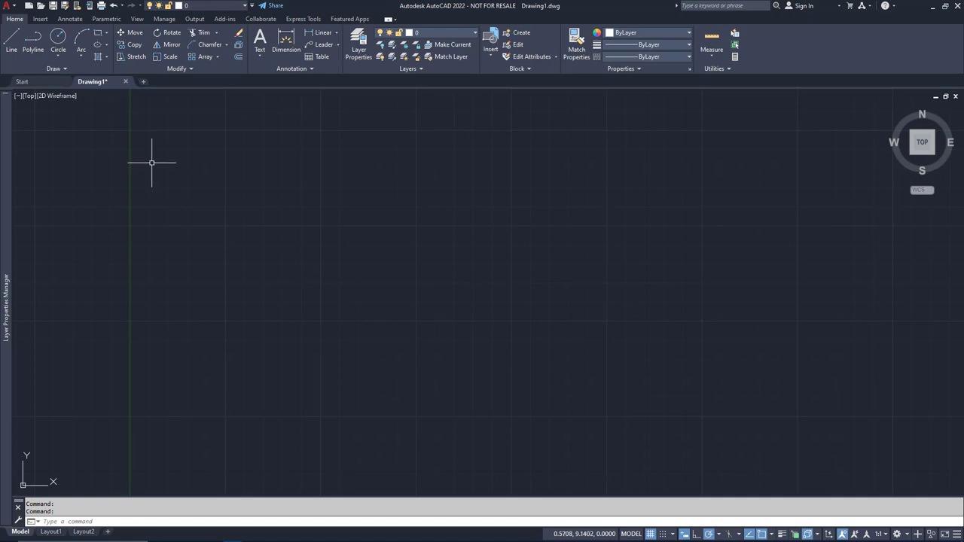
Bring up Properties, Blocks and External References (XR) palettes and auto-hide them on the right.
left_click(359, 49)
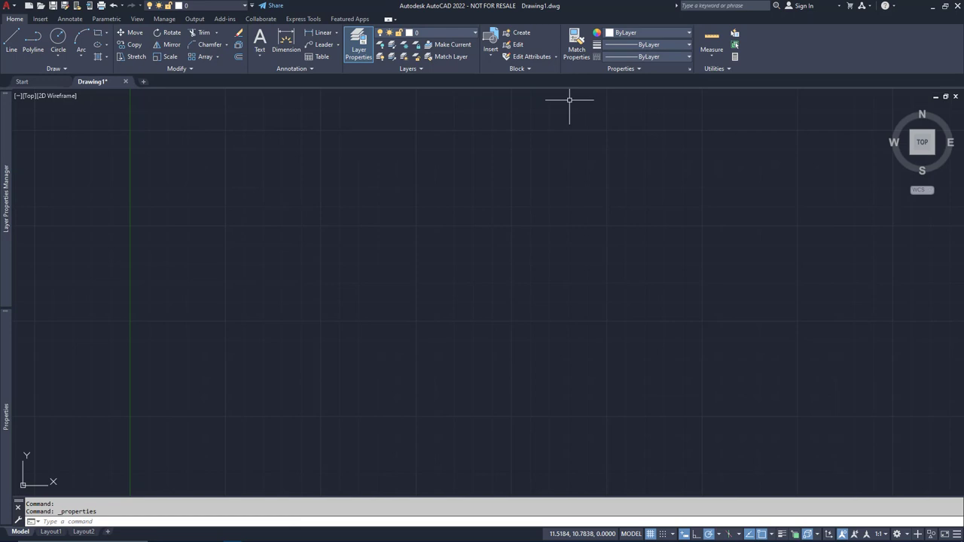
left_click(490, 46)
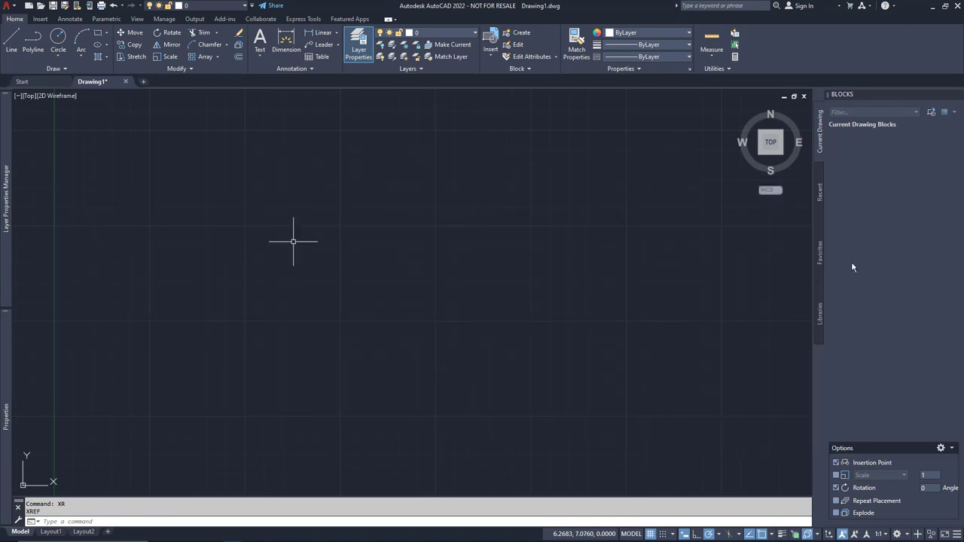
key("enter")
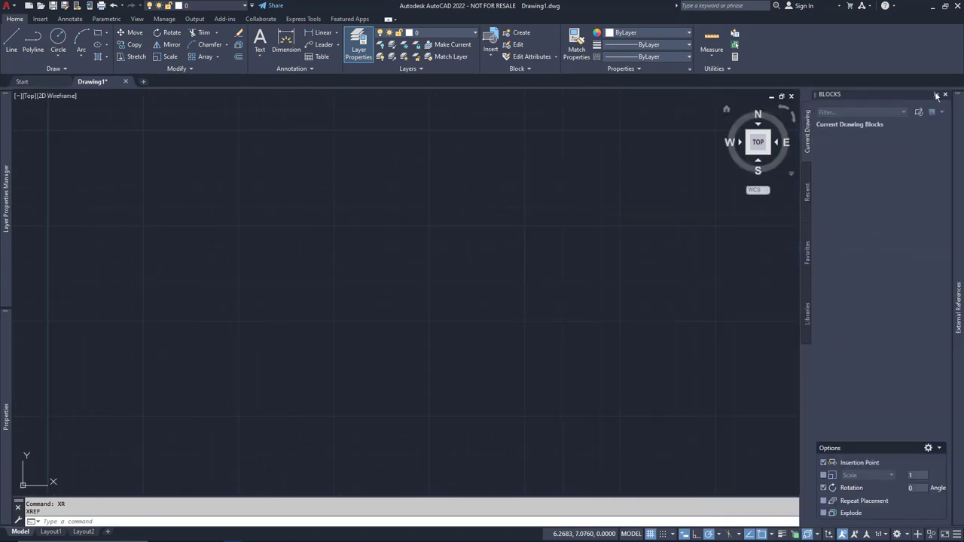
left_click(945, 94)
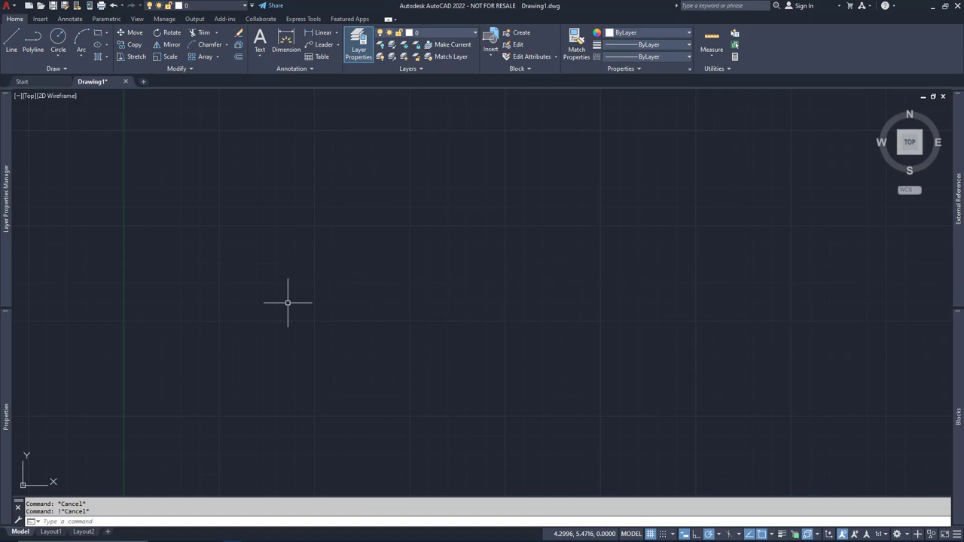
mouse_move(294, 281)
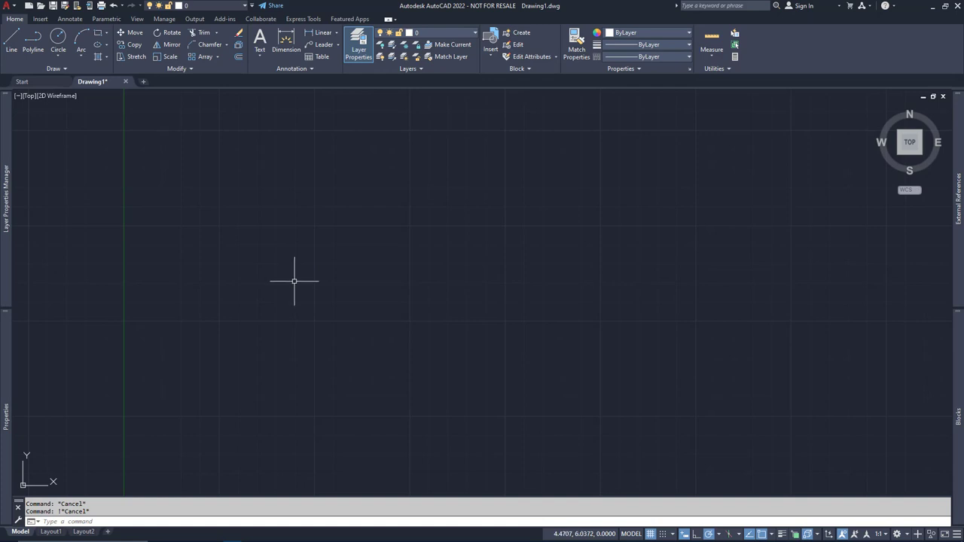
mouse_move(590, 374)
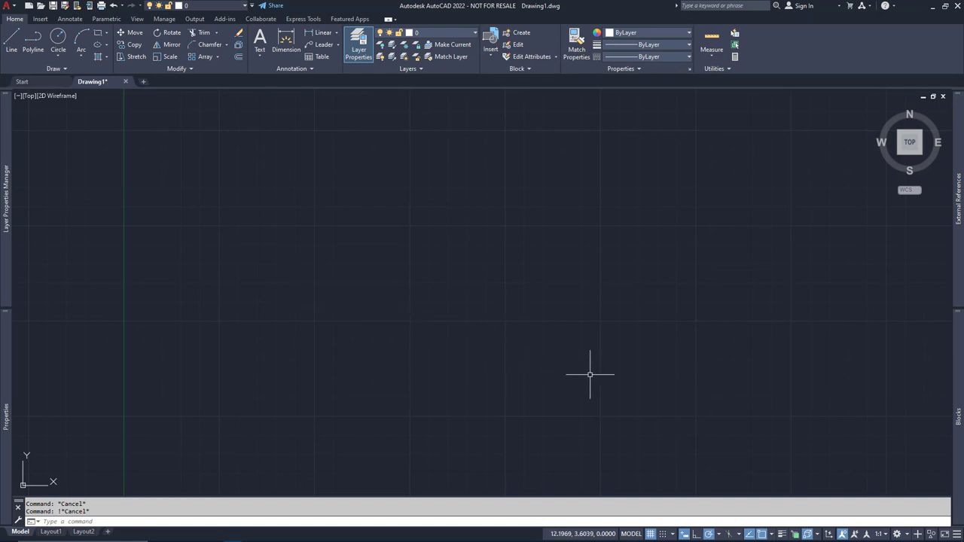
Switch to the 3D Modeling workspace from the status-bar workspace list.
left_click(909, 534)
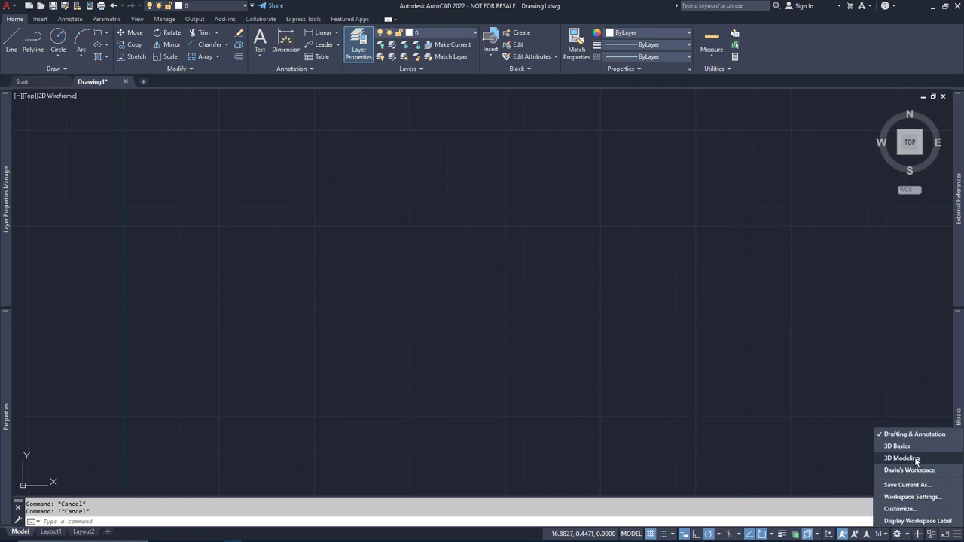
left_click(902, 458)
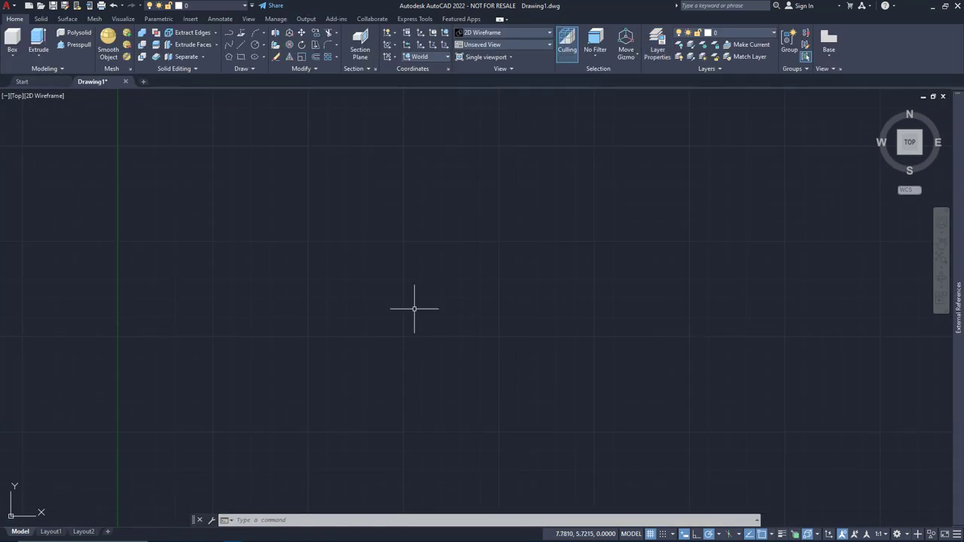
mouse_move(813, 501)
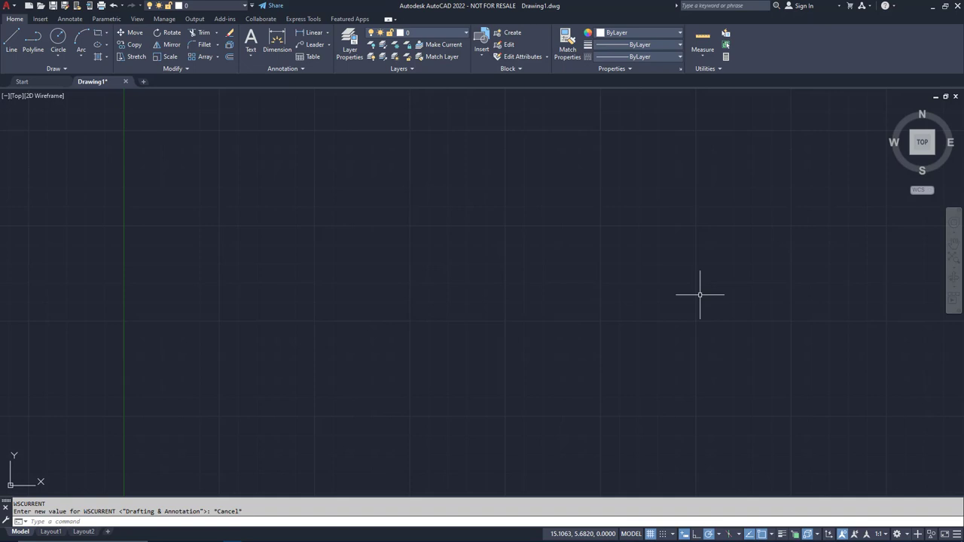
mouse_move(874, 489)
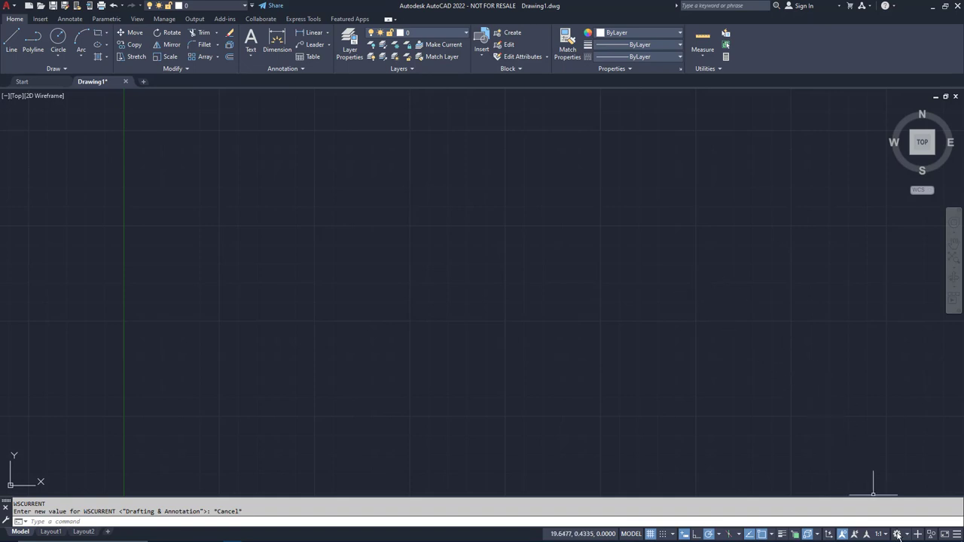
Save the current layout as a custom workspace named 'Davi'.
left_click(896, 533)
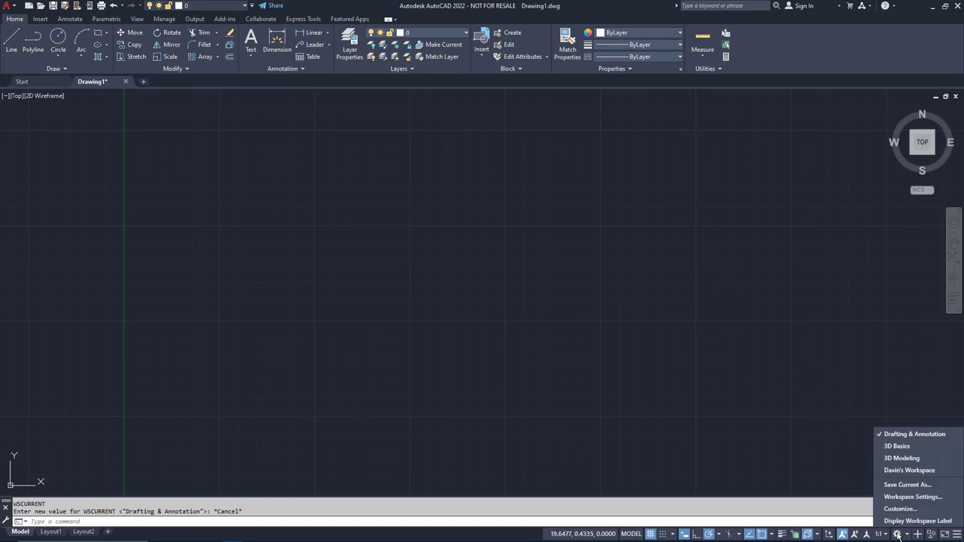
mouse_move(907, 484)
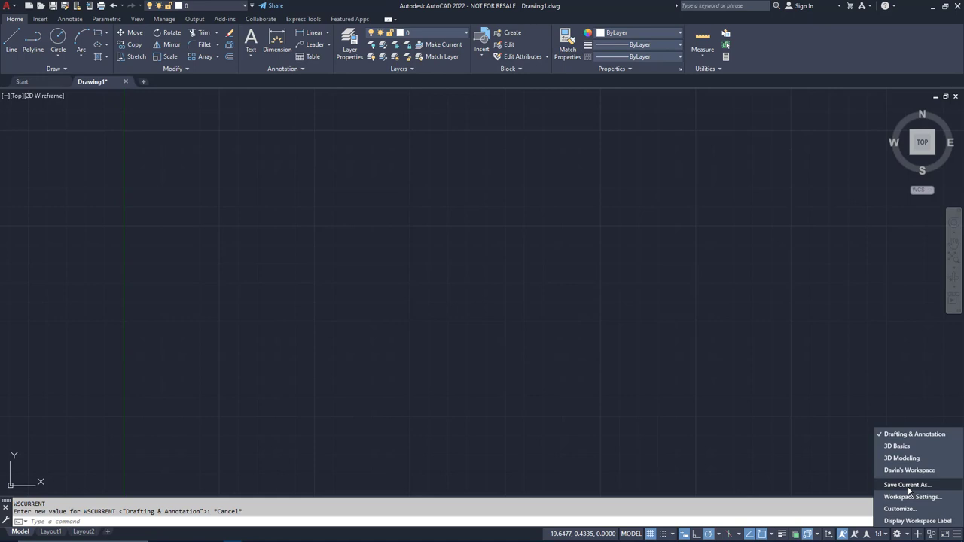
left_click(908, 484)
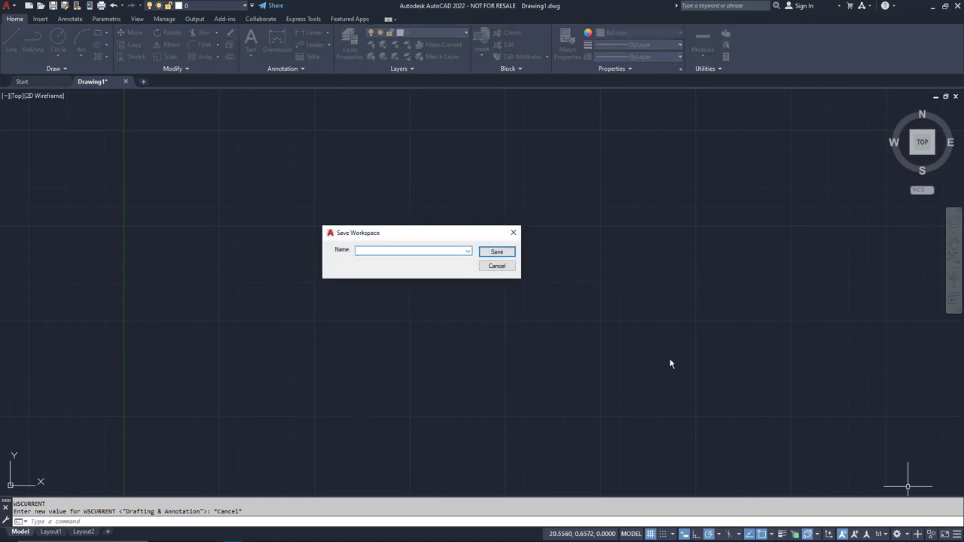
type("Davin")
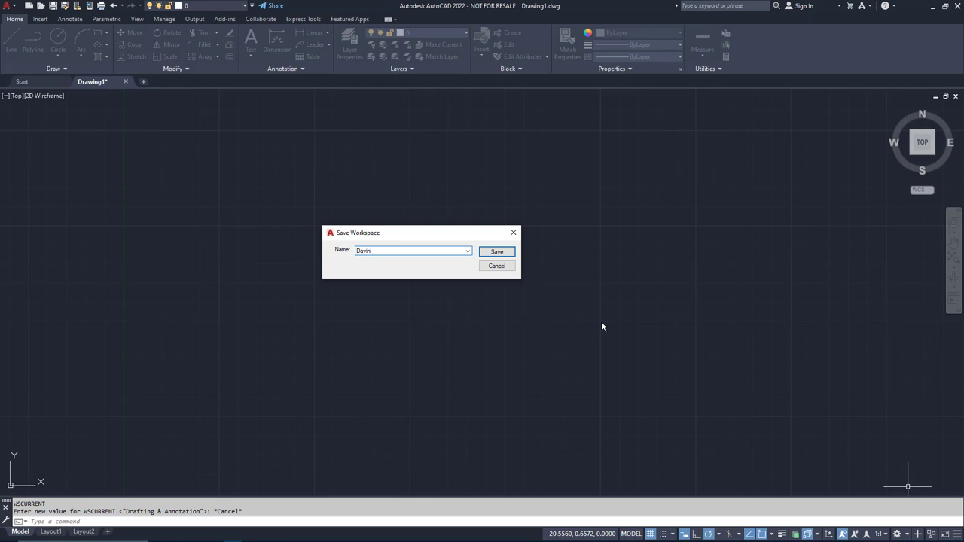
left_click(497, 251)
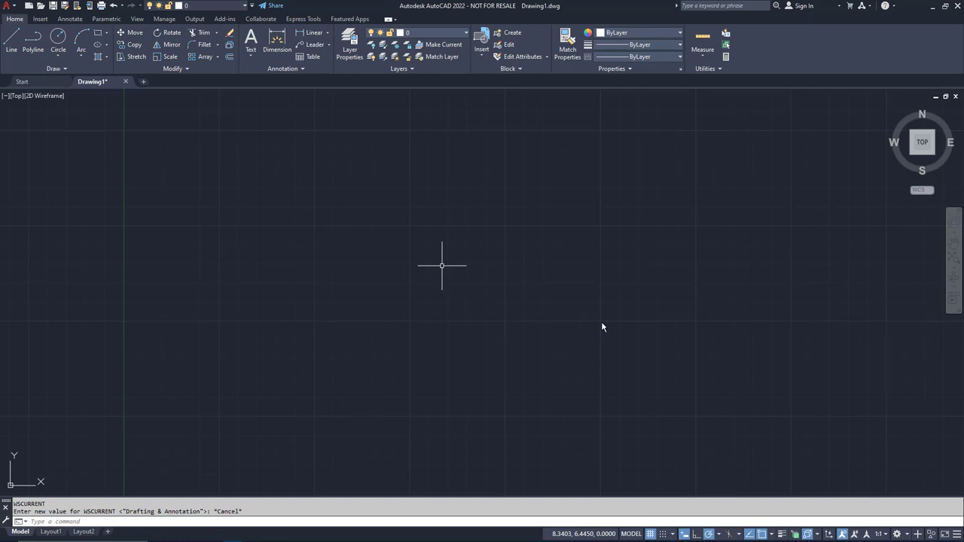
mouse_move(625, 343)
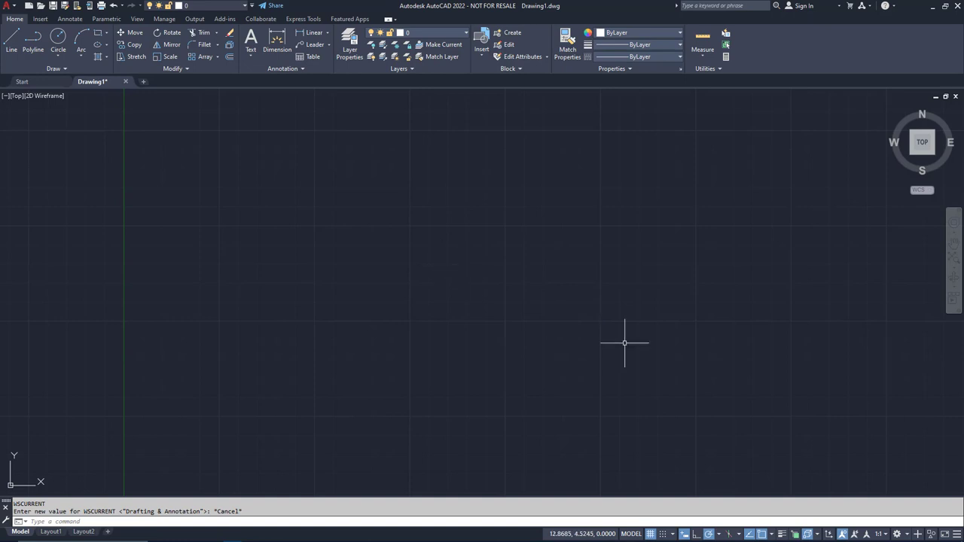
left_click(348, 45)
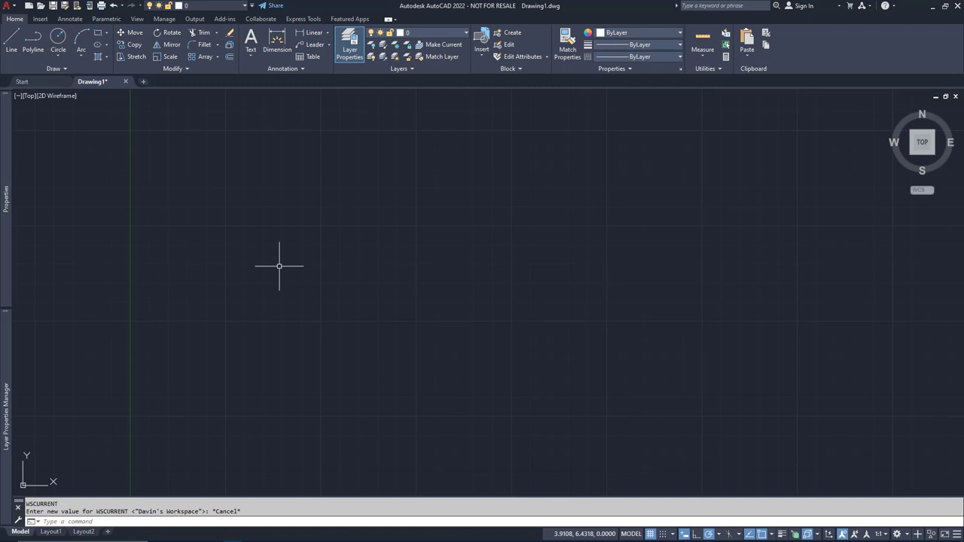
mouse_move(279, 282)
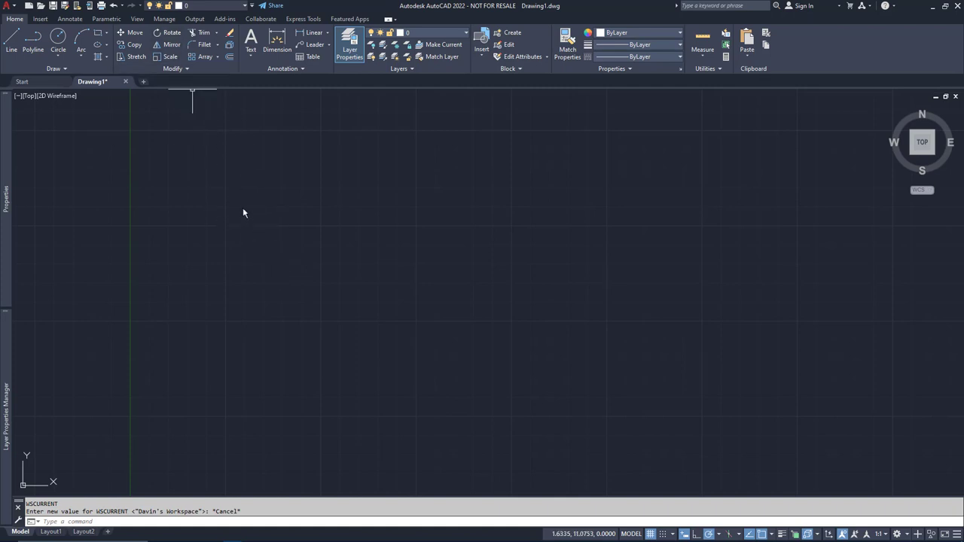
mouse_move(216, 154)
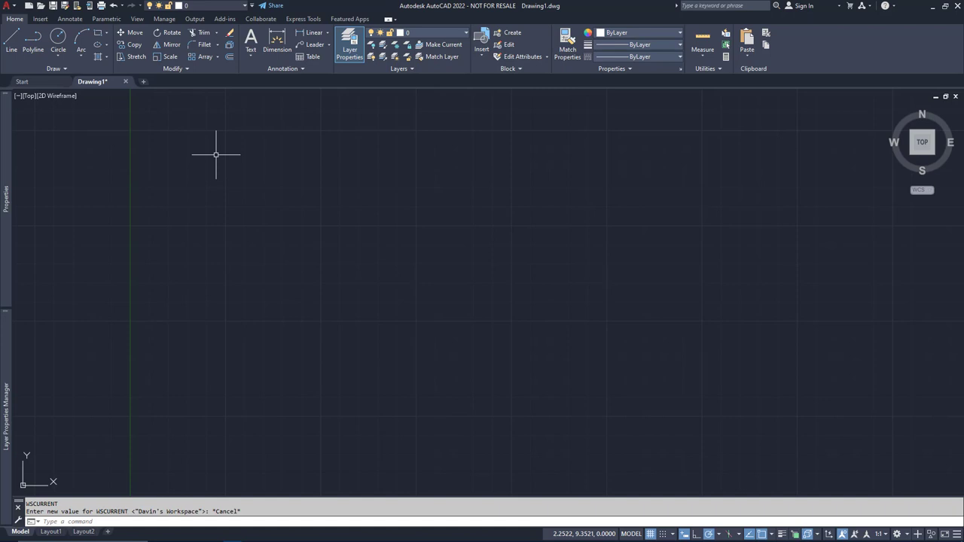
mouse_move(209, 143)
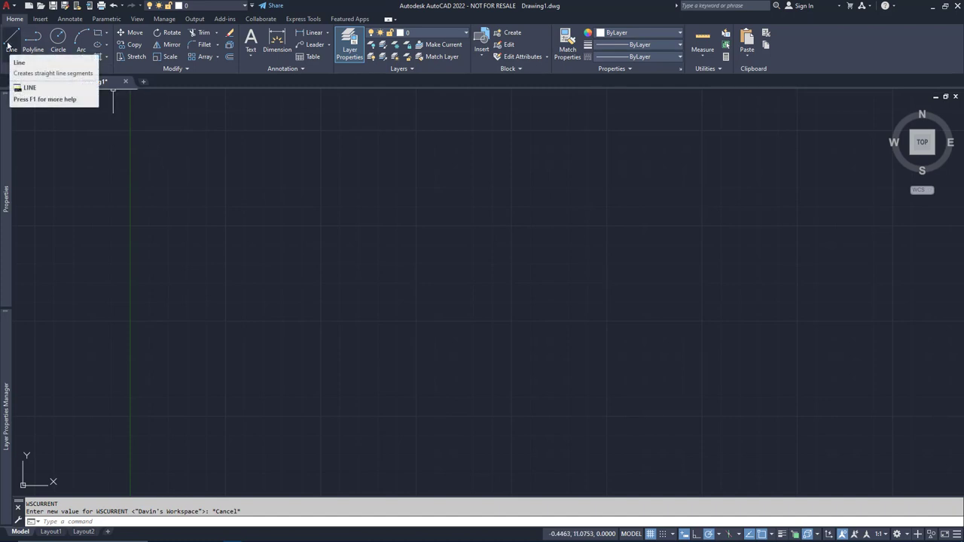
mouse_move(240, 189)
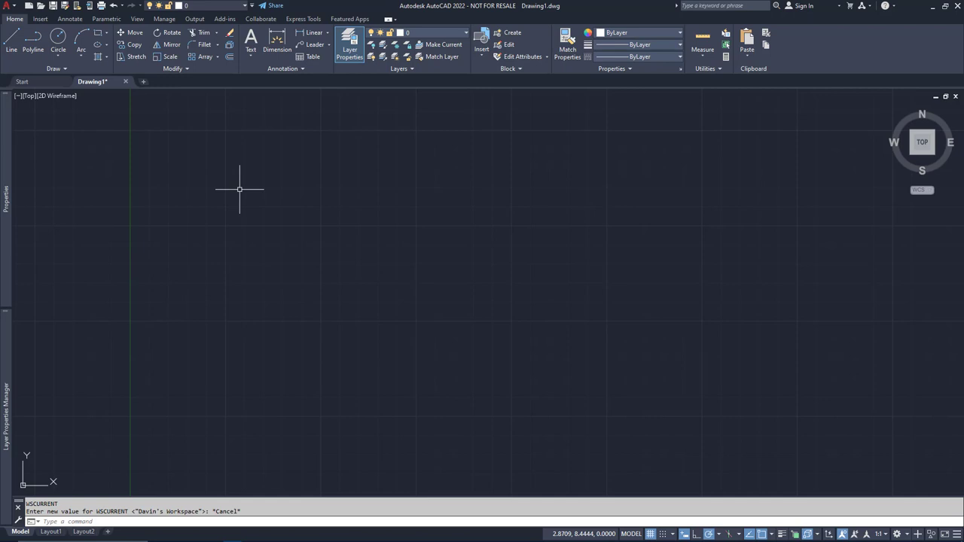
Preview the alias suggestions for L and PL at the command line, leaving Polyline awaiting a start point.
type("L")
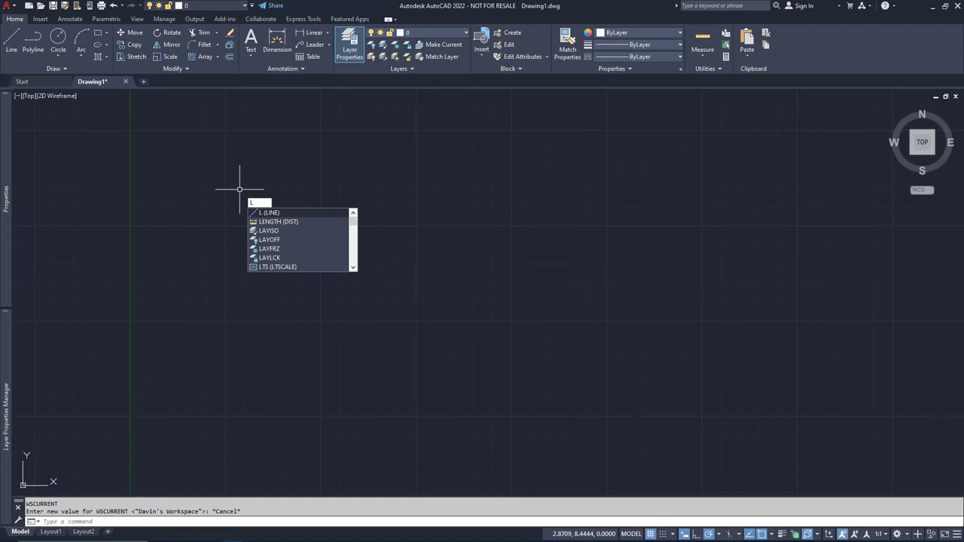
mouse_move(212, 163)
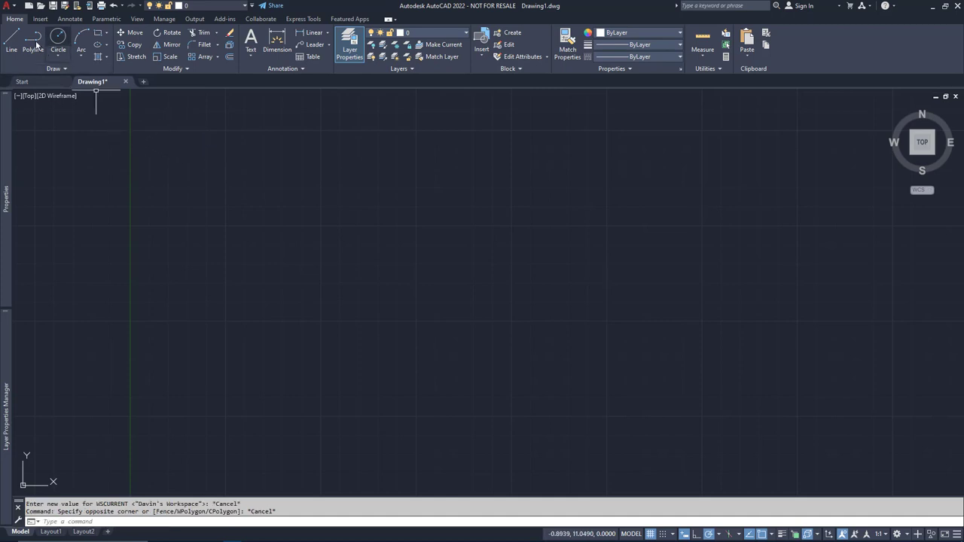
mouse_move(32, 41)
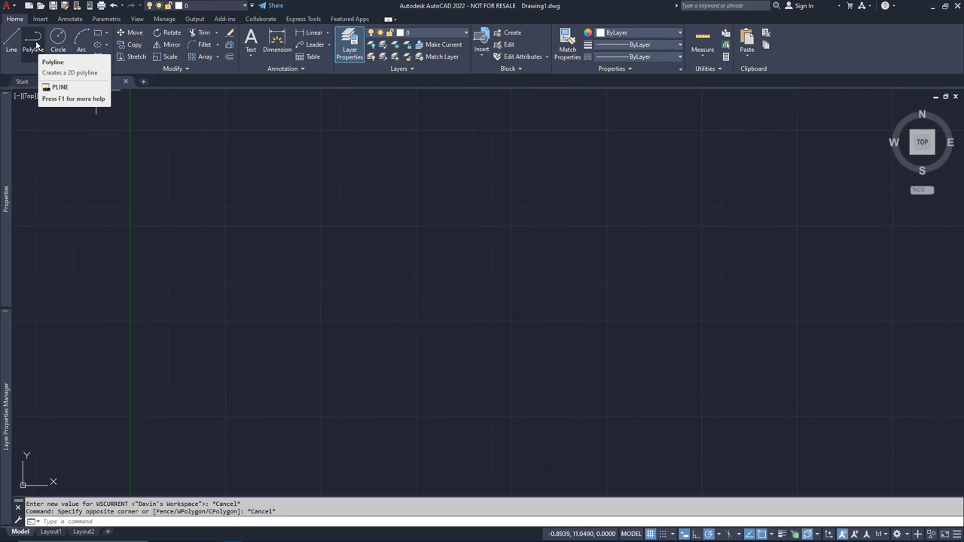
mouse_move(259, 190)
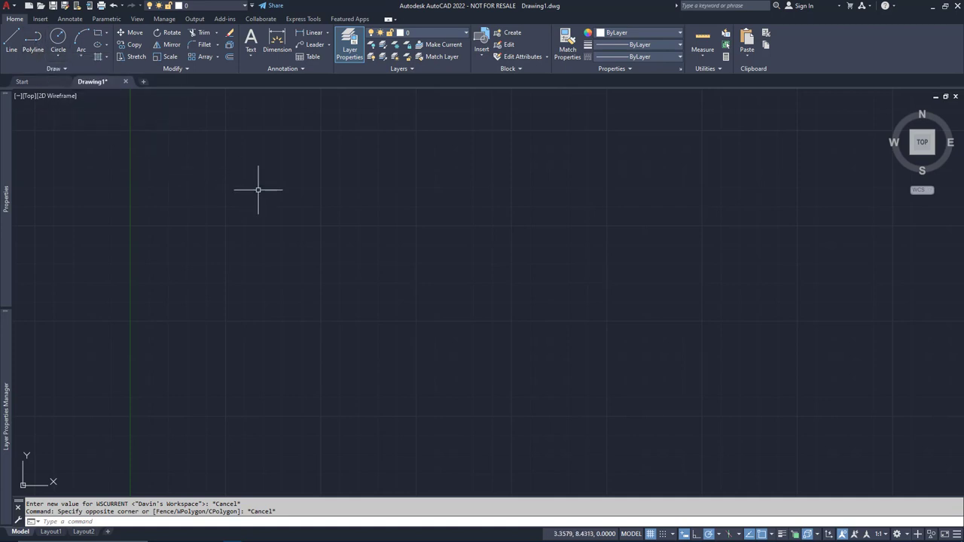
type("P")
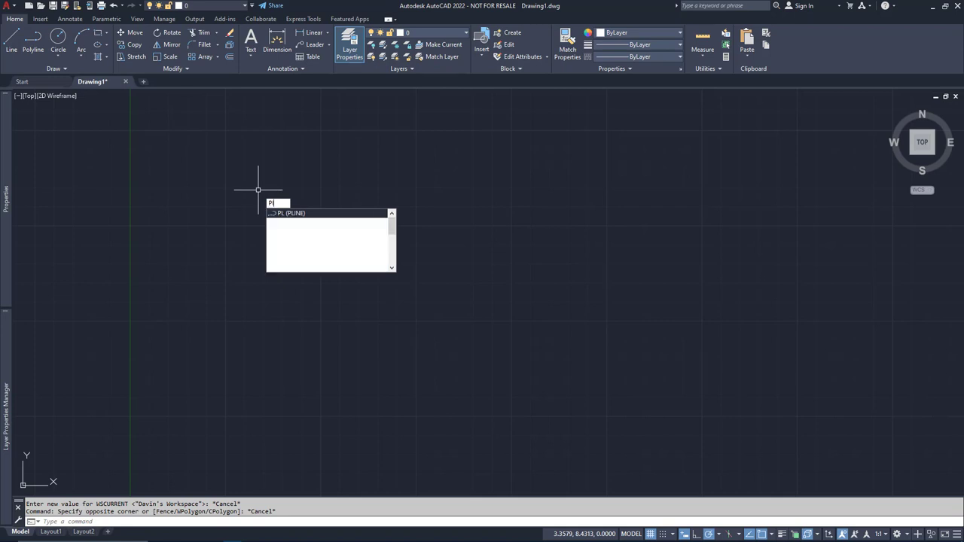
type("L")
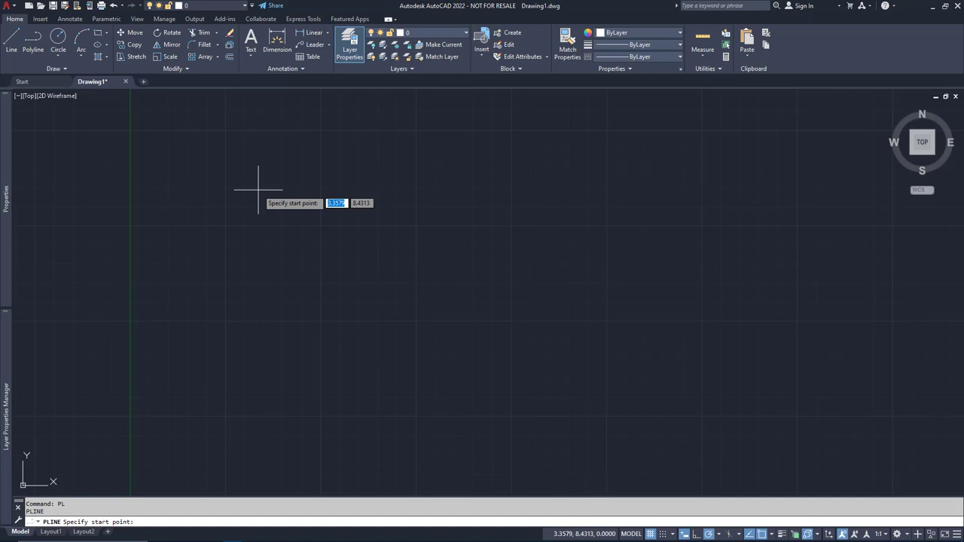
key("Escape")
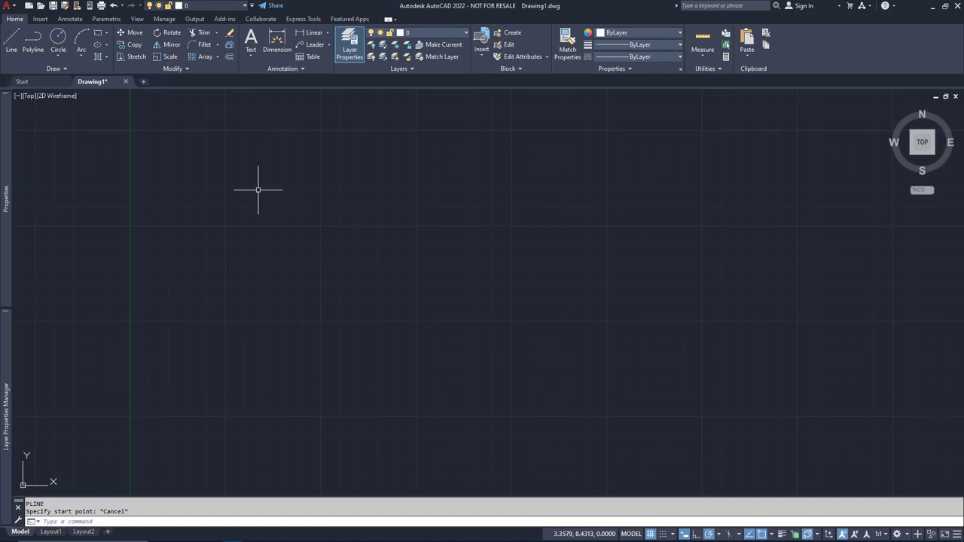
type("M")
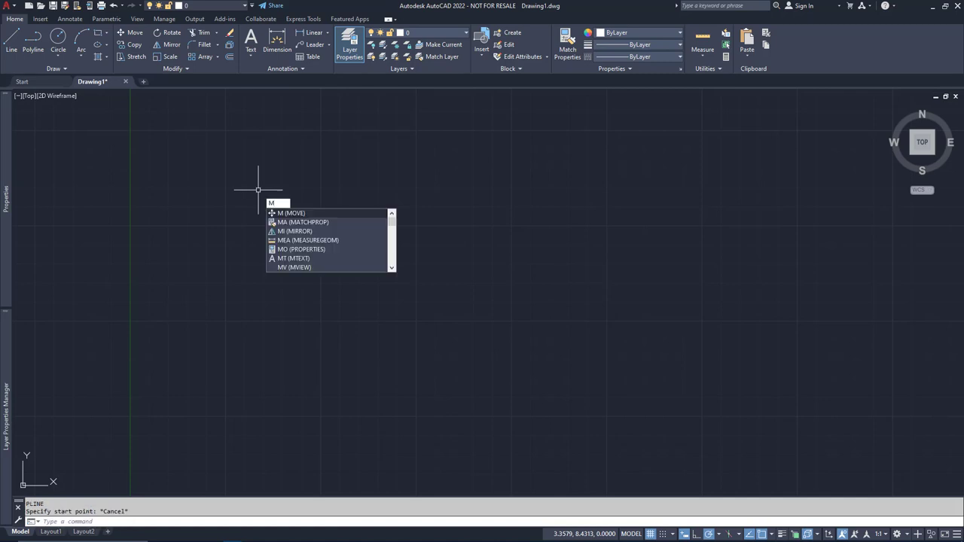
type("TR")
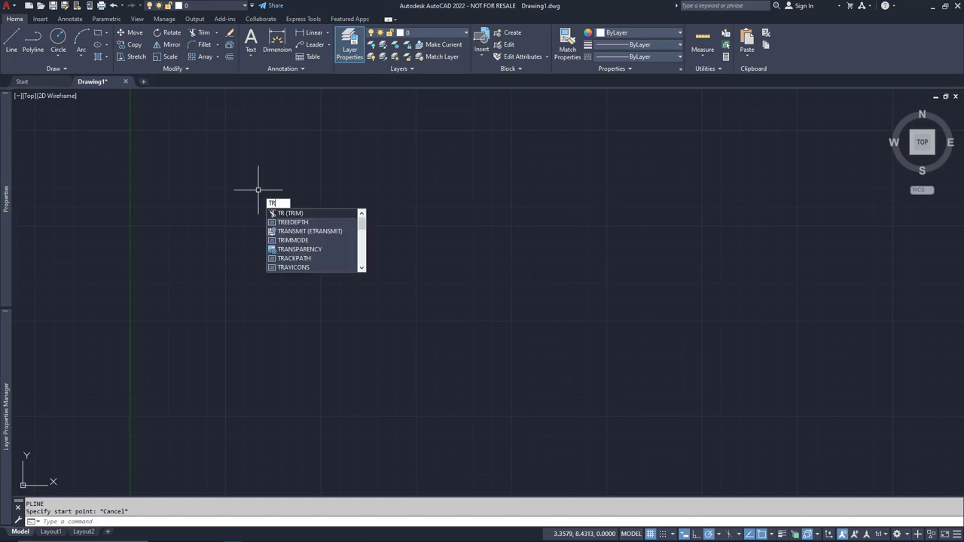
type("S")
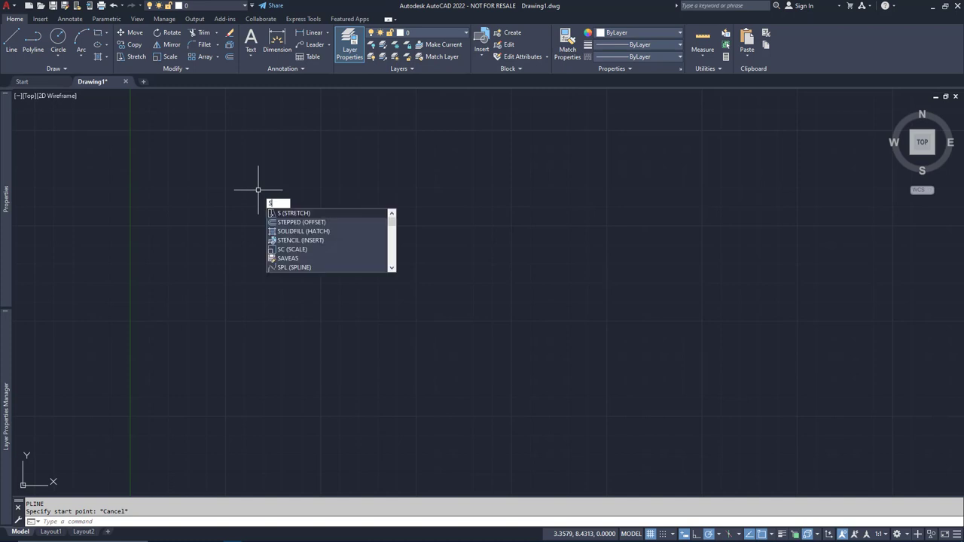
type("RO")
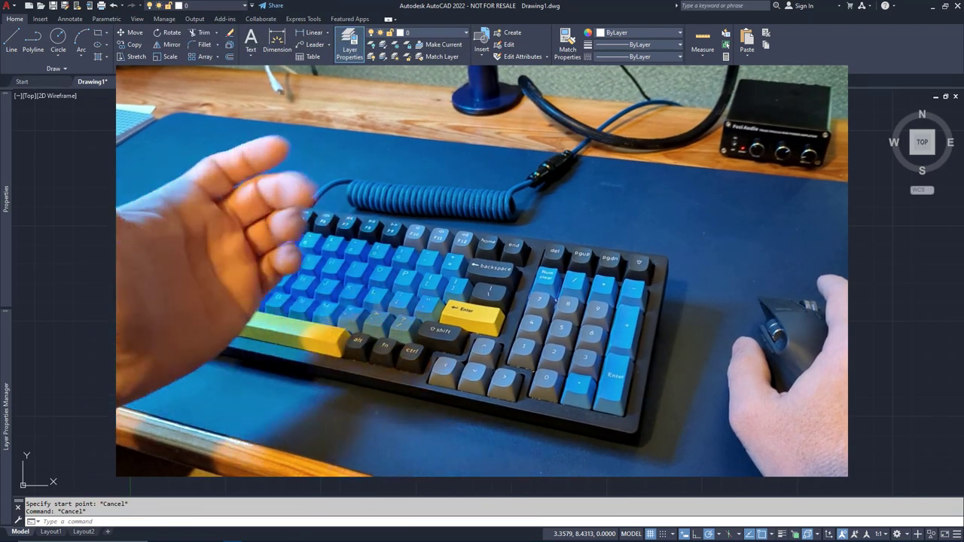
type("CO")
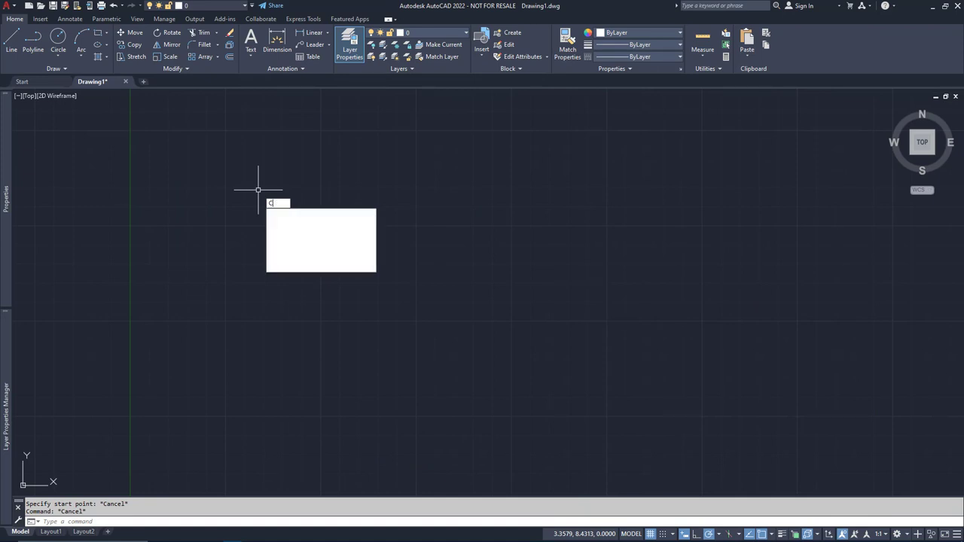
type("d")
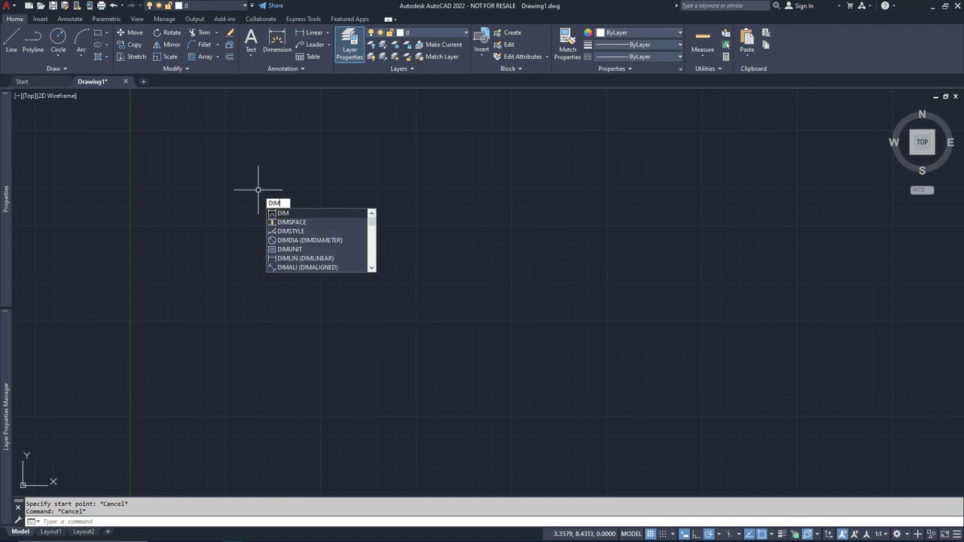
key("Escape")
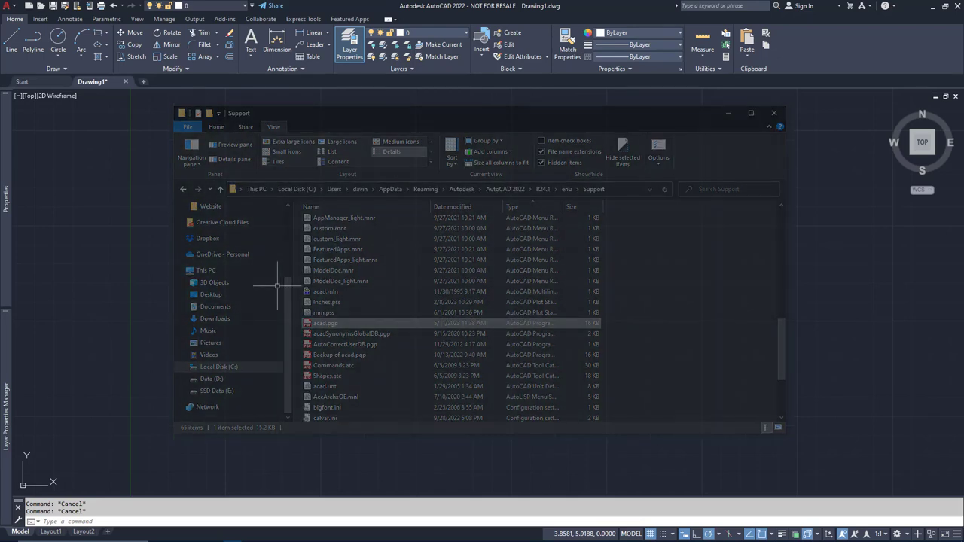
left_click(774, 113)
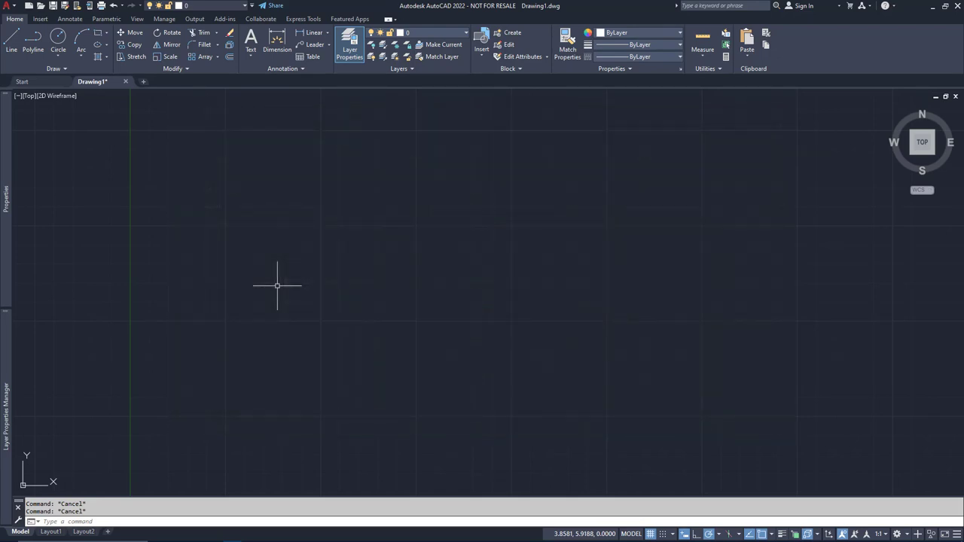
mouse_move(177, 98)
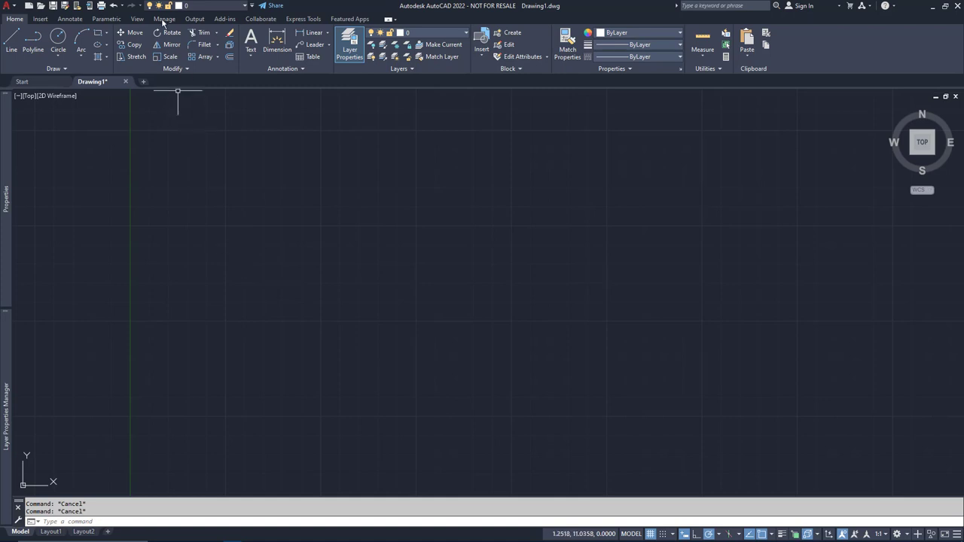
Launch acad.pgp for editing via Manage > Edit Aliases.
left_click(165, 19)
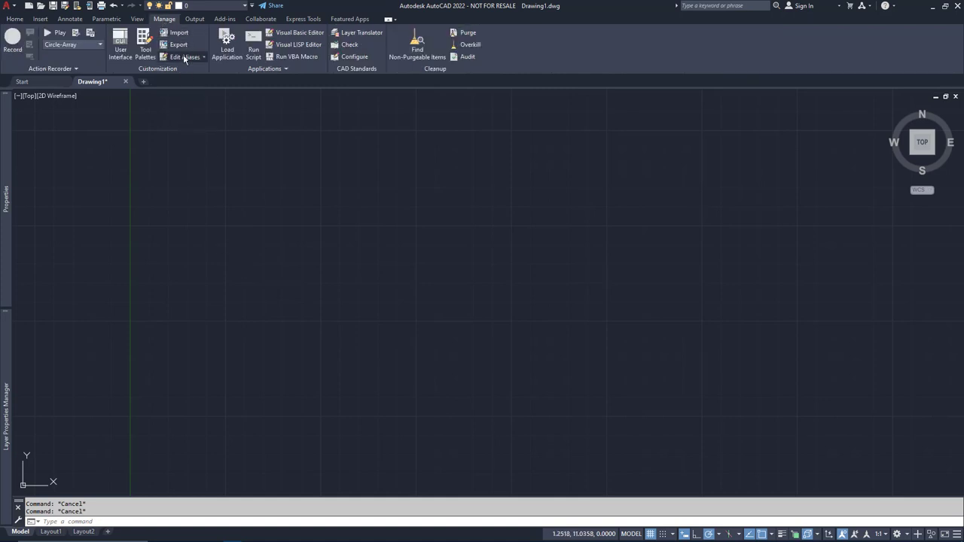
left_click(186, 57)
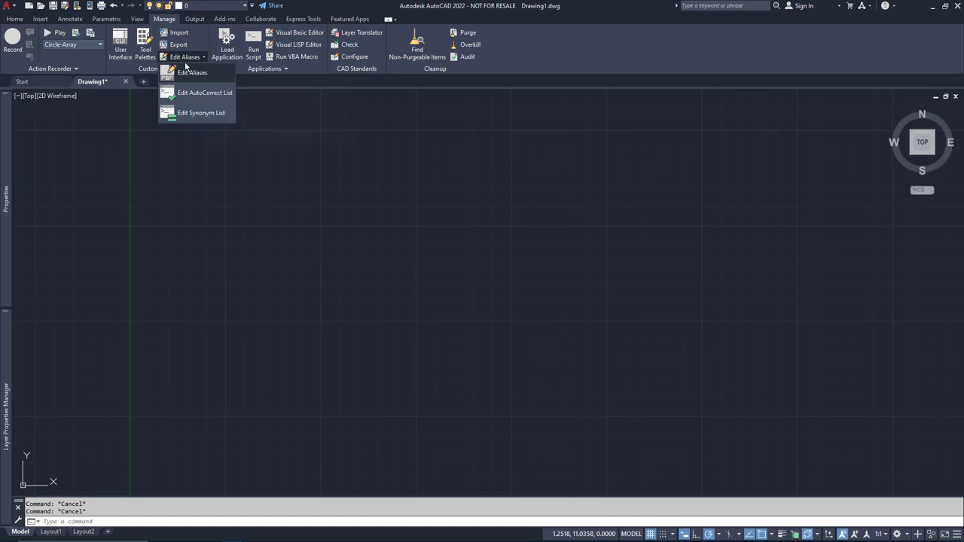
left_click(192, 72)
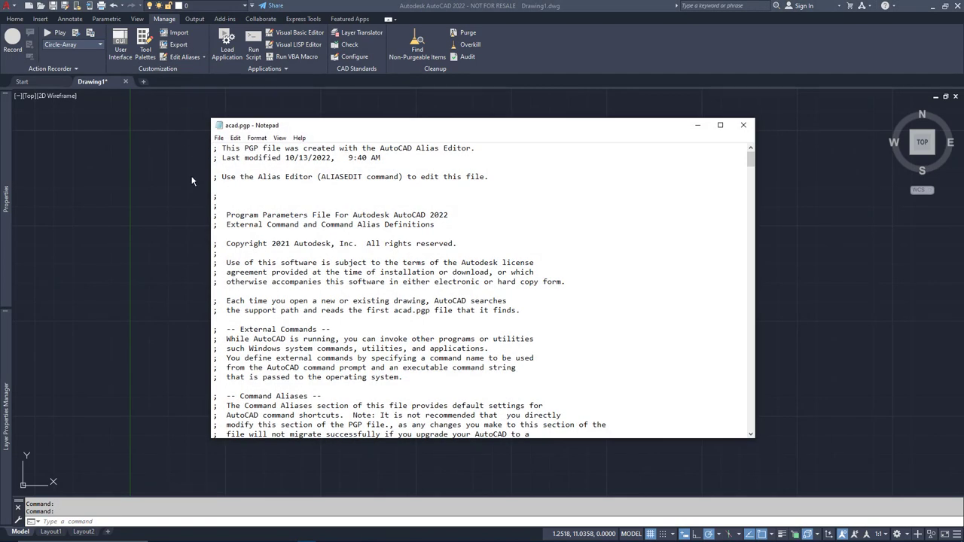
Scroll to acad.pgp's User Defined Command Aliases section where RT, D, K and C are listed.
scroll("down", 3)
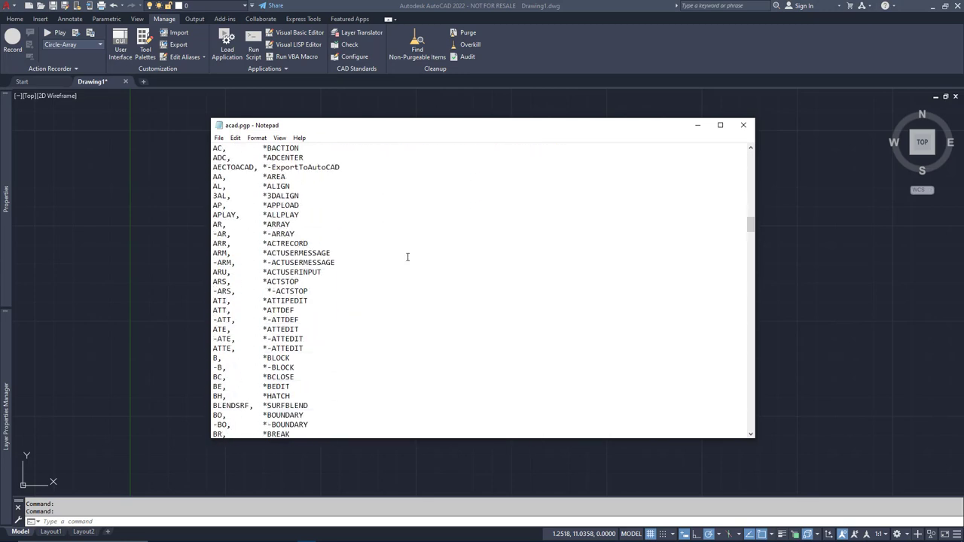
scroll("down", 3)
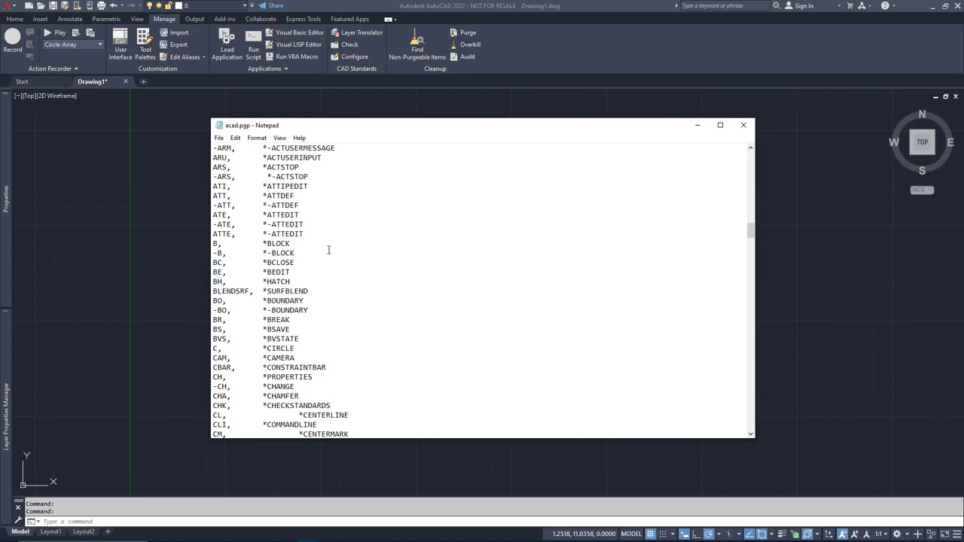
scroll("down", 3)
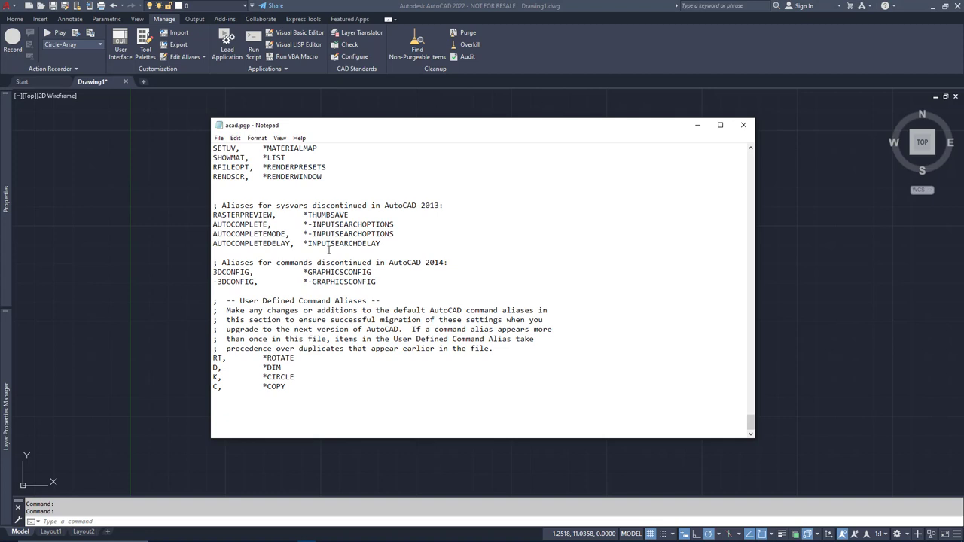
mouse_move(274, 302)
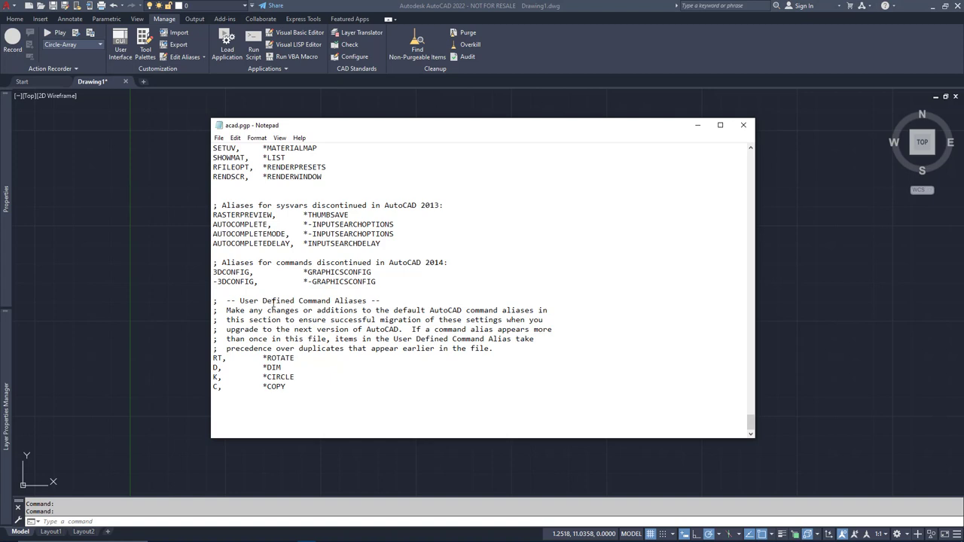
mouse_move(255, 363)
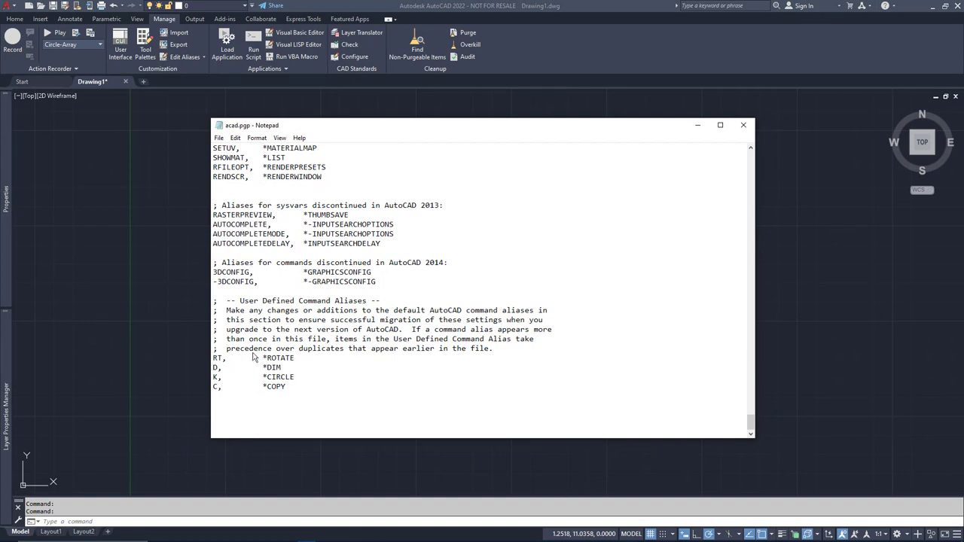
Save the edited acad.pgp and close Notepad, returning to the empty drawing.
left_click(219, 137)
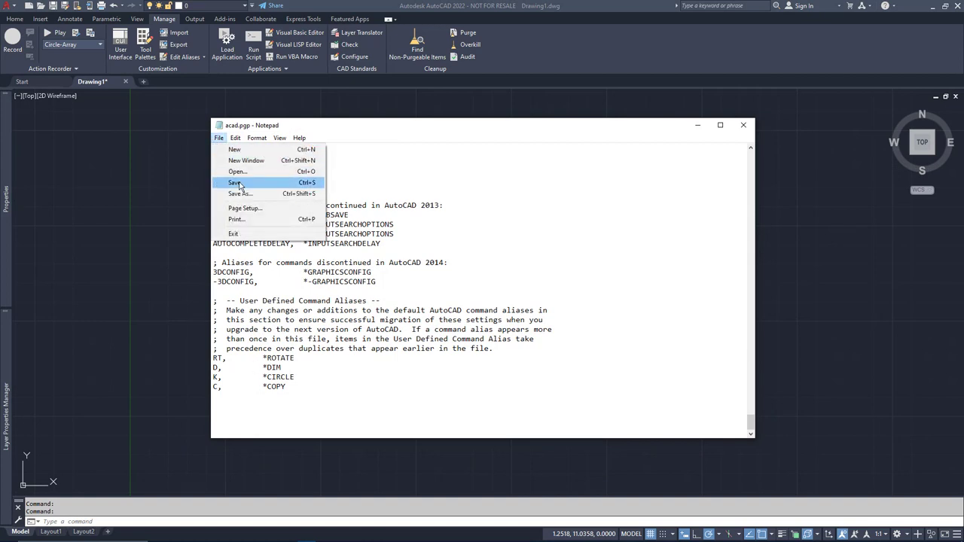
left_click(235, 182)
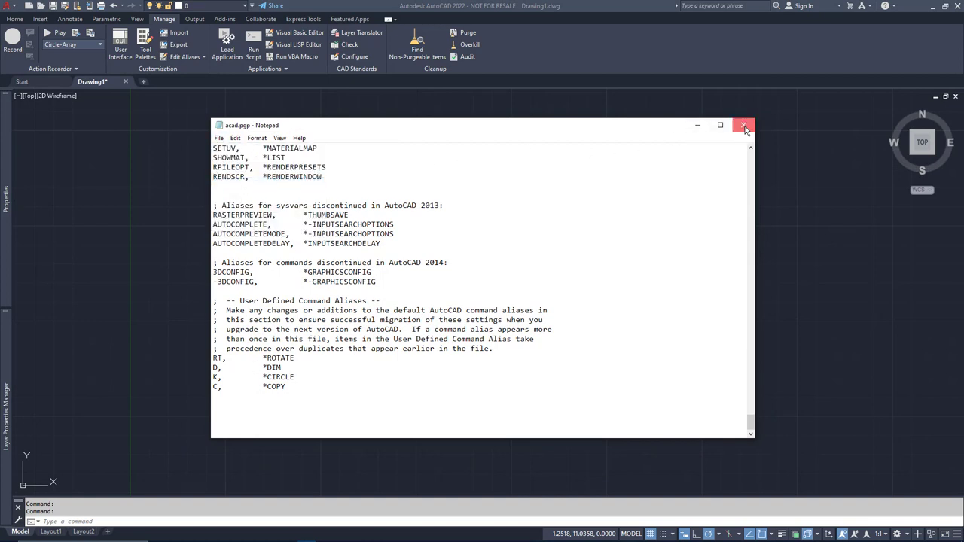
left_click(743, 125)
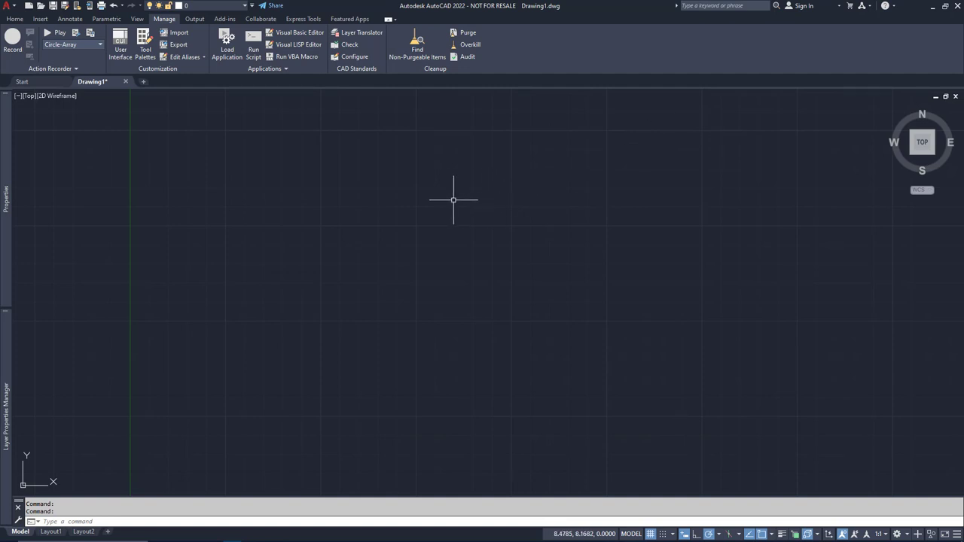
mouse_move(450, 202)
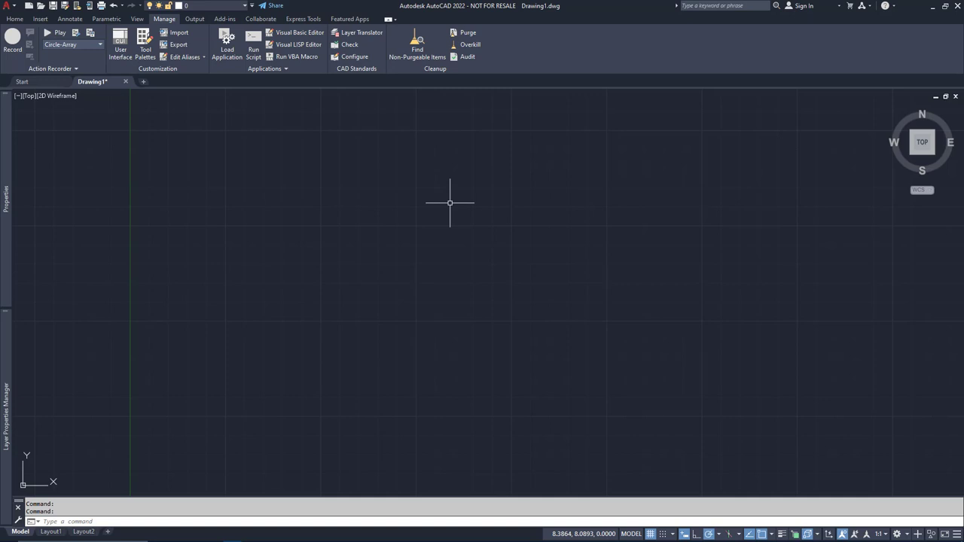
Reload the PGP file with REINIT, test the RT alias, and show the Express Tools ribbon.
type("REn")
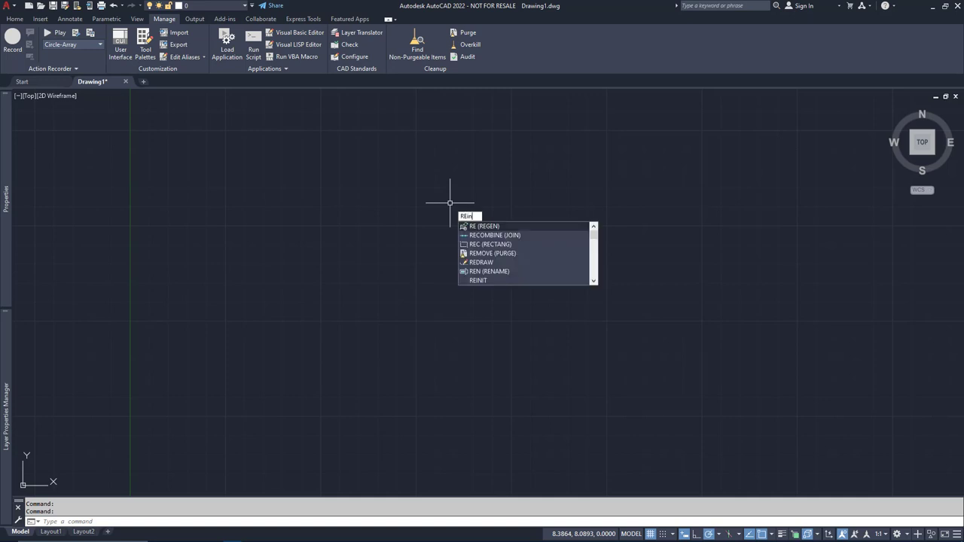
key("Escape")
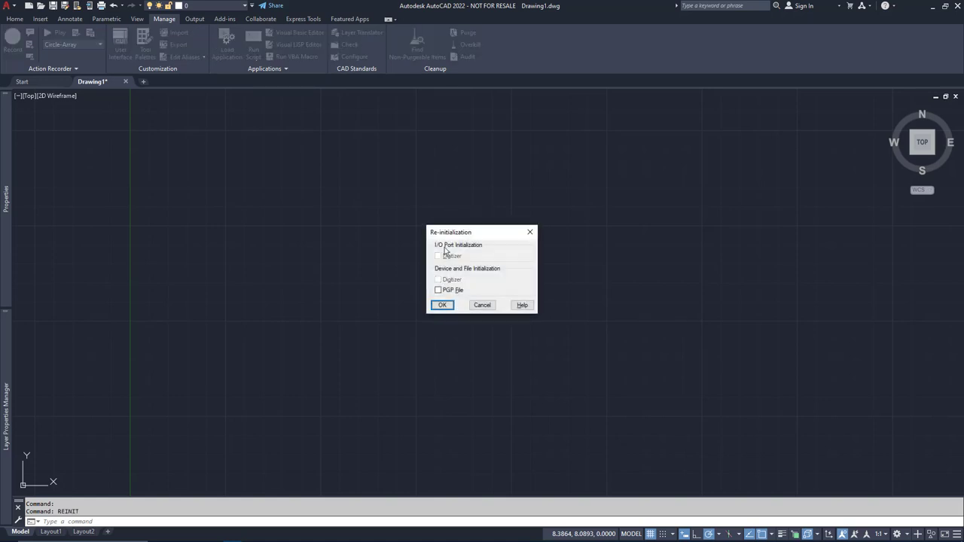
left_click(437, 290)
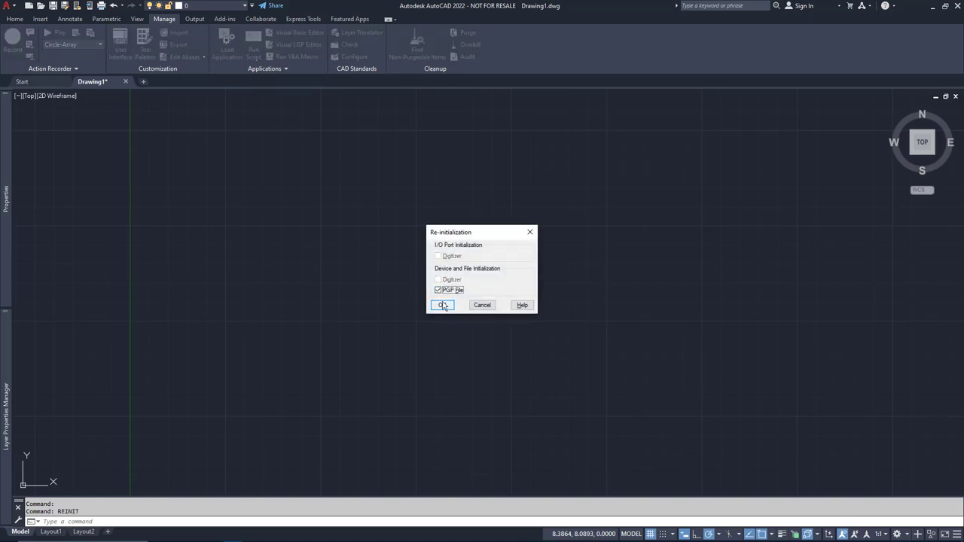
left_click(442, 306)
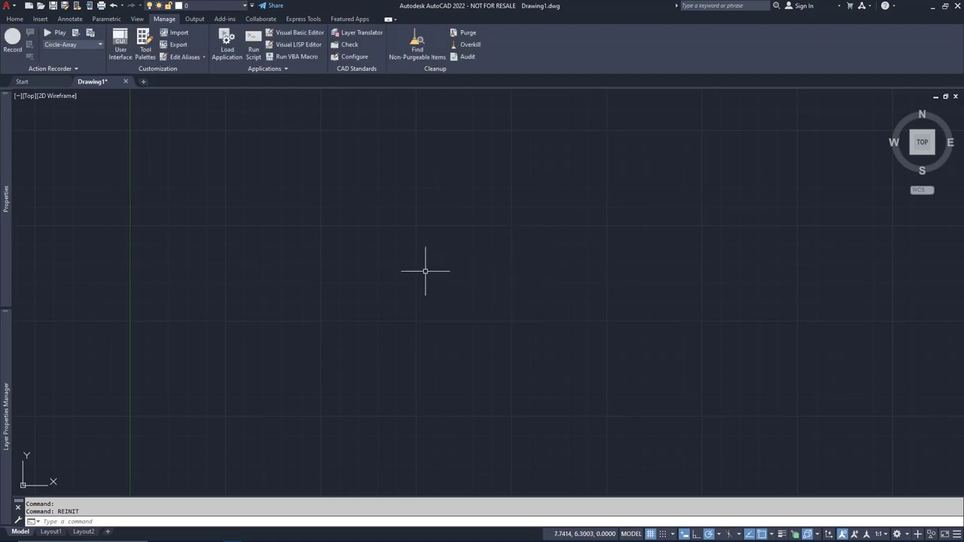
type("RT")
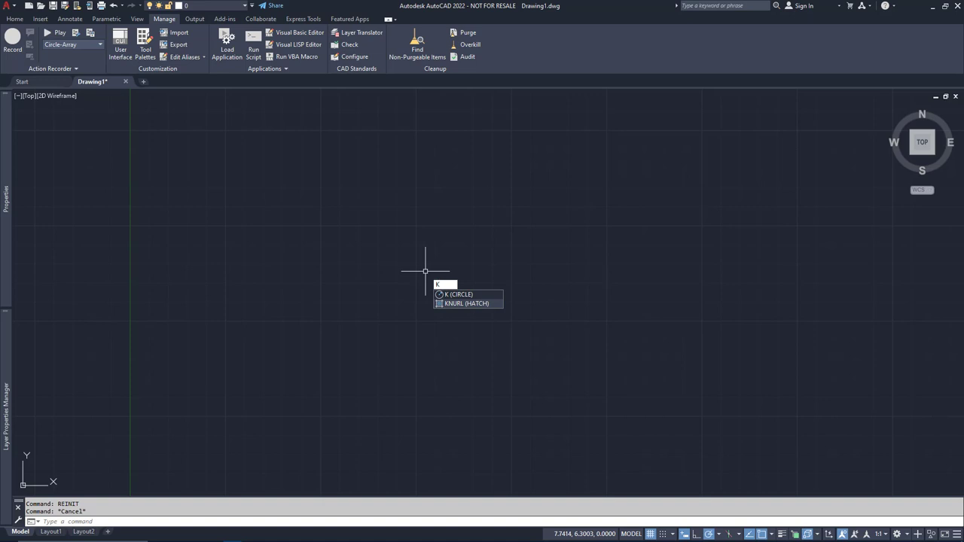
left_click(303, 19)
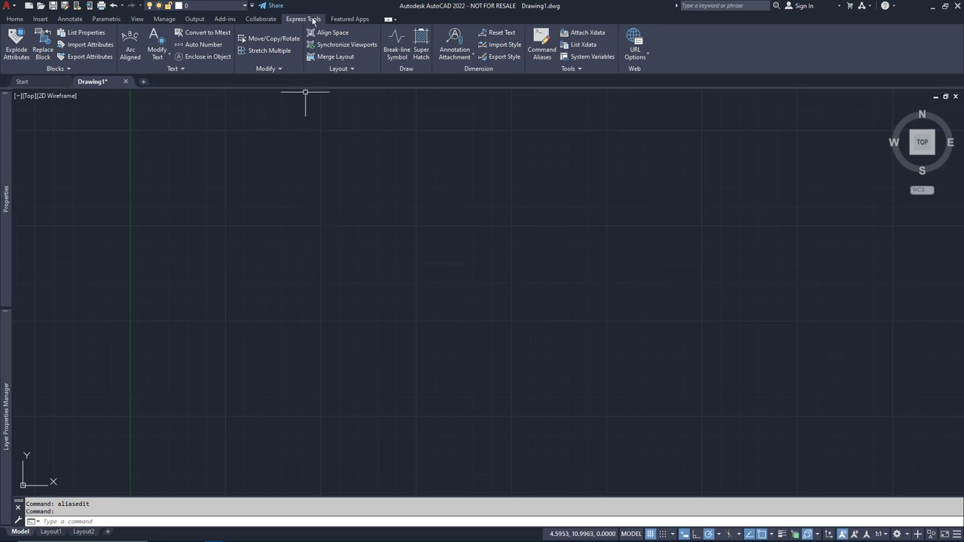
mouse_move(542, 44)
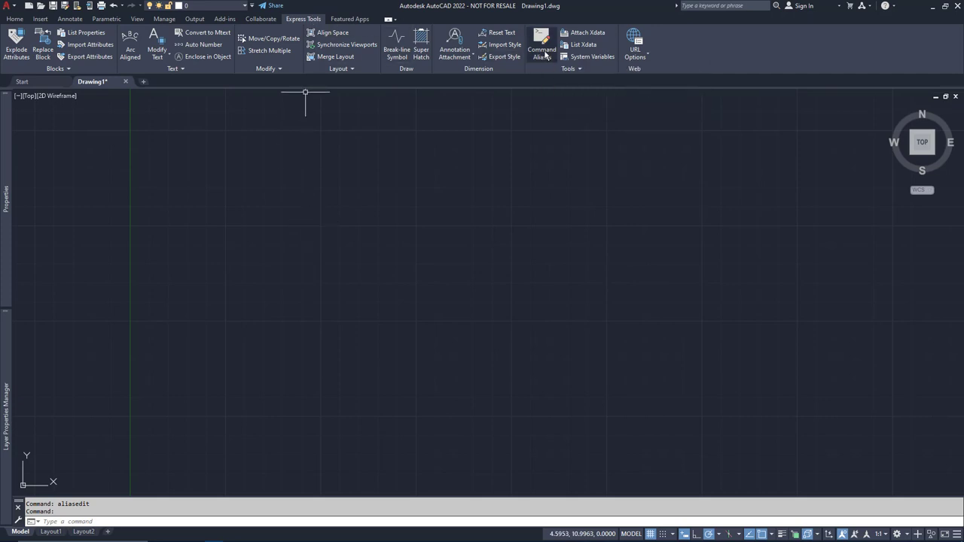
In the Express Tools Alias Editor, cancel adding an alias, then save the list and update the session.
left_click(541, 45)
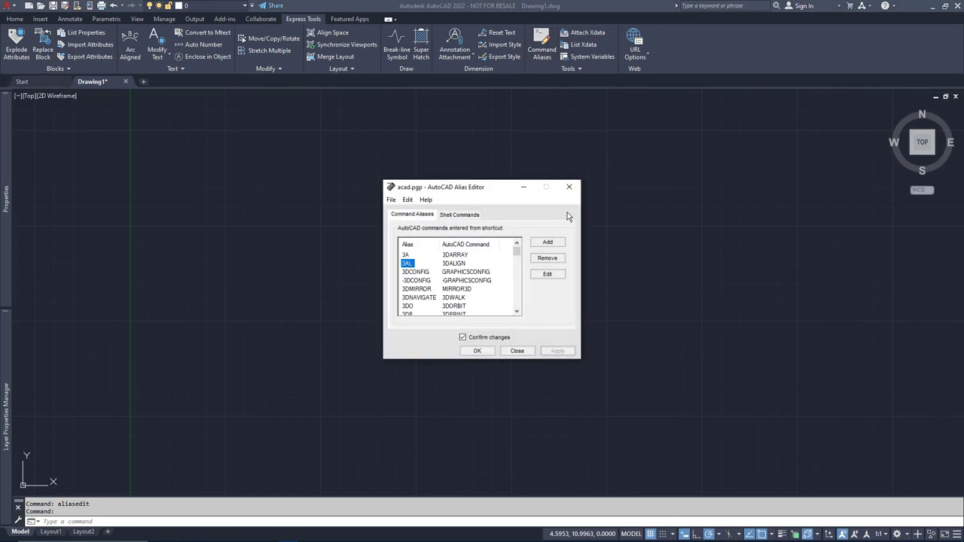
left_click(547, 242)
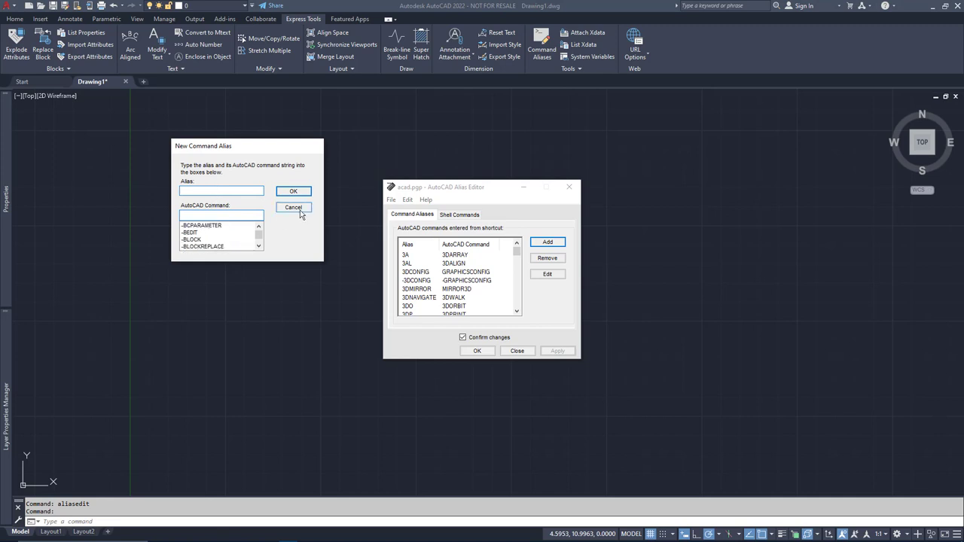
left_click(293, 208)
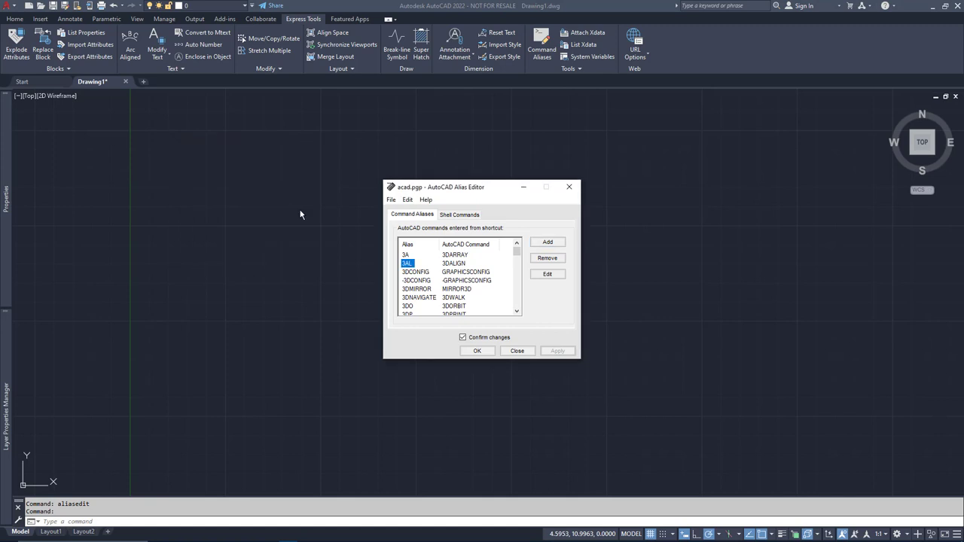
mouse_move(305, 236)
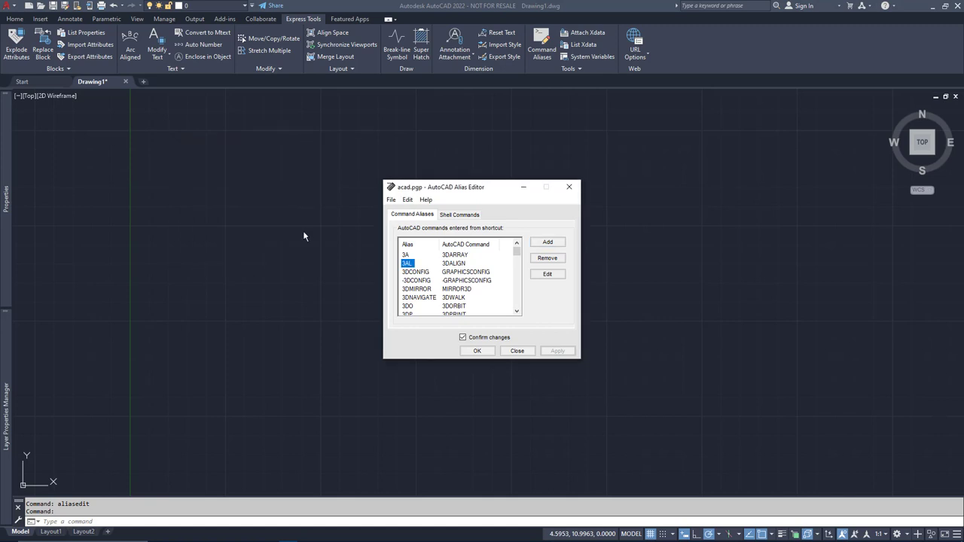
mouse_move(315, 294)
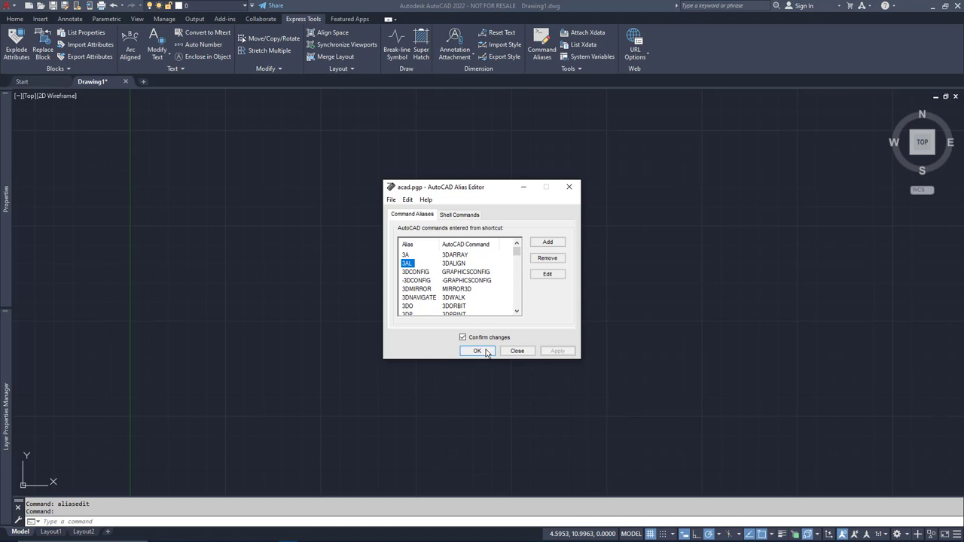
left_click(477, 351)
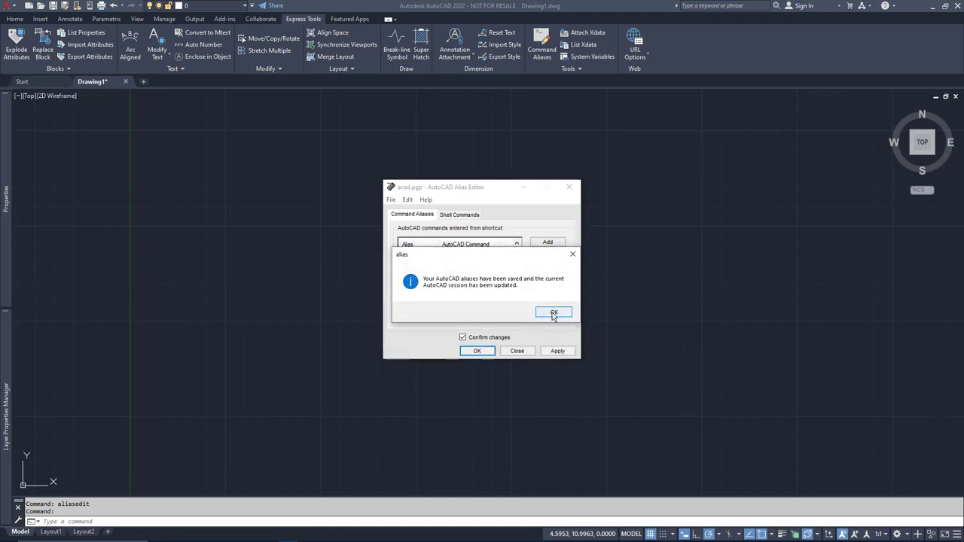
left_click(553, 312)
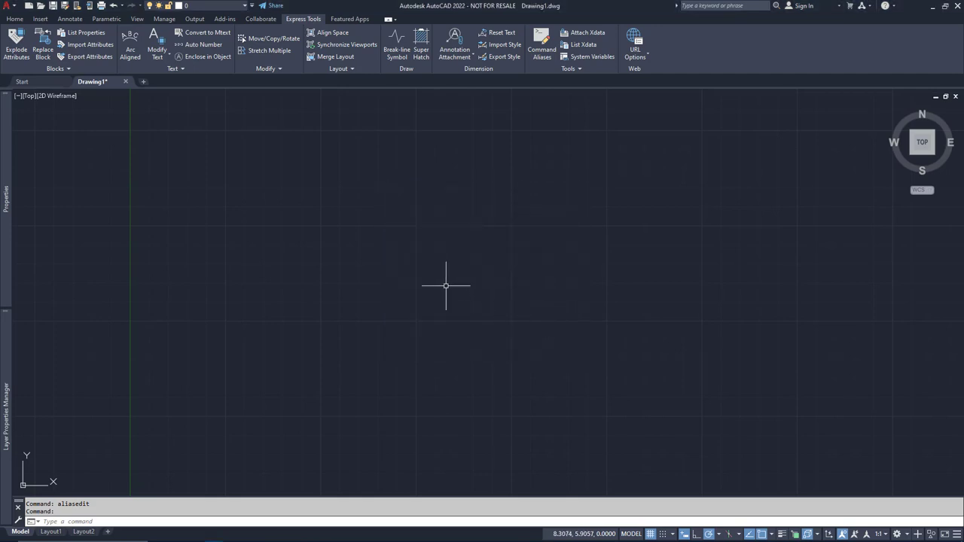
mouse_move(438, 284)
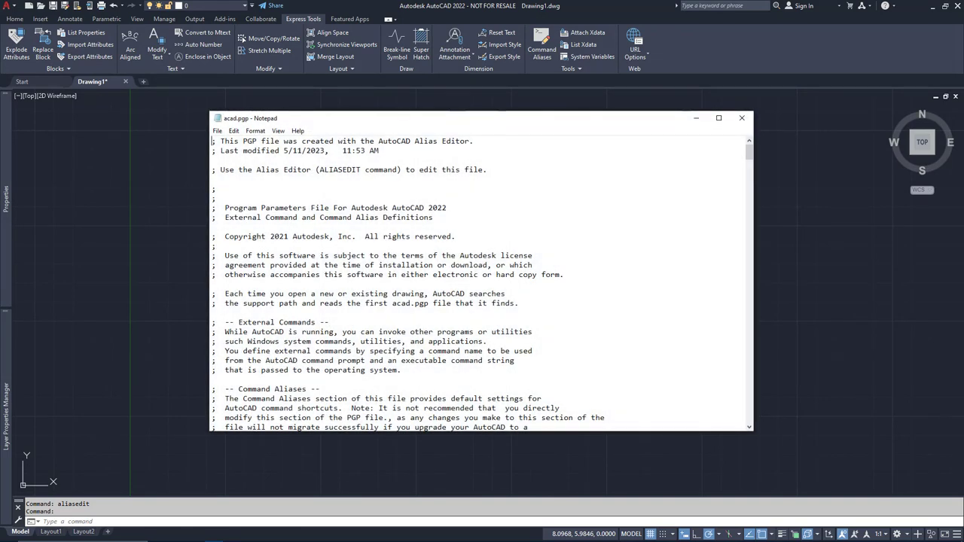
Close the reopened acad.pgp written by the Alias Editor.
left_click(742, 118)
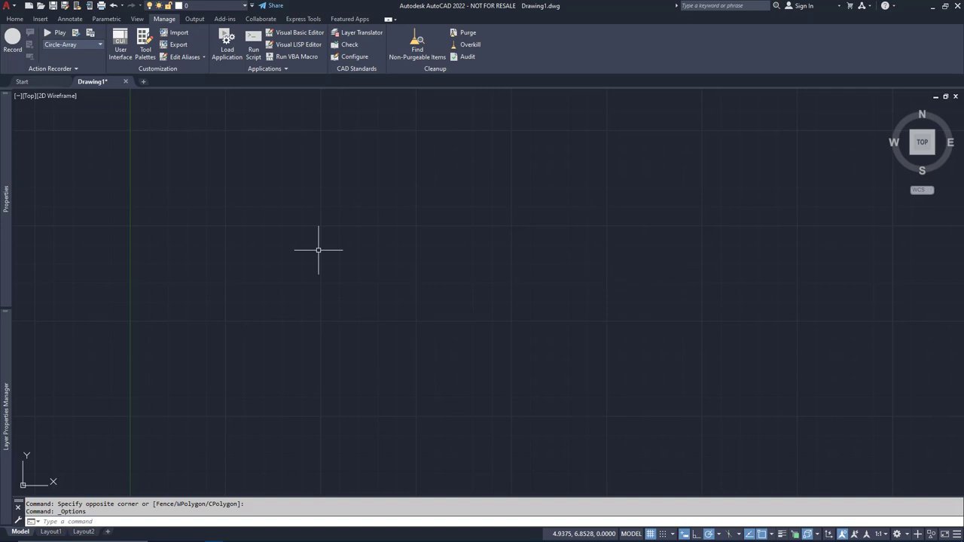
Test right-clicking in the drawing area, then bring up Options with the OP alias.
right_click(319, 252)
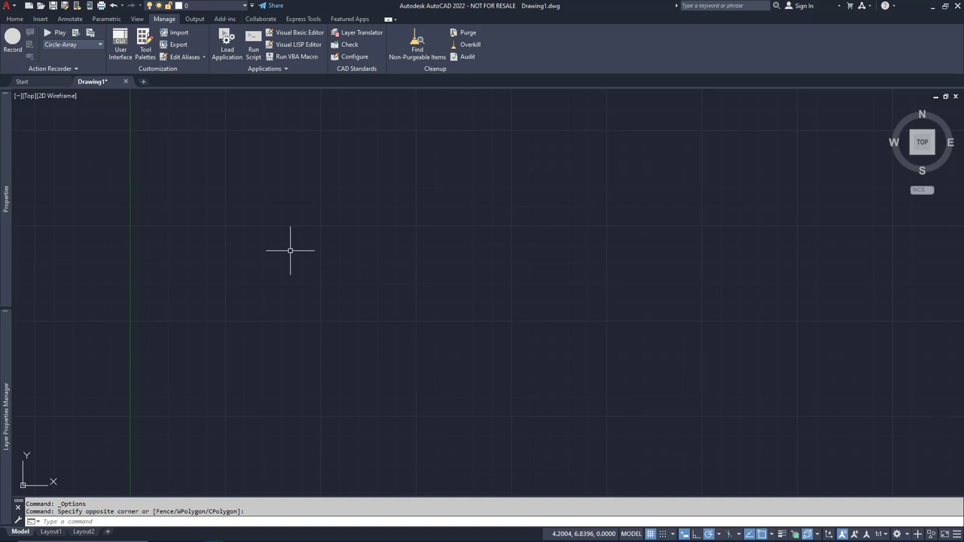
type("OP")
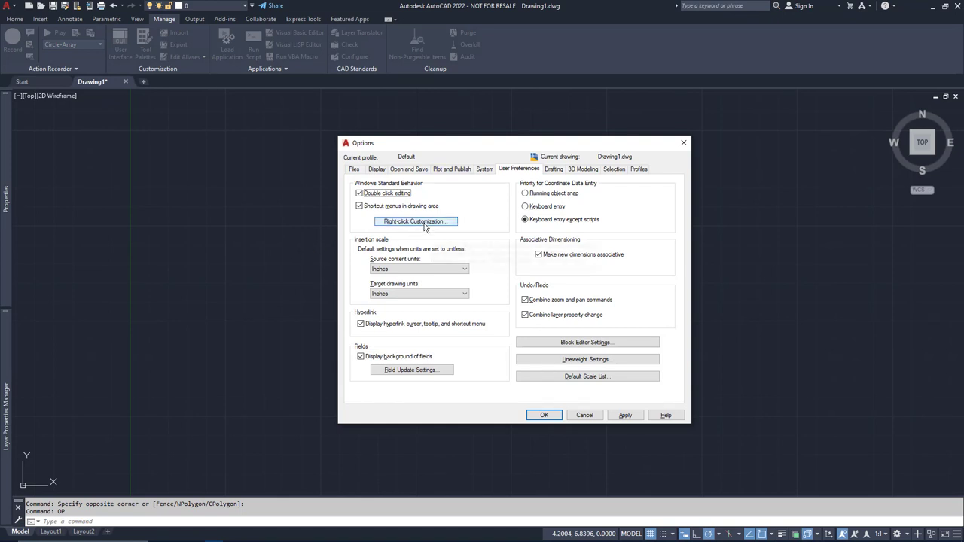
mouse_move(415, 221)
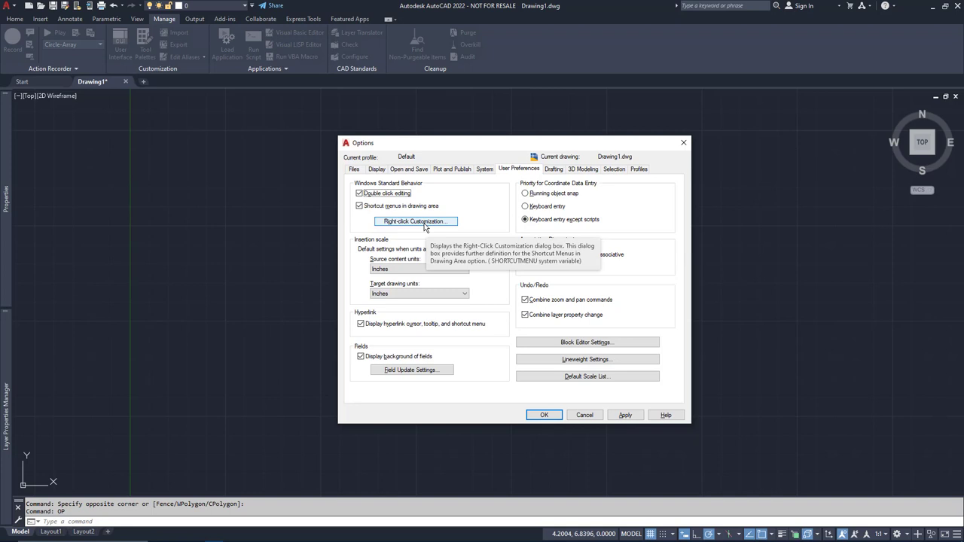
Turn on time-sensitive right-click with a 250 ms longer-click duration and apply it.
left_click(415, 220)
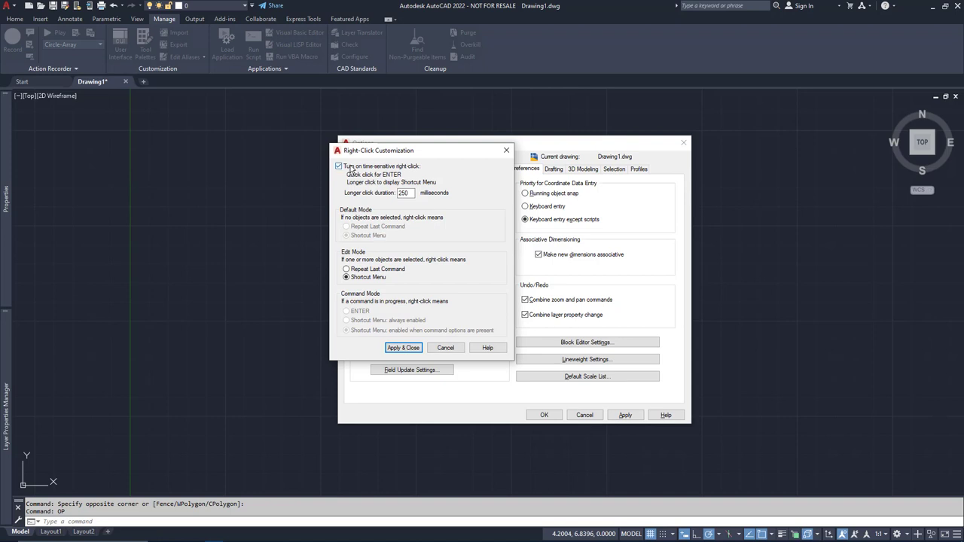
mouse_move(351, 170)
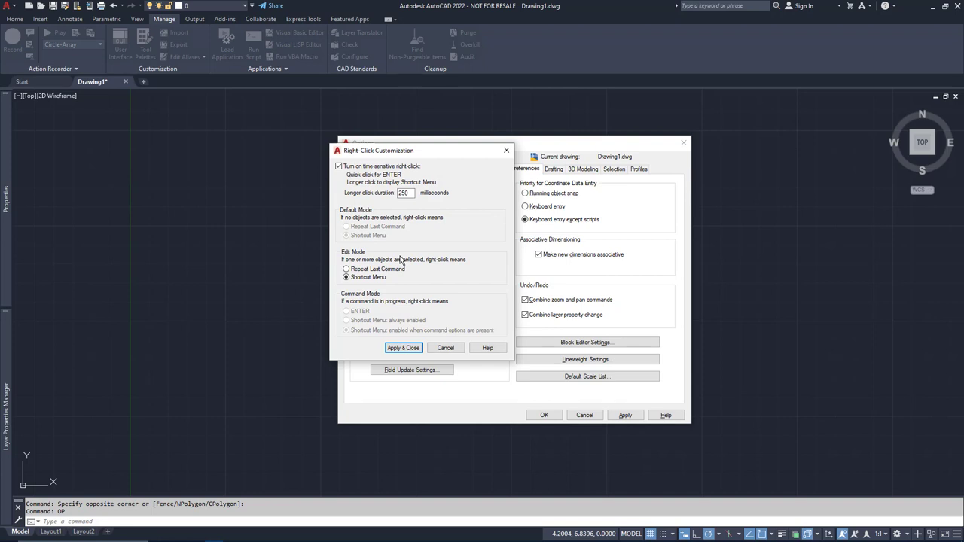
mouse_move(409, 224)
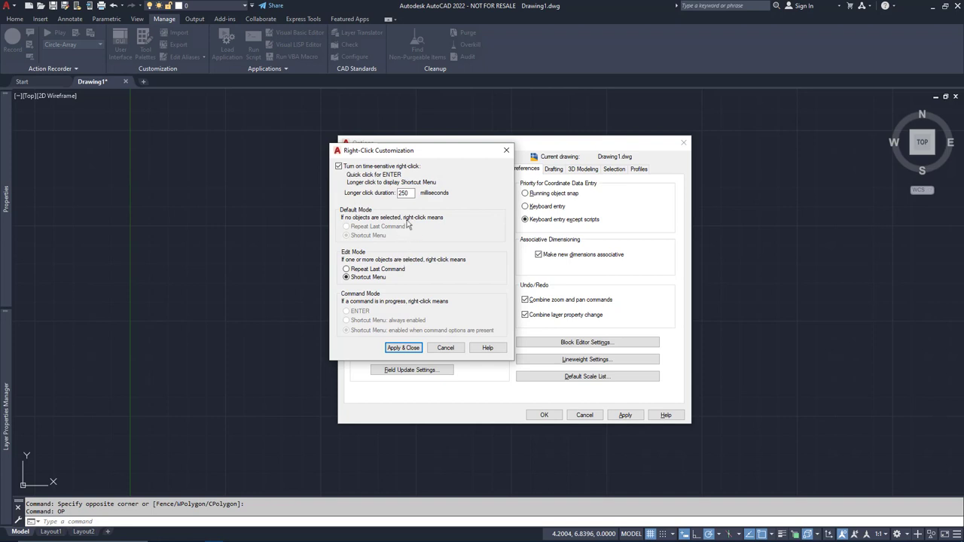
left_click(405, 193)
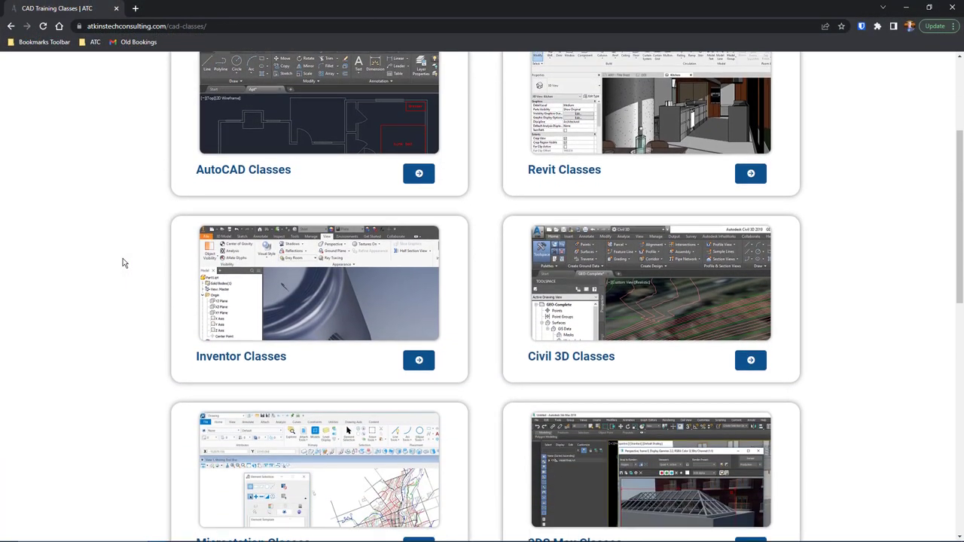
scroll("down", 3)
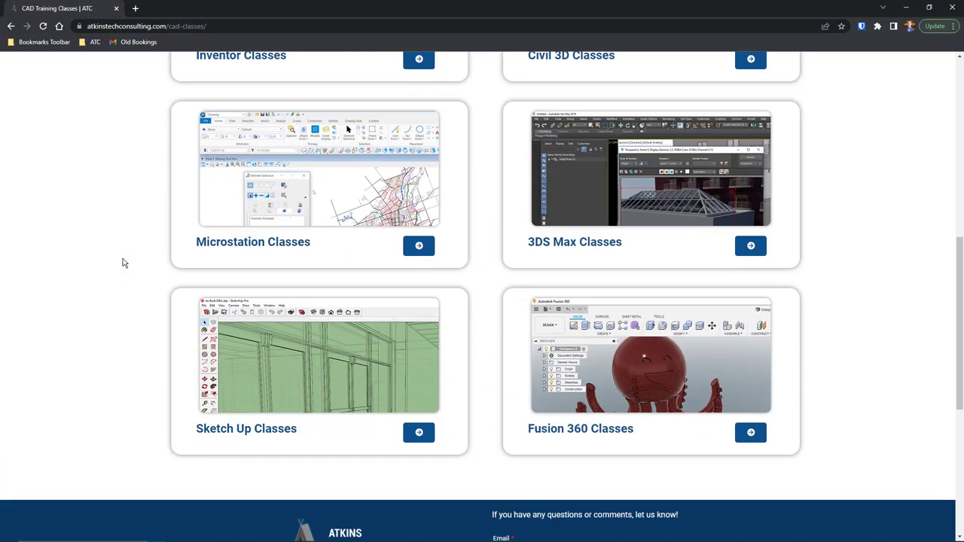